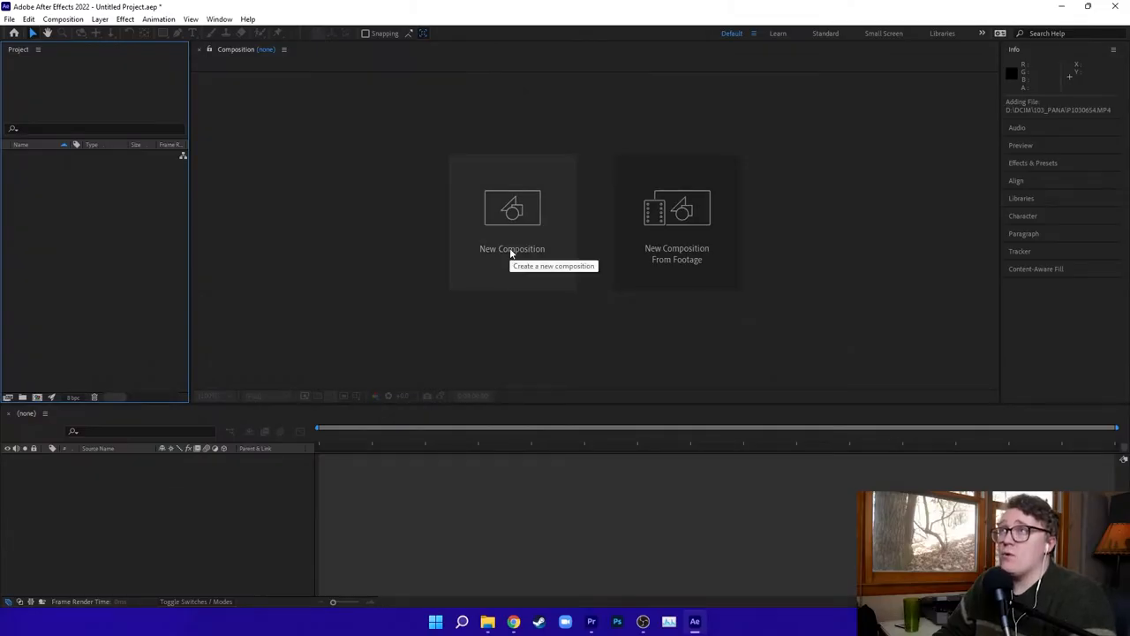
# Create a new composition named 'UN USED DISC GOLD TRACK SHOT' with a 24 fps frame rate
pyautogui.click(512, 248)
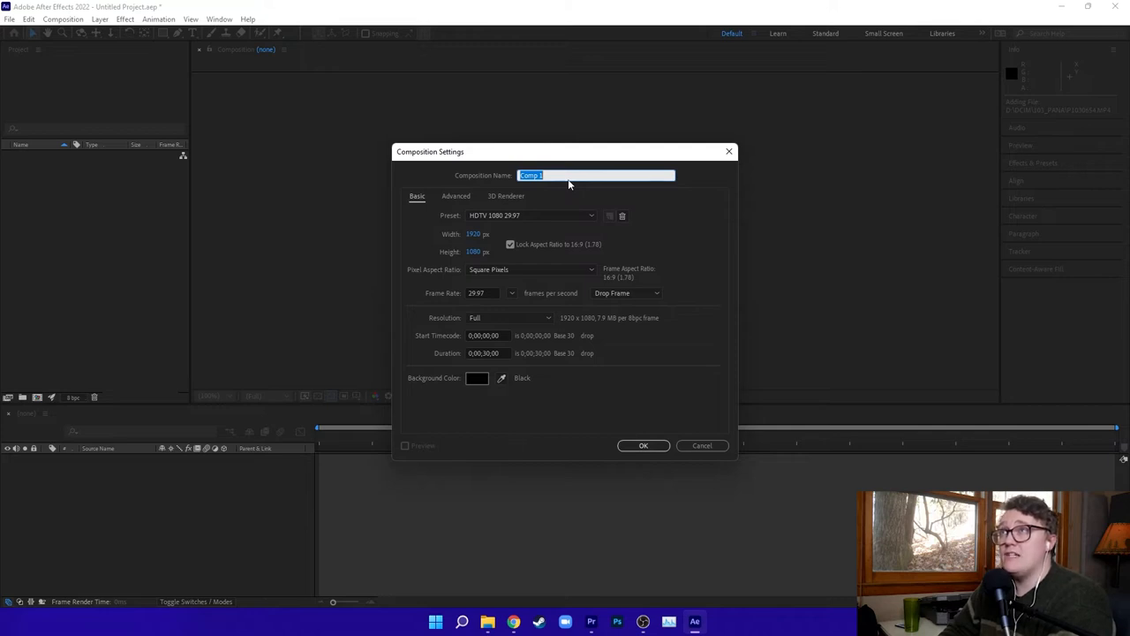
pyautogui.write('UN')
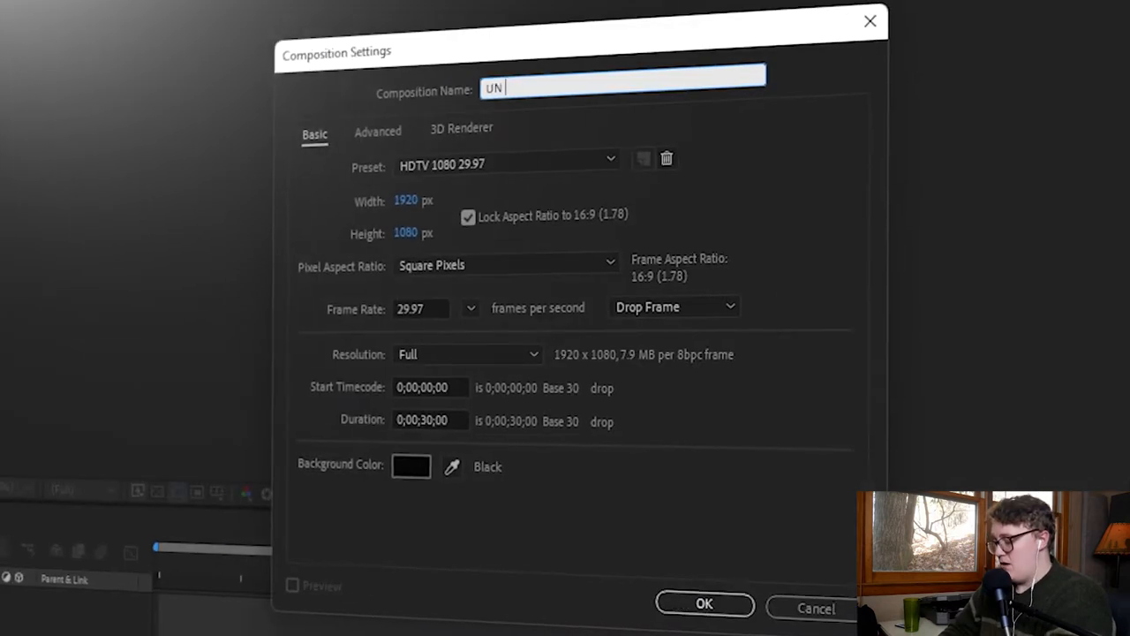
pyautogui.write('USED DIS')
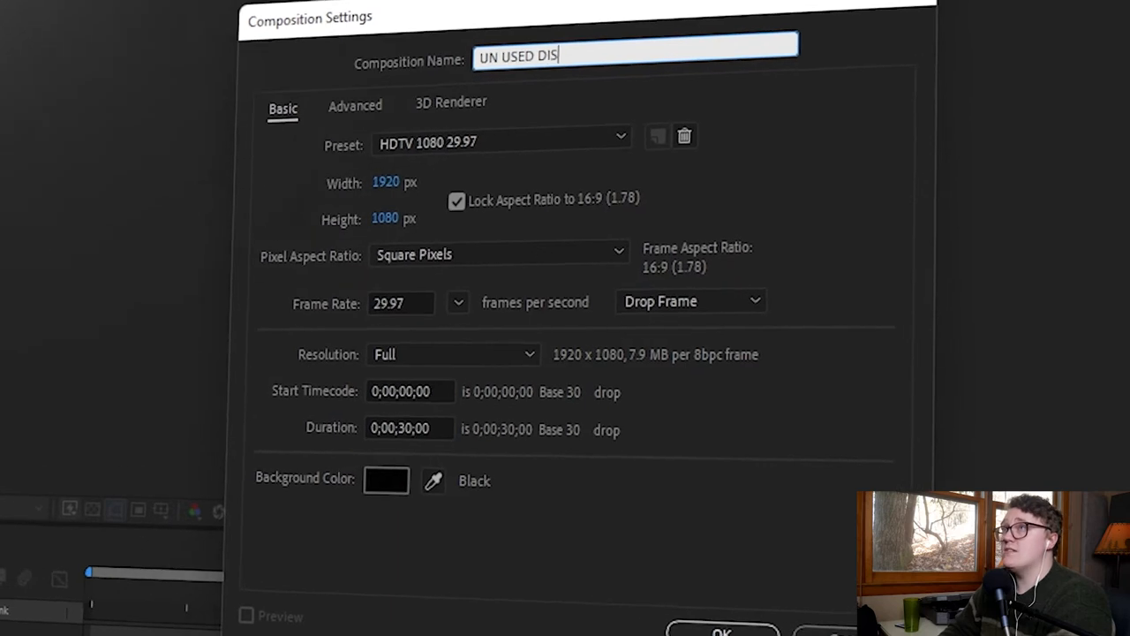
pyautogui.write('C GOLD TRACK')
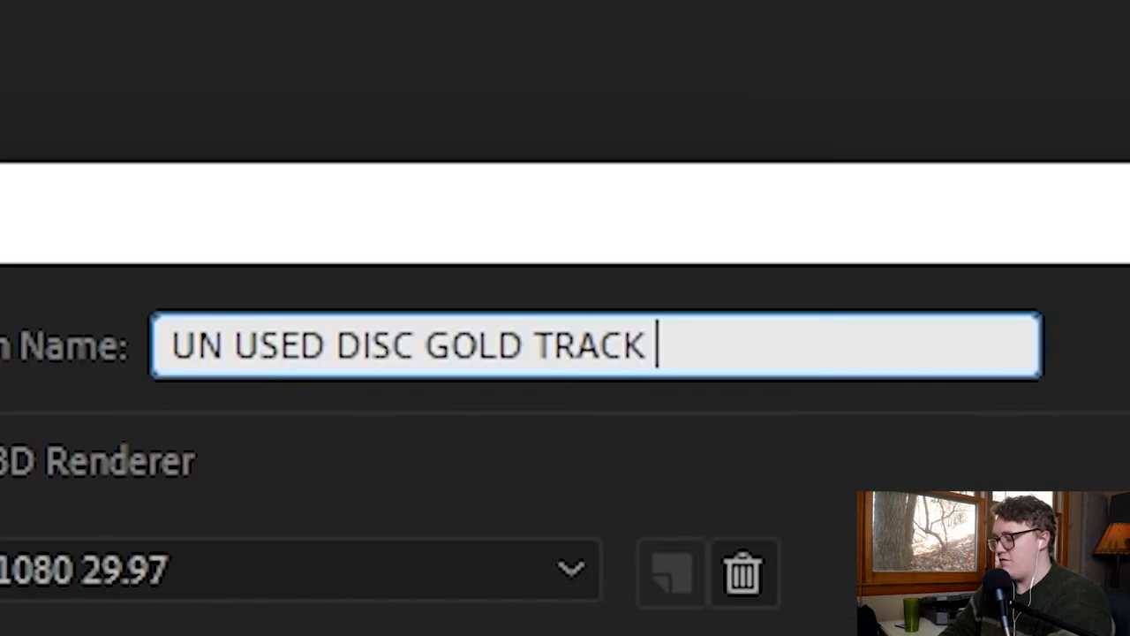
pyautogui.write('SHOT')
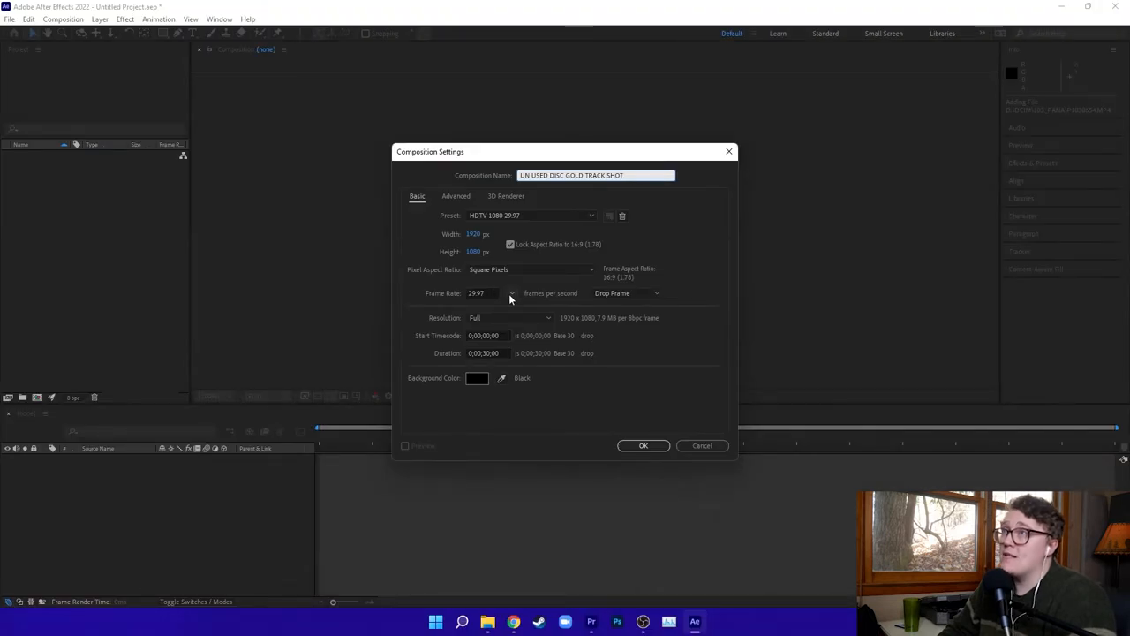
pyautogui.click(512, 292)
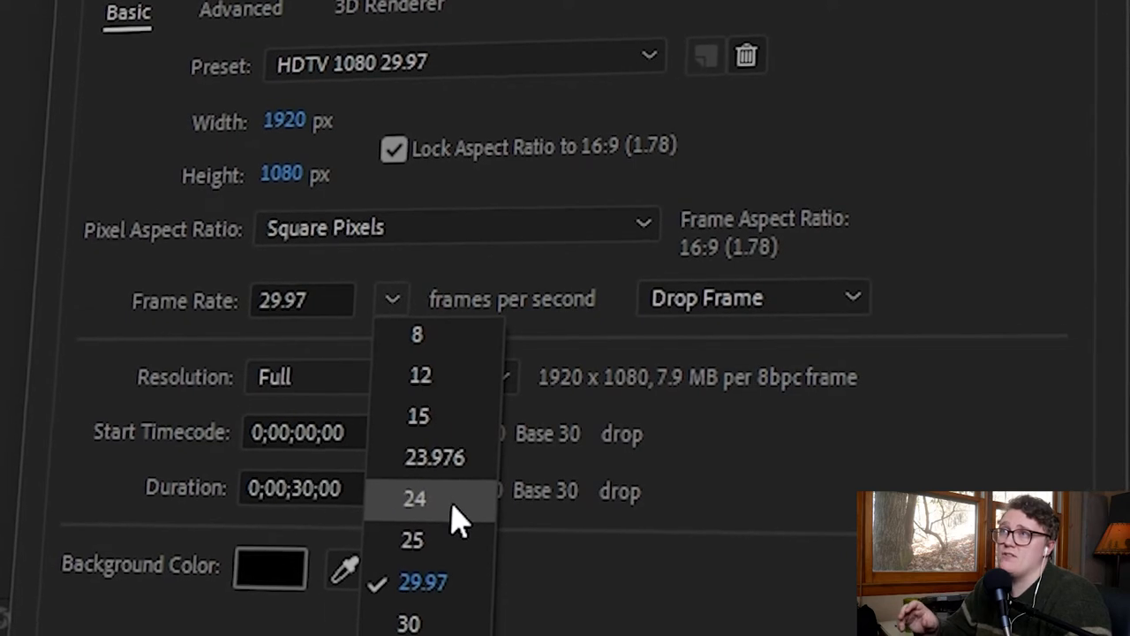
pyautogui.click(414, 498)
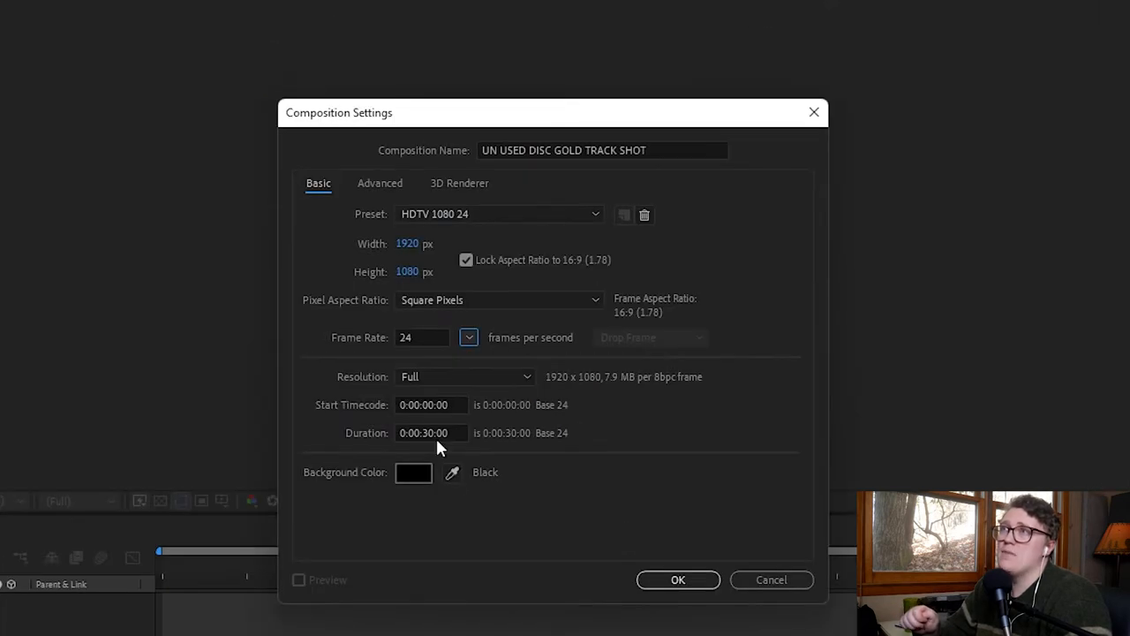
pyautogui.click(432, 433)
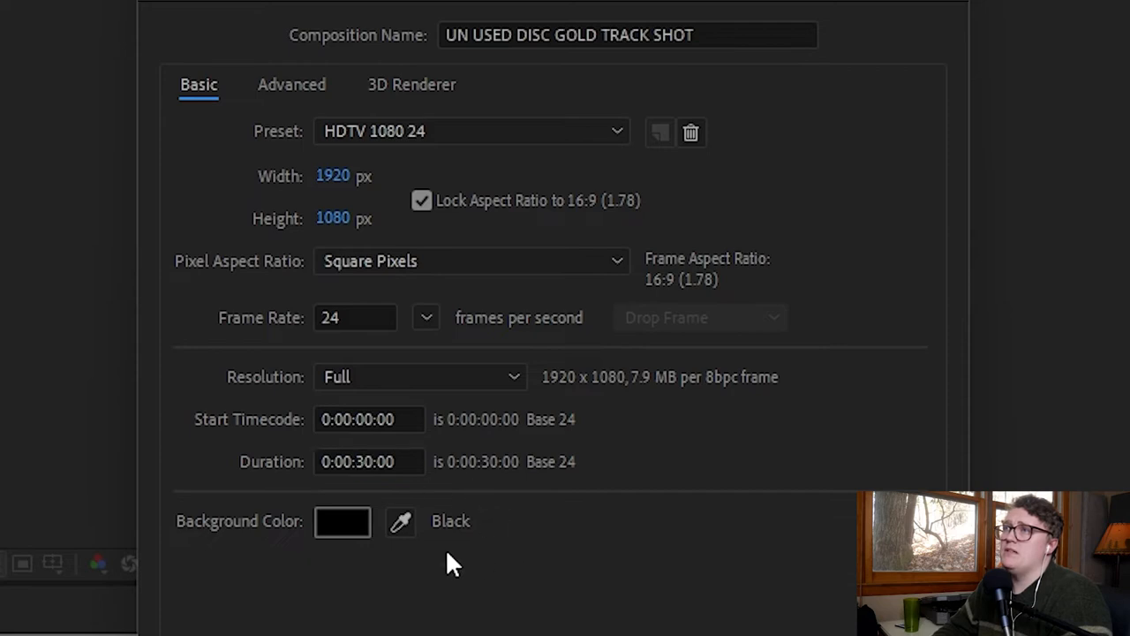
pyautogui.moveTo(605, 304)
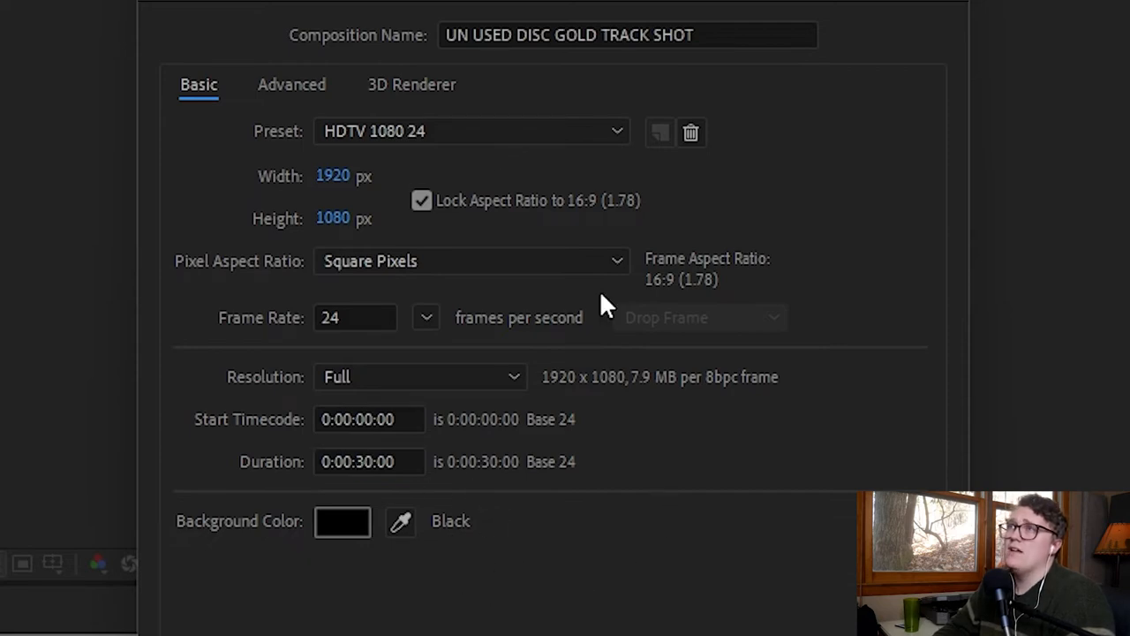
pyautogui.moveTo(713, 564)
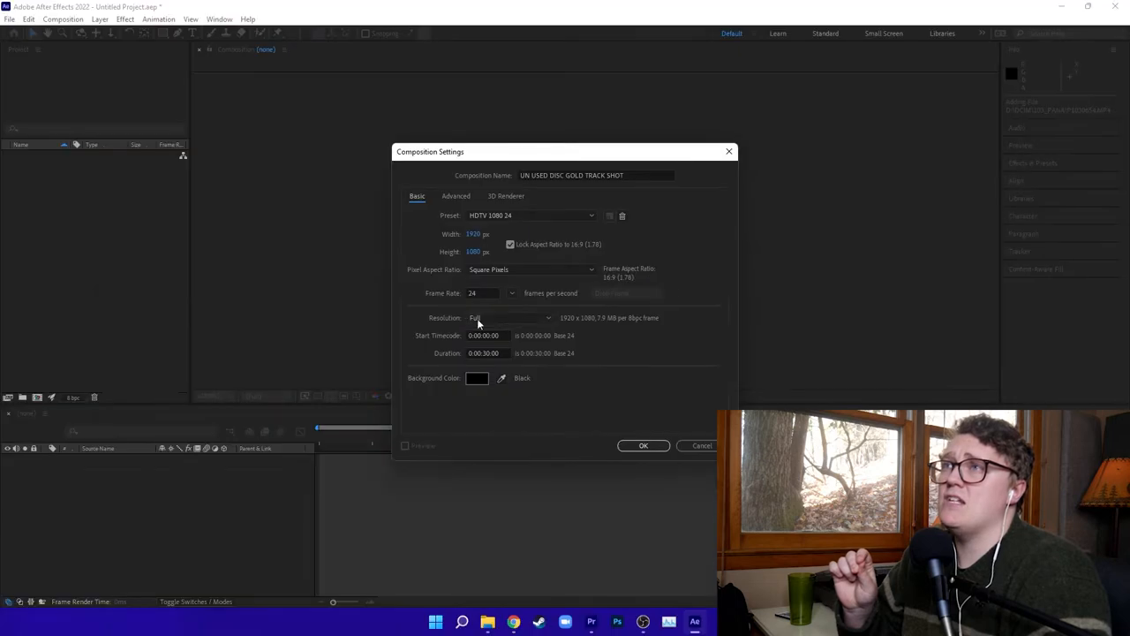
pyautogui.click(643, 445)
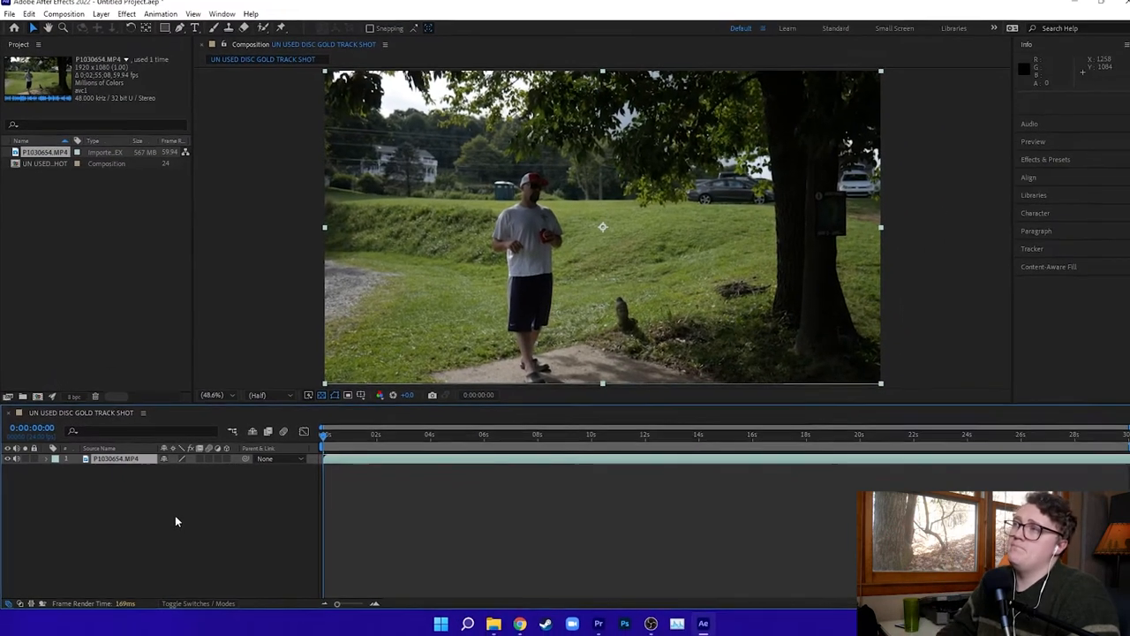
# Add the P1030654.MP4 clip to the UN USED DISC GOLD TRACK SHOT timeline
pyautogui.click(1031, 248)
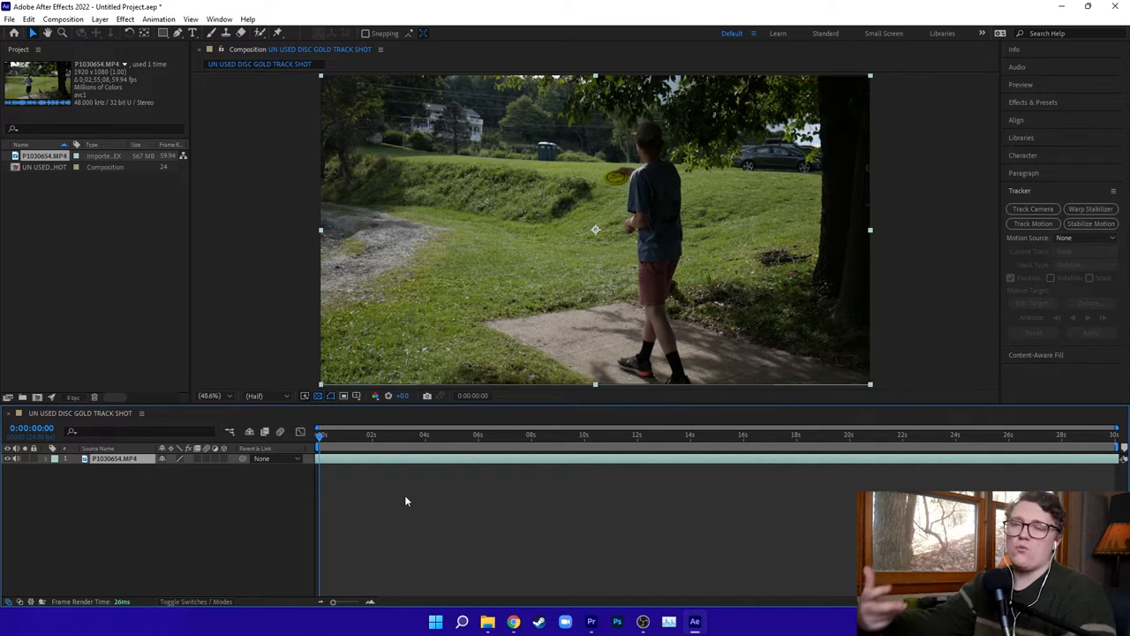
pyautogui.moveTo(421, 501)
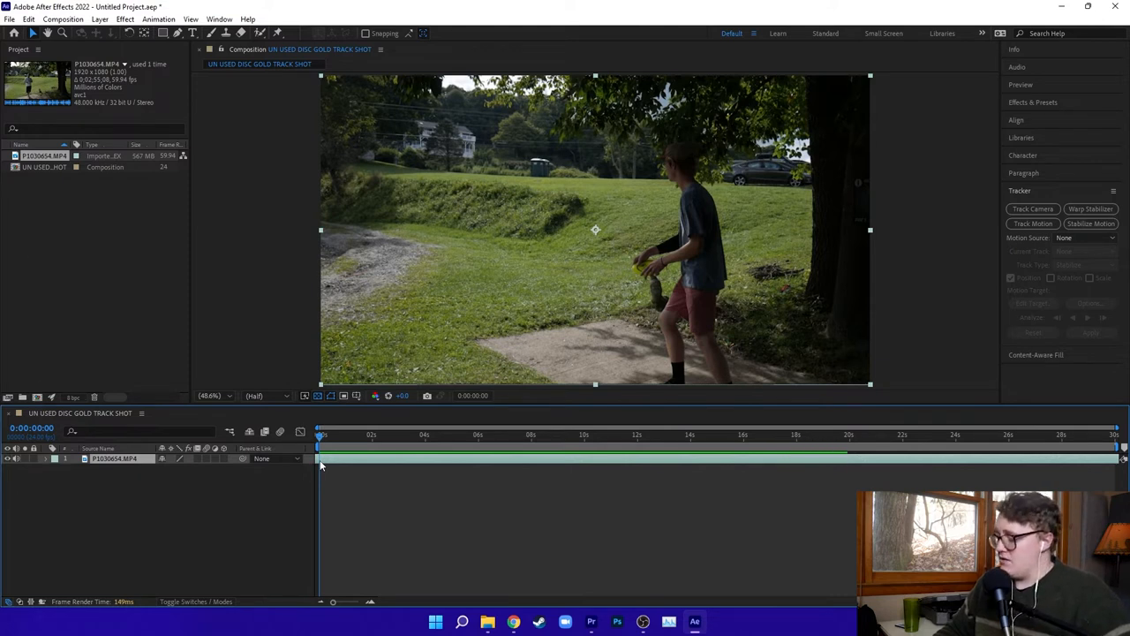
# Preview the footage and scrub the timeline to locate the throw
pyautogui.press('ctrl+shift+d')
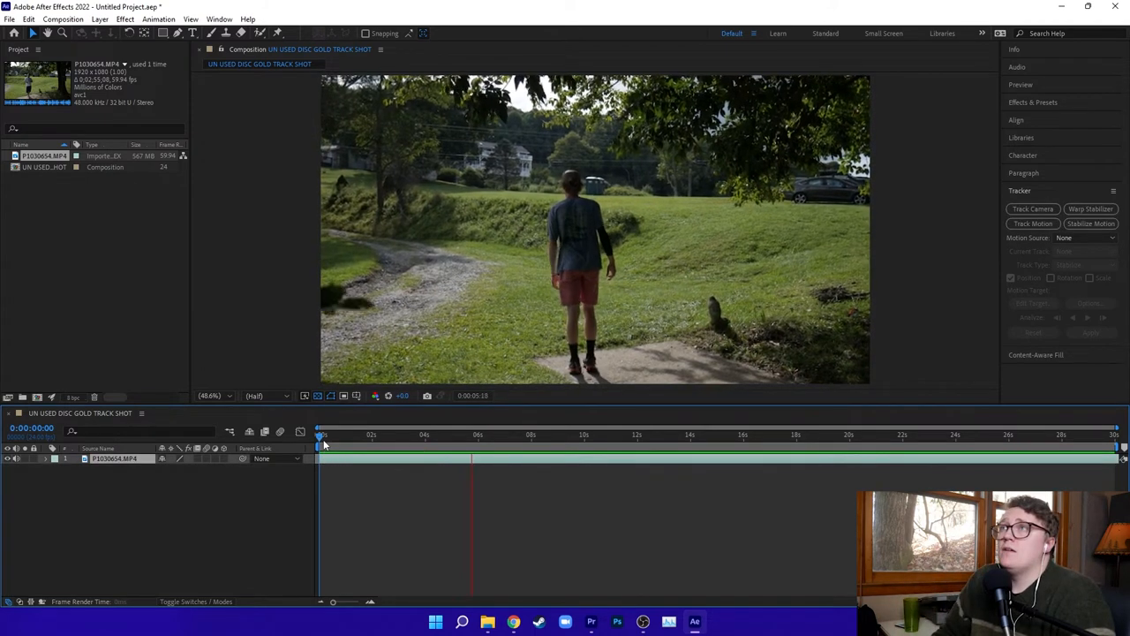
pyautogui.moveTo(322, 437); pyautogui.dragTo(515, 437)
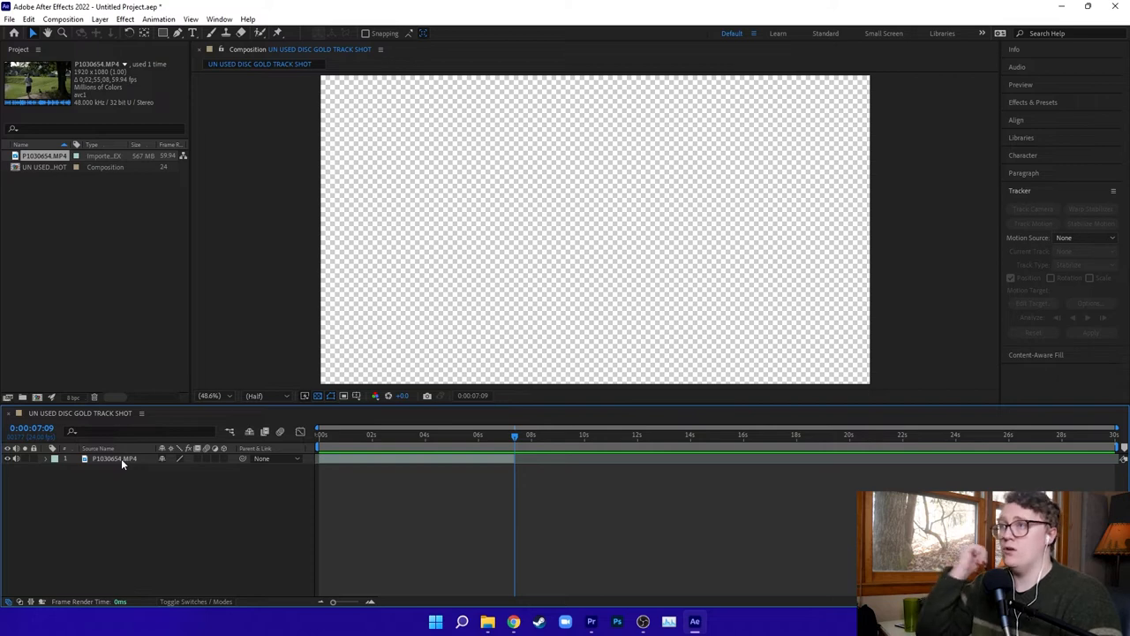
pyautogui.moveTo(442, 467)
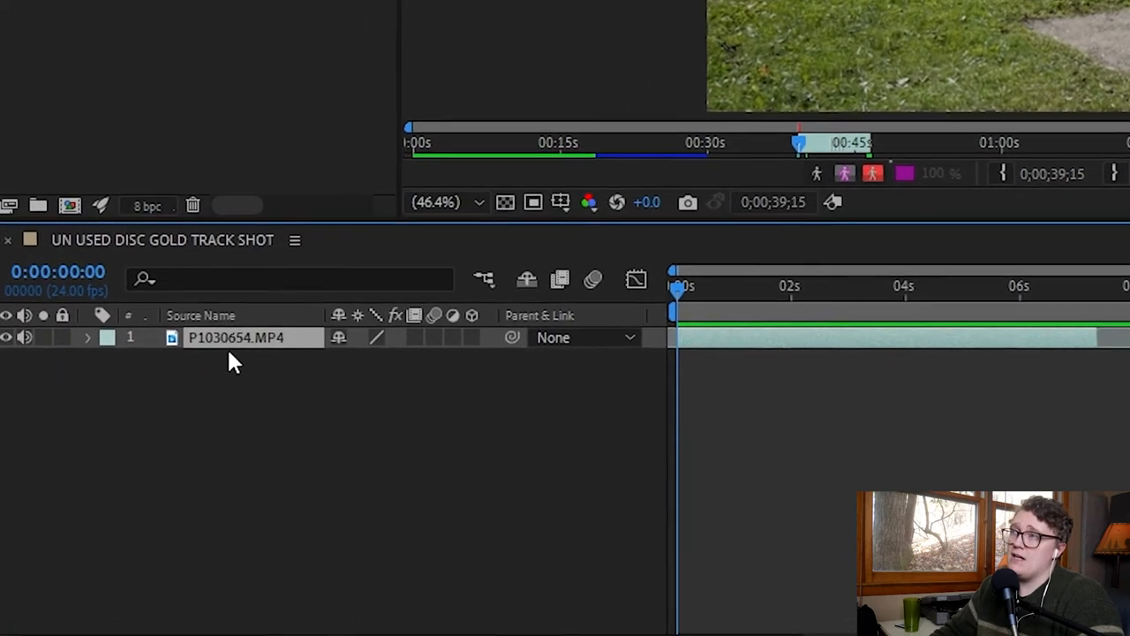
# Pre-compose the footage layer into P1030654.MP4 Comp 1, leaving all attributes
pyautogui.rightClick(235, 338)
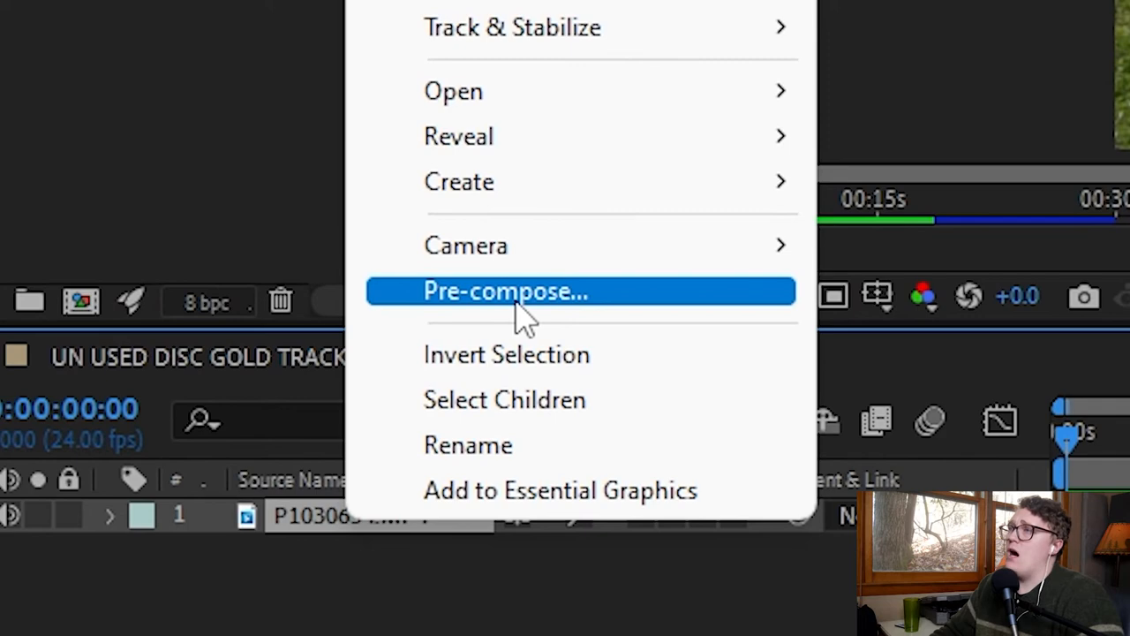
pyautogui.click(505, 290)
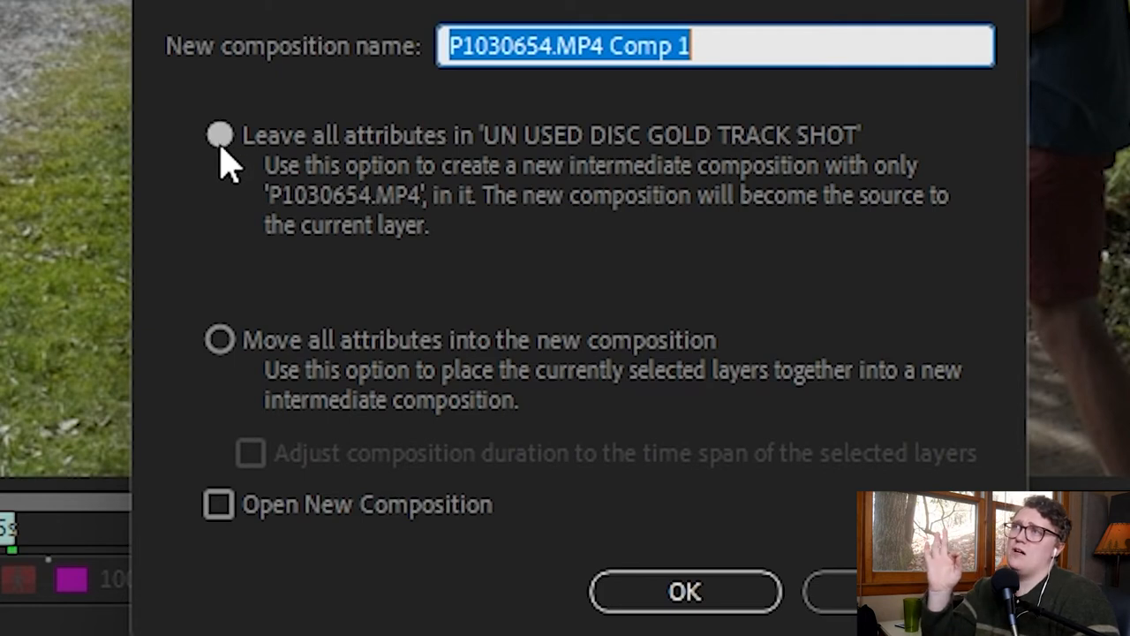
pyautogui.moveTo(494, 212)
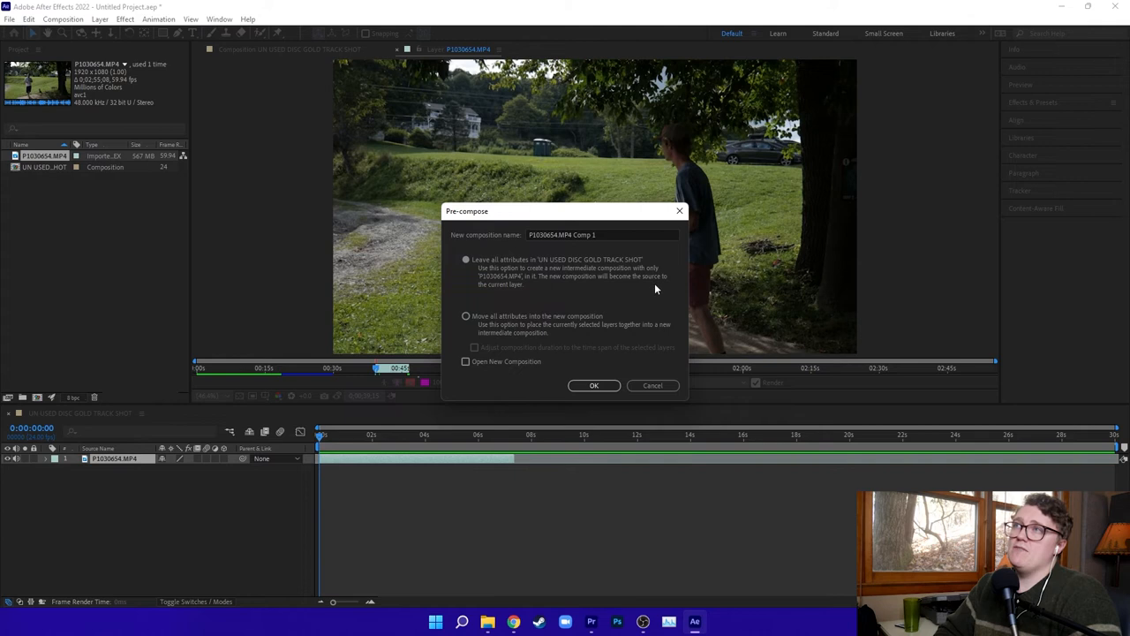
pyautogui.click(593, 385)
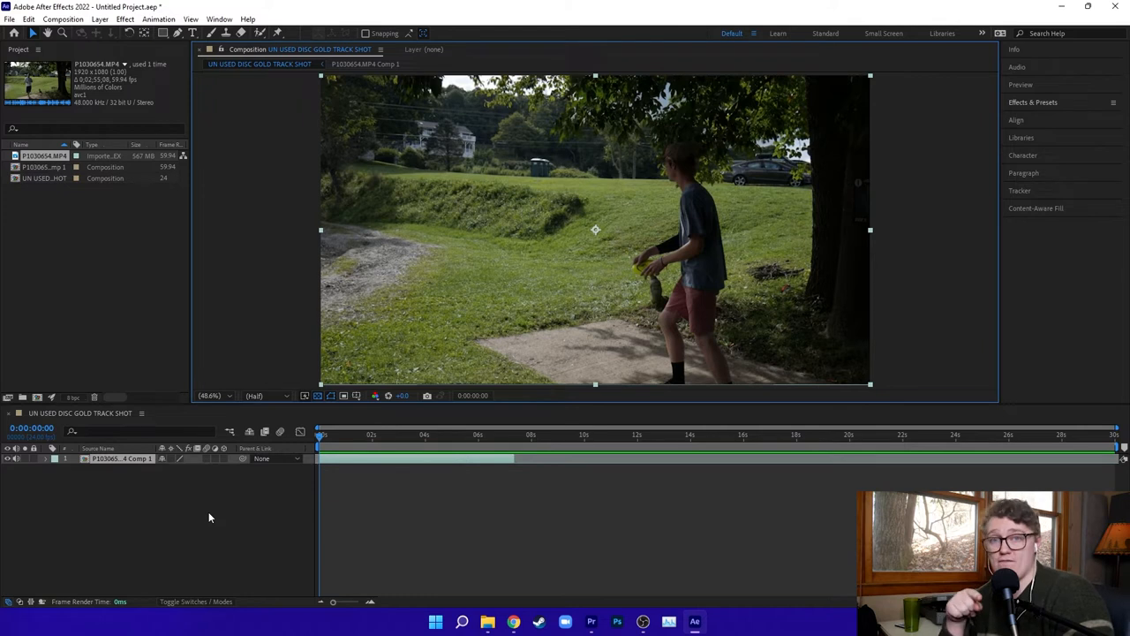
pyautogui.moveTo(219, 504)
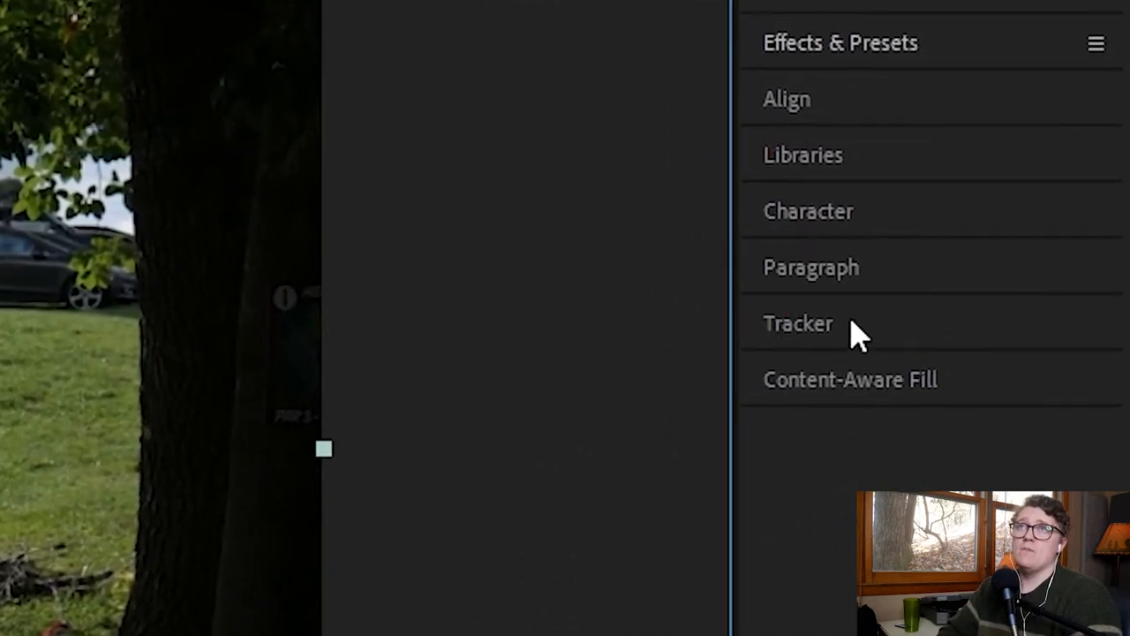
# Run Track Camera on the precomp layer from the Tracker panel
pyautogui.click(798, 322)
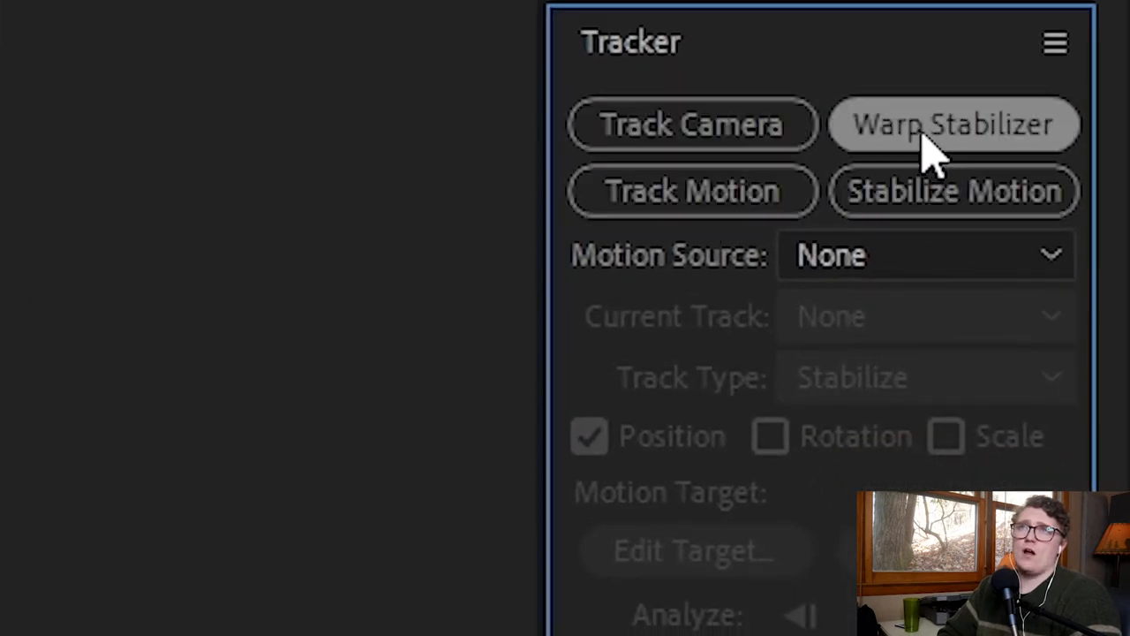
pyautogui.click(953, 124)
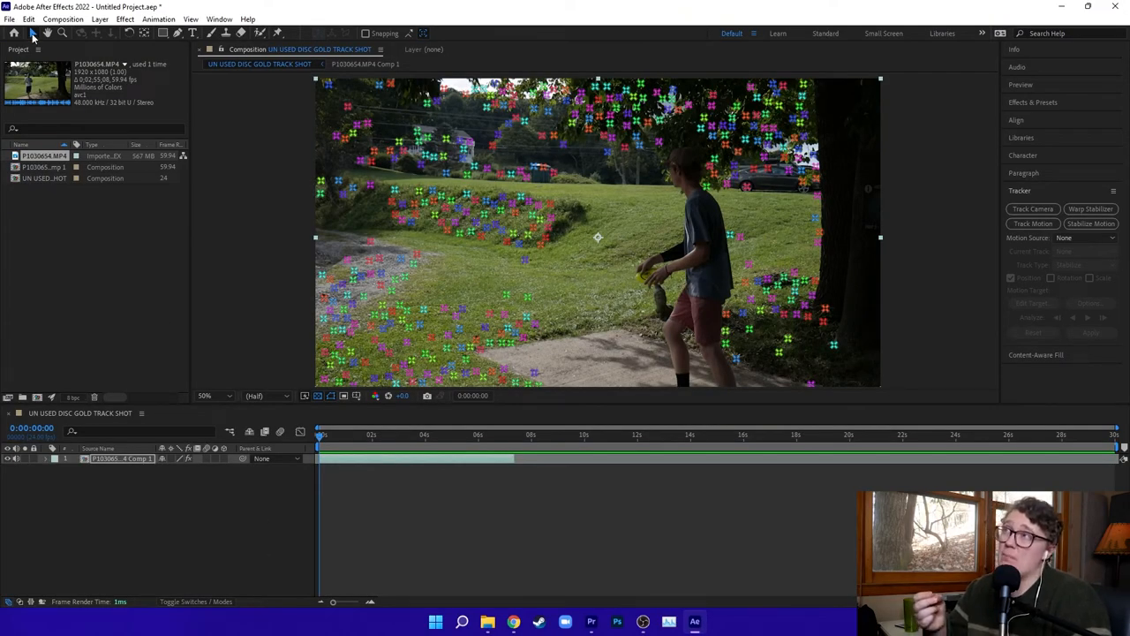
pyautogui.moveTo(294, 32)
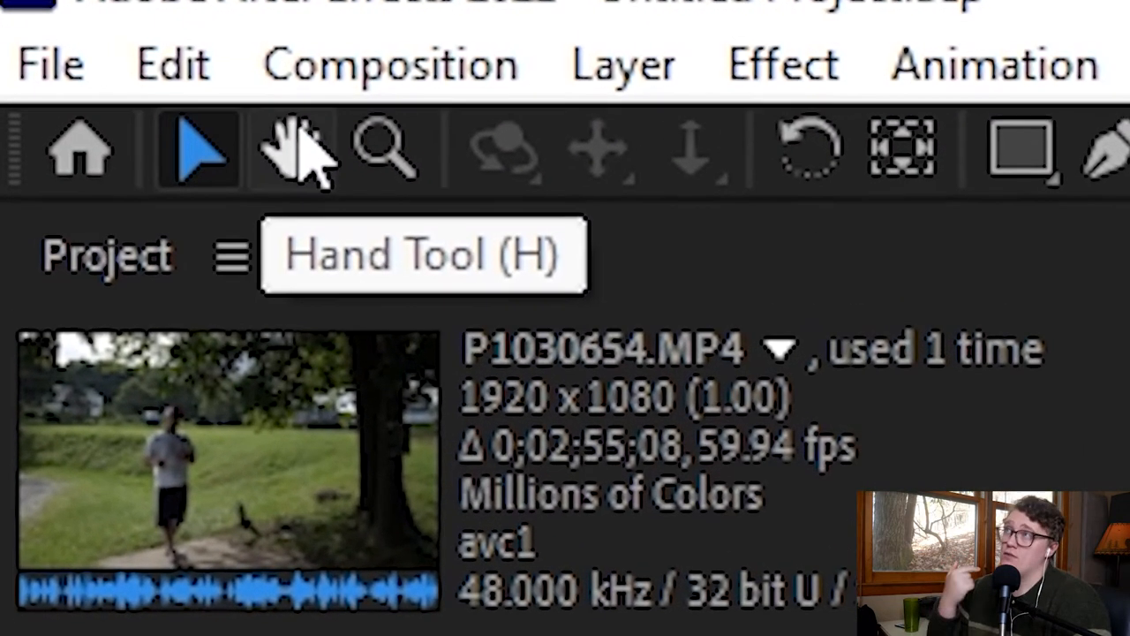
pyautogui.moveTo(203, 159)
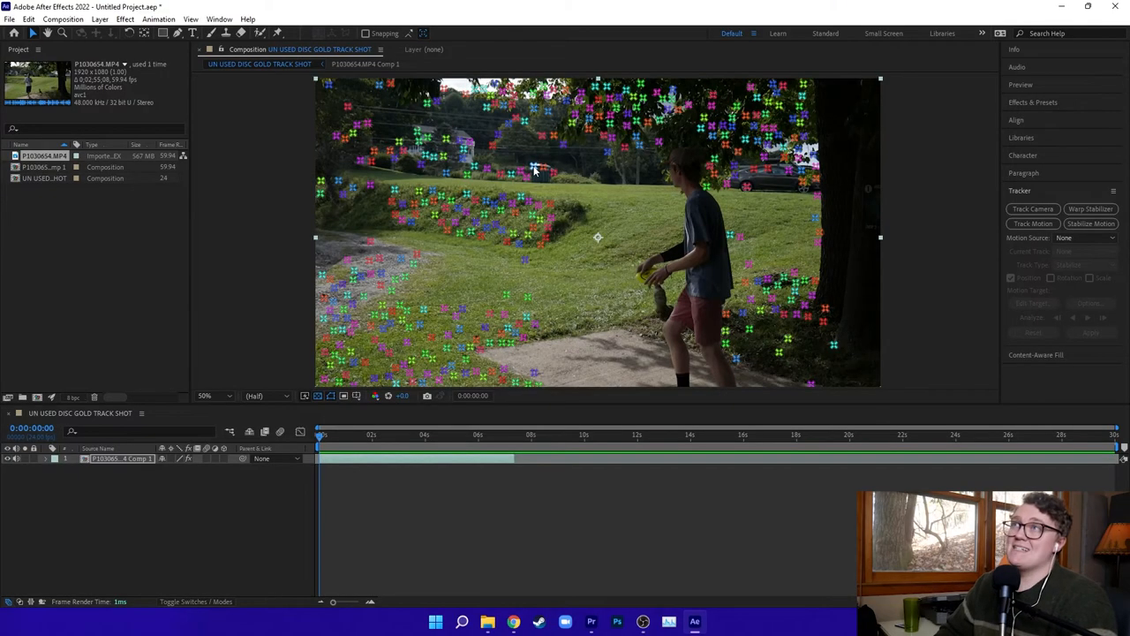
pyautogui.moveTo(635, 188)
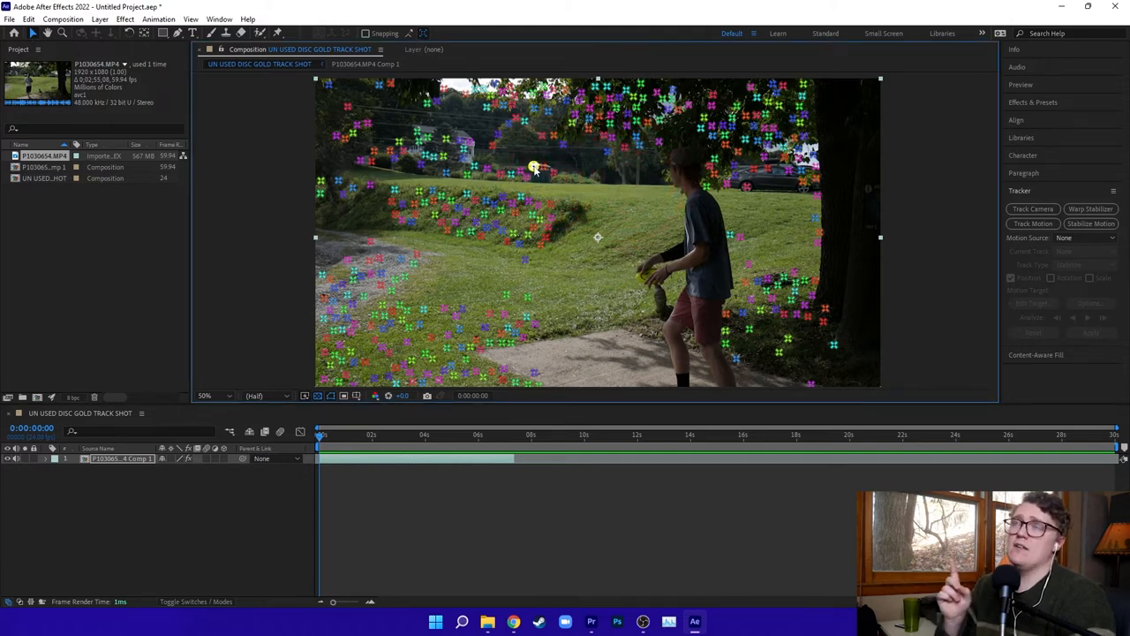
# Use Create Null and Camera on a track point to add Track Null 1 and a 3D Tracker Camera
pyautogui.rightClick(534, 166)
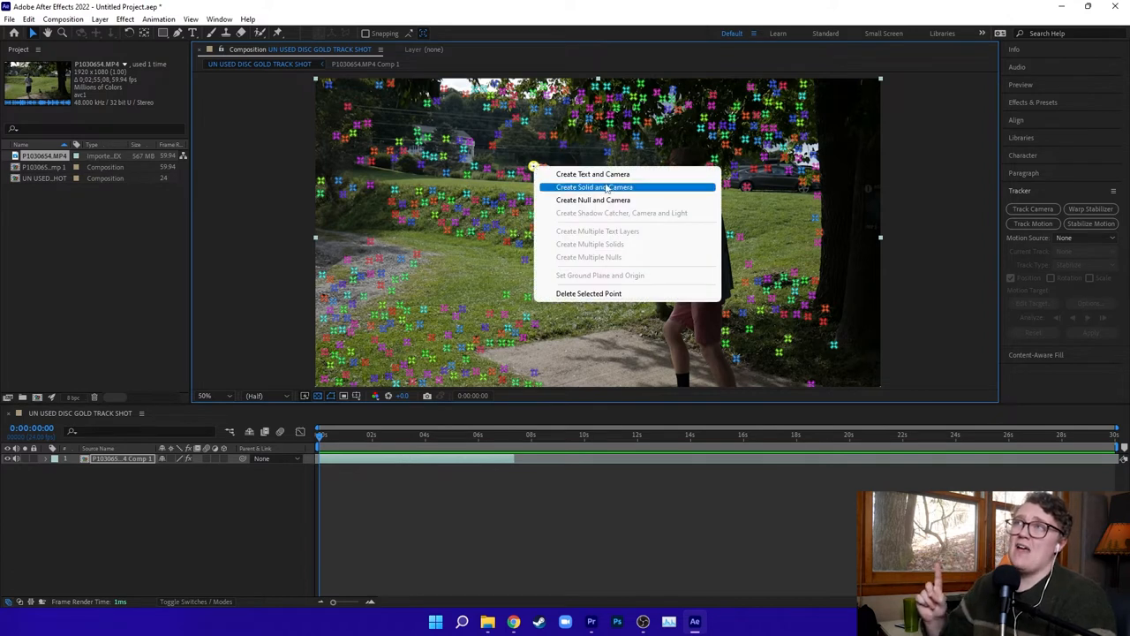
pyautogui.moveTo(593, 199)
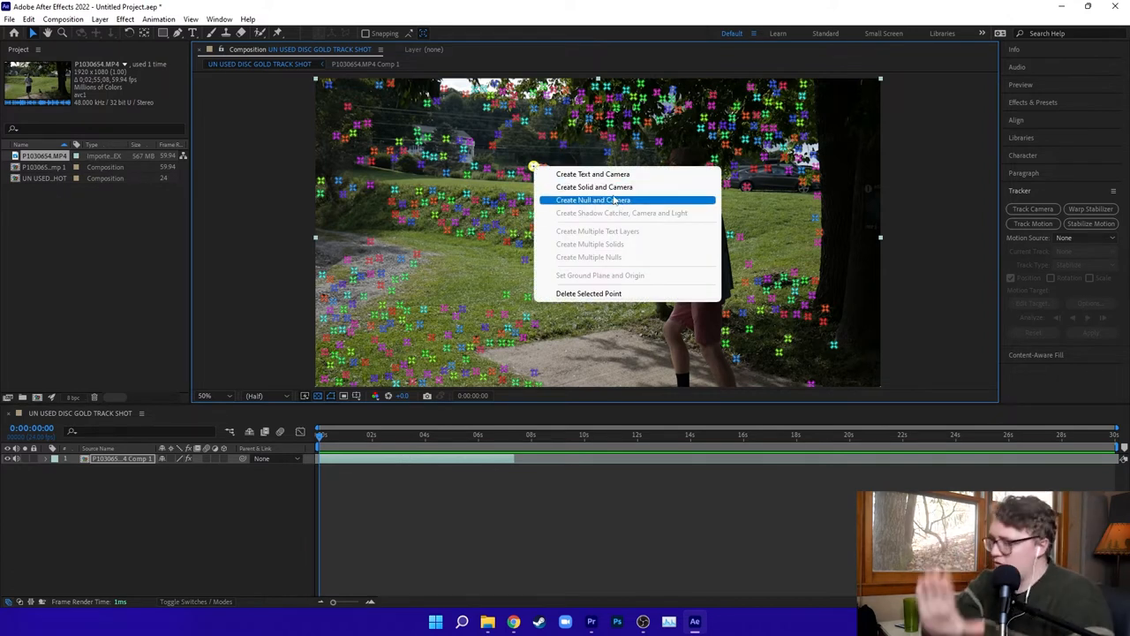
pyautogui.moveTo(592, 174)
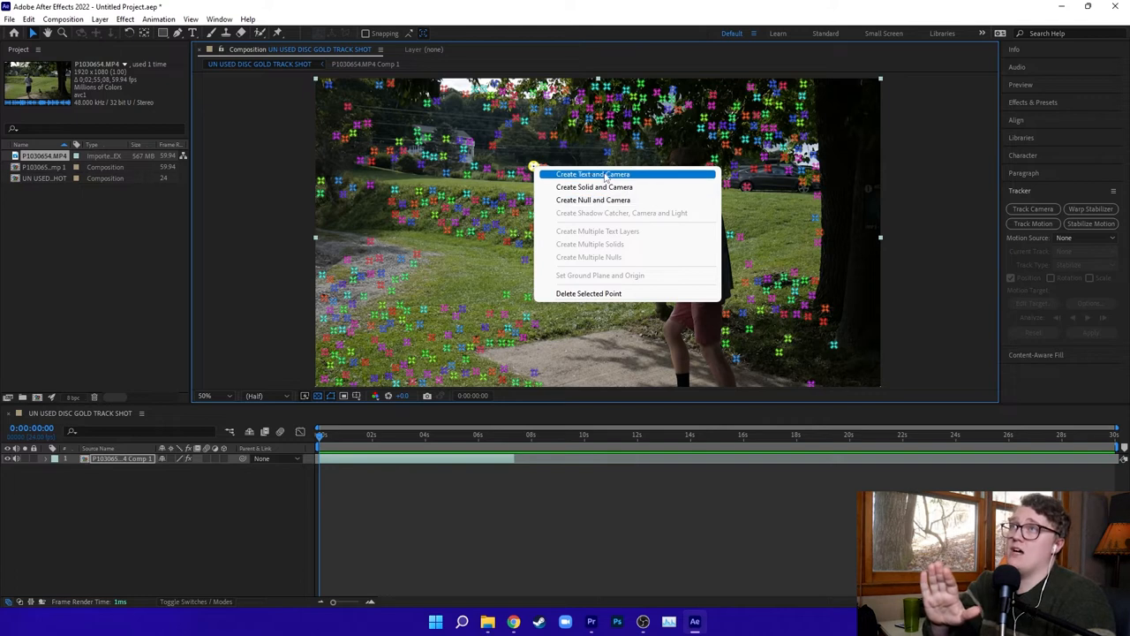
pyautogui.moveTo(606, 200)
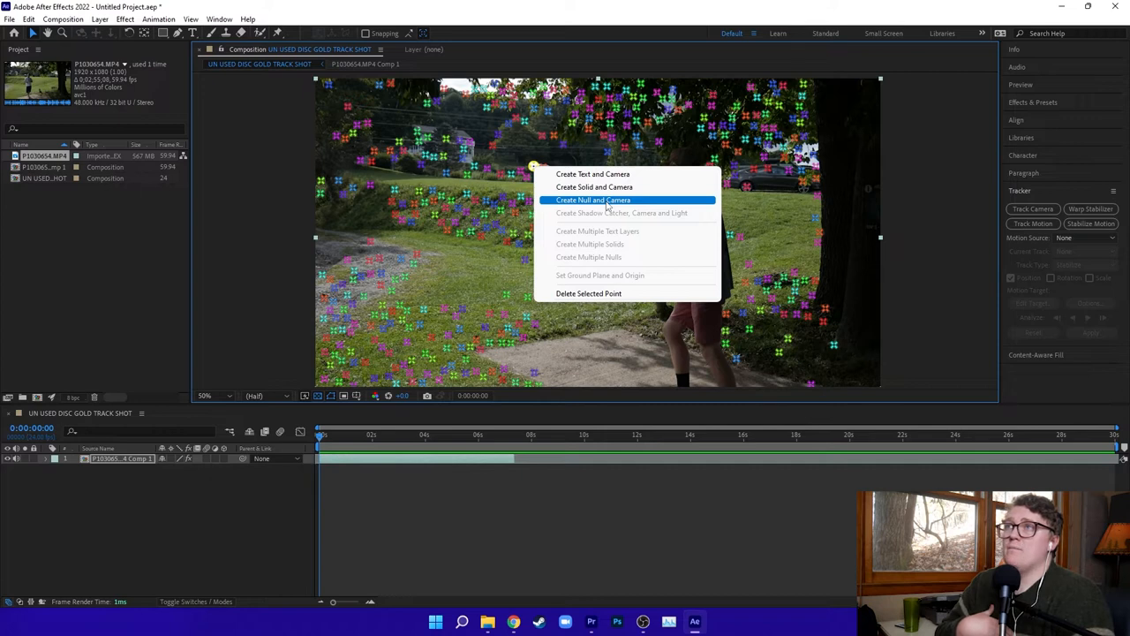
pyautogui.click(592, 199)
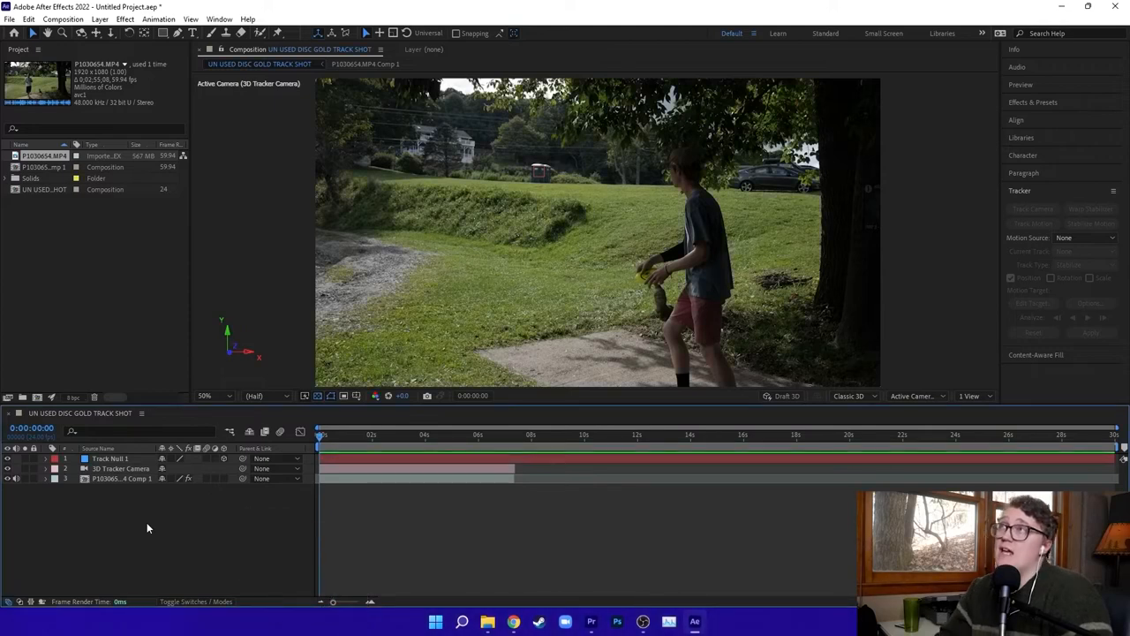
pyautogui.moveTo(250, 82)
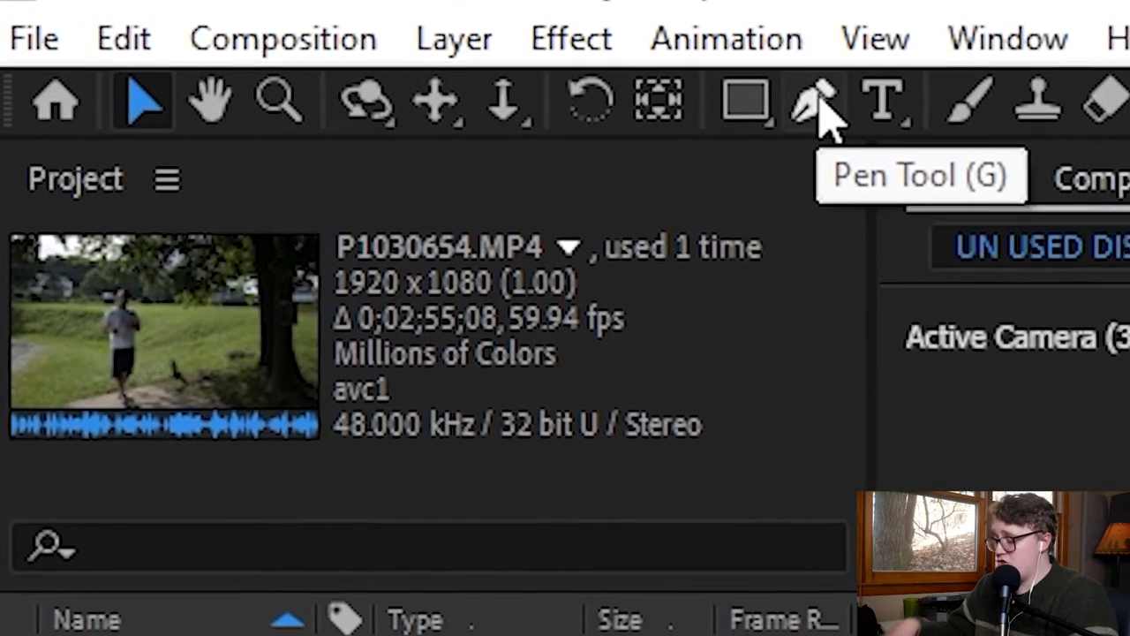
# Select the Pen Tool and view its vertex tool variants
pyautogui.click(821, 100)
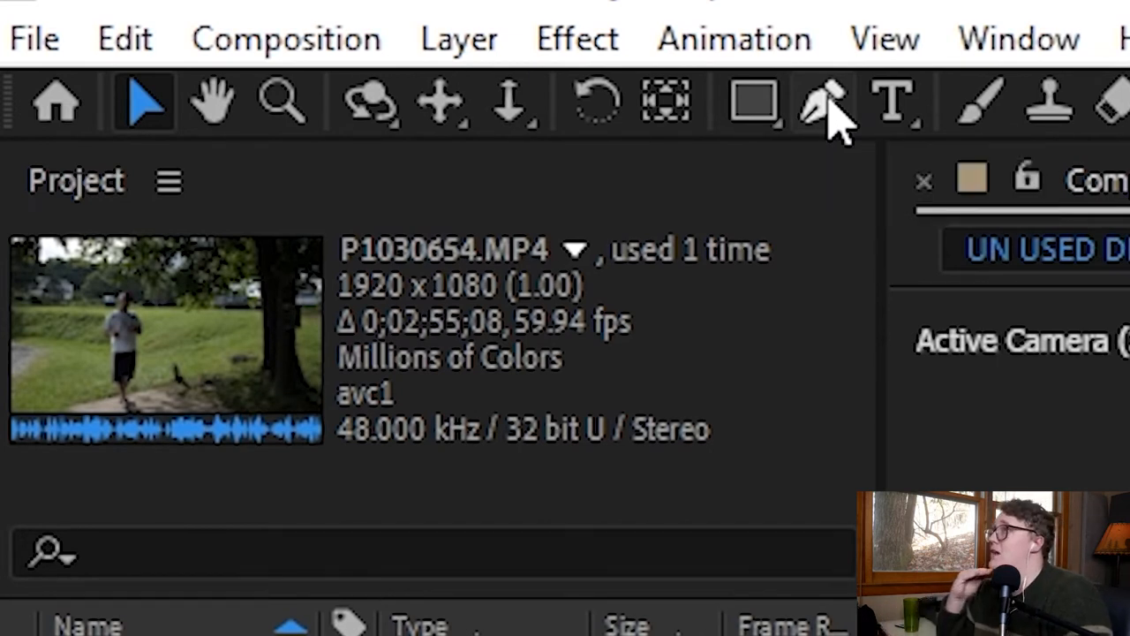
pyautogui.moveTo(825, 110)
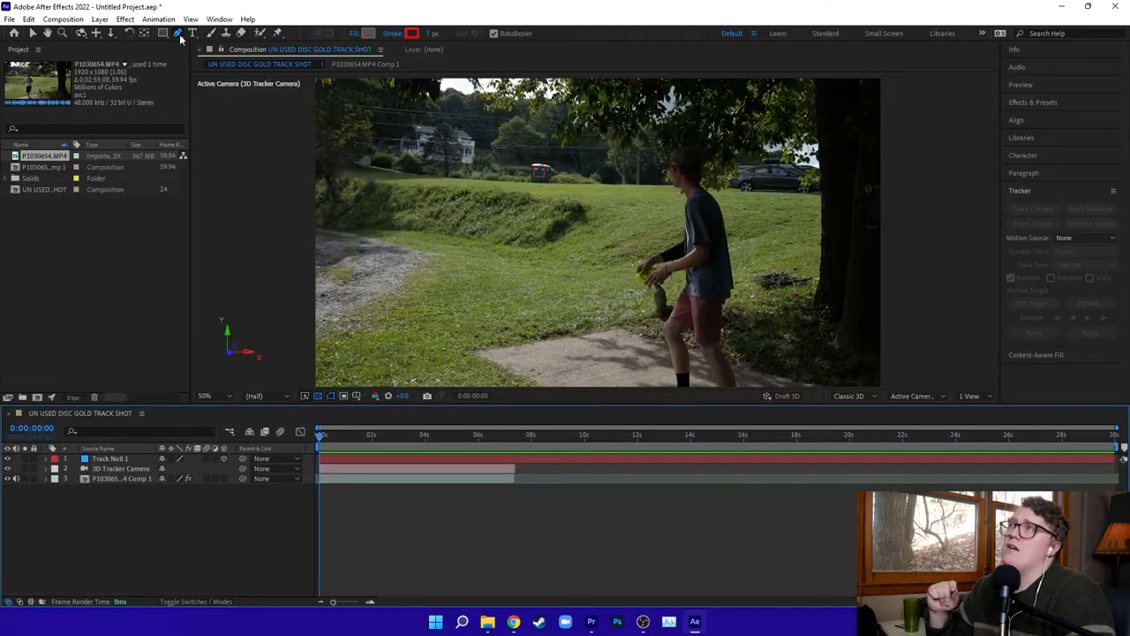
pyautogui.moveTo(179, 32)
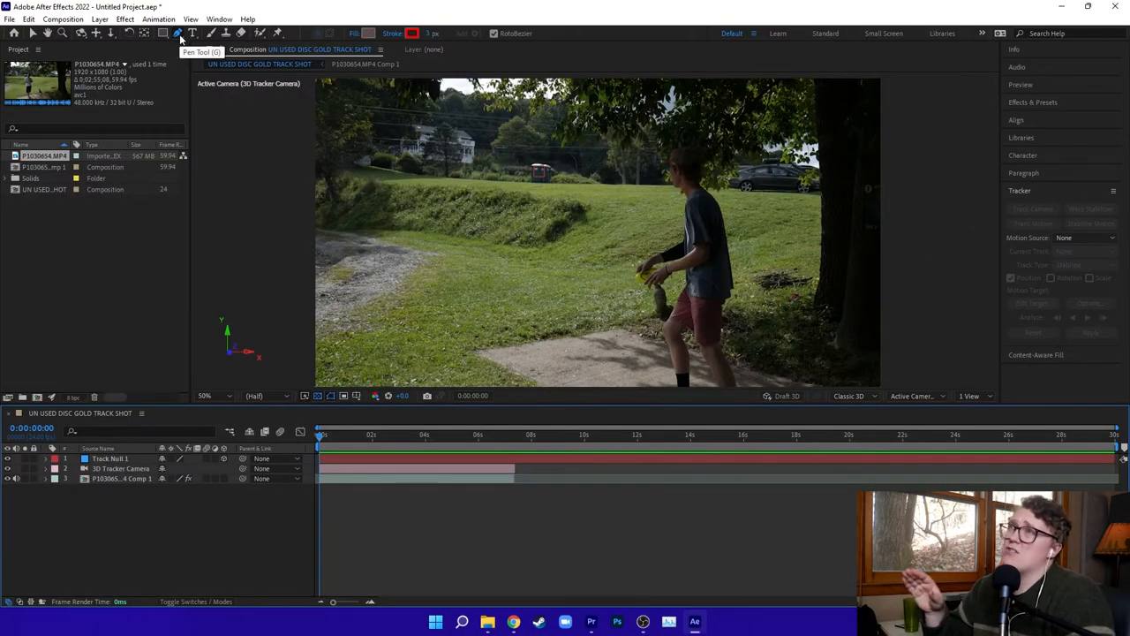
pyautogui.click(178, 33)
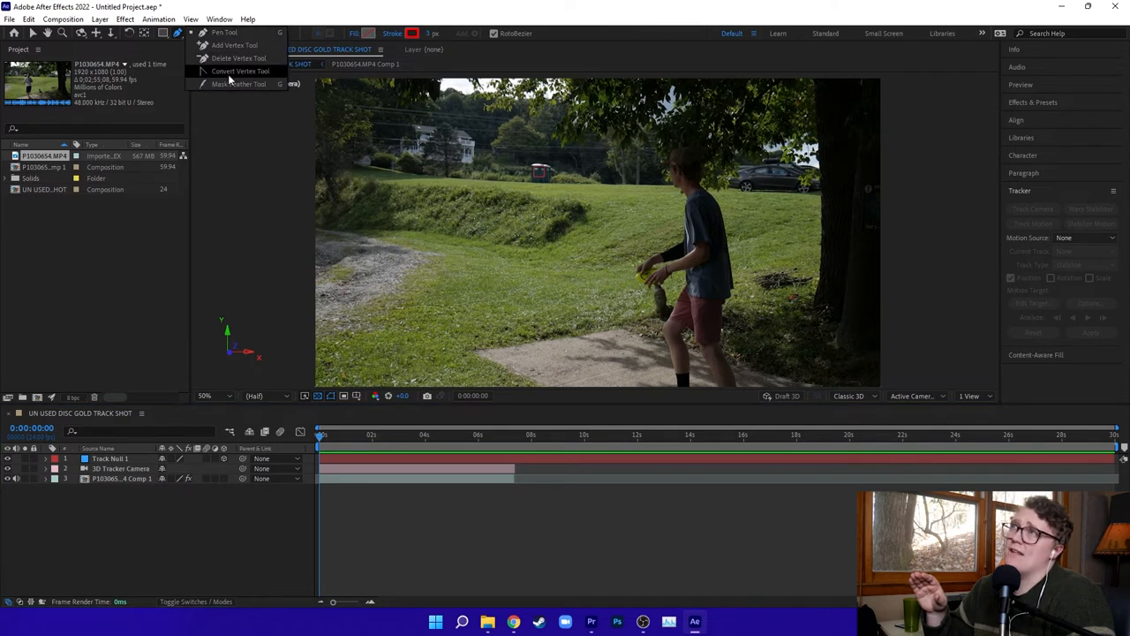
pyautogui.moveTo(224, 34)
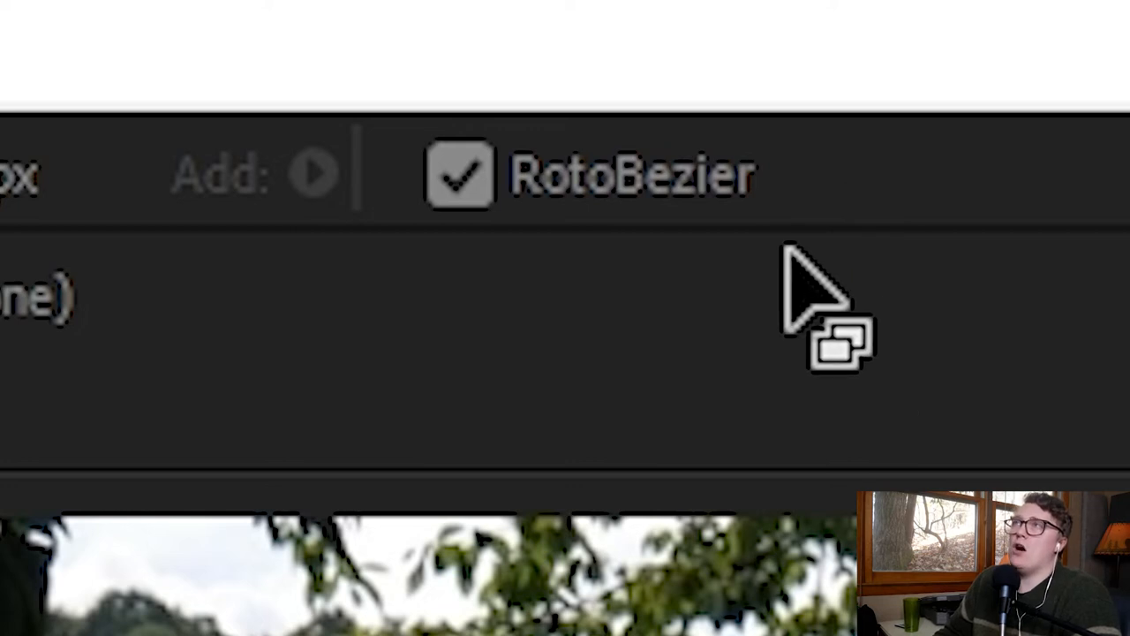
pyautogui.moveTo(679, 203)
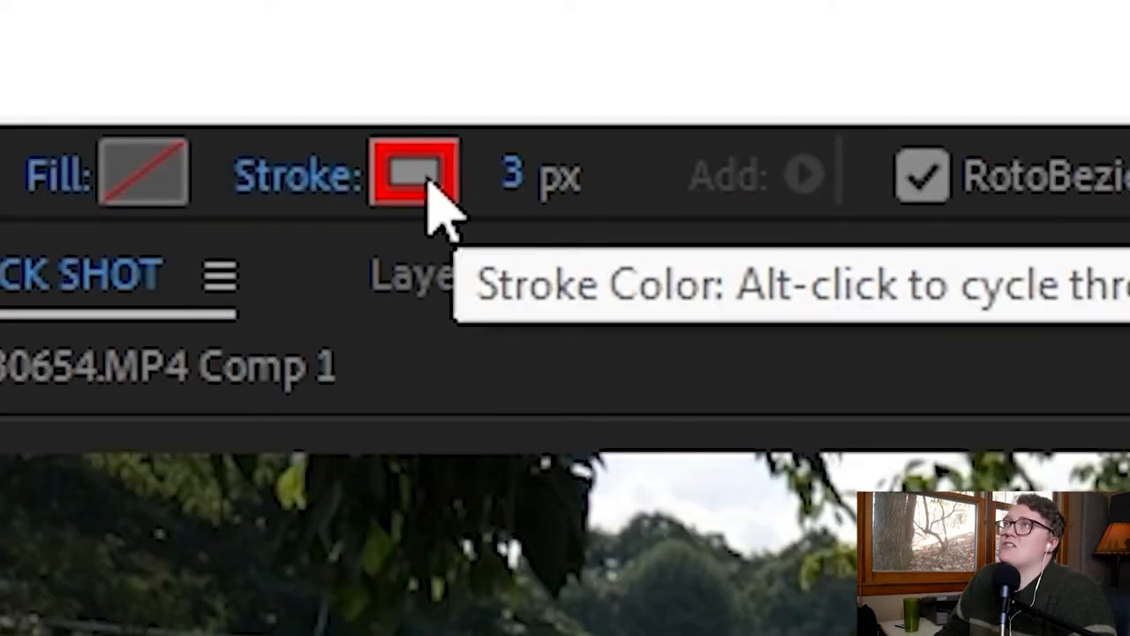
pyautogui.moveTo(512, 177)
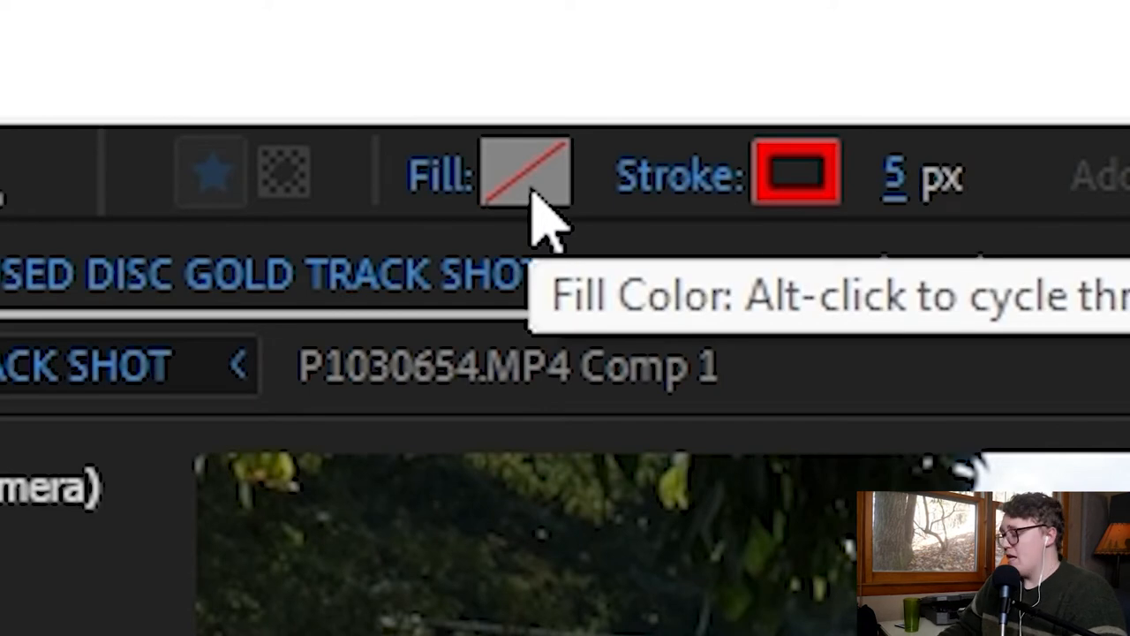
# Set shape options to a red 5 px stroke with fill set to None
pyautogui.click(524, 171)
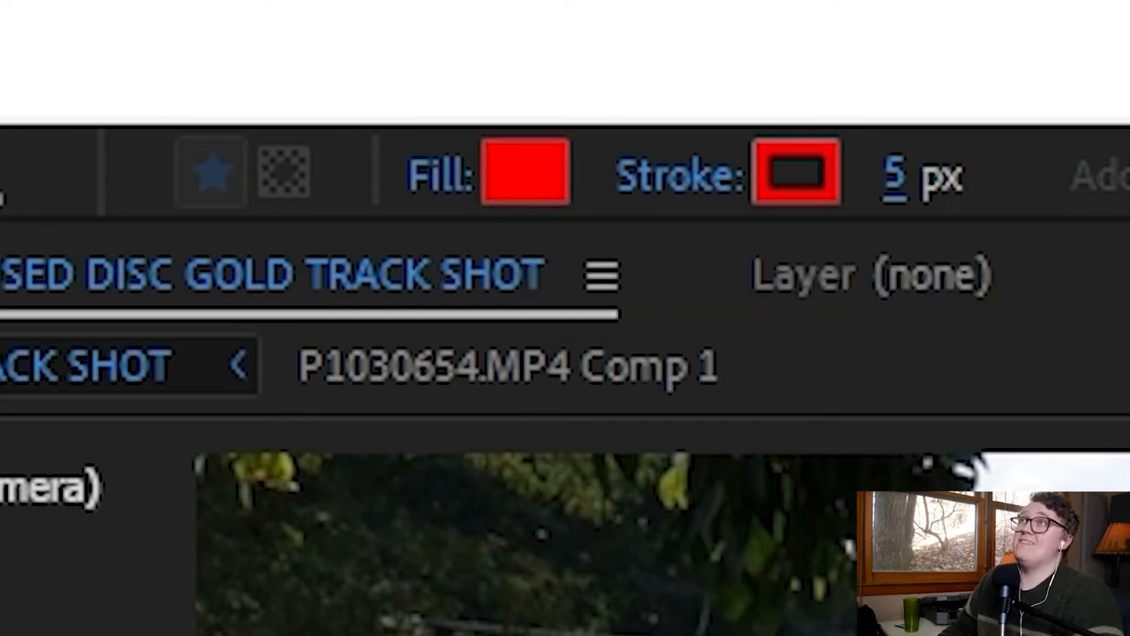
pyautogui.moveTo(525, 172)
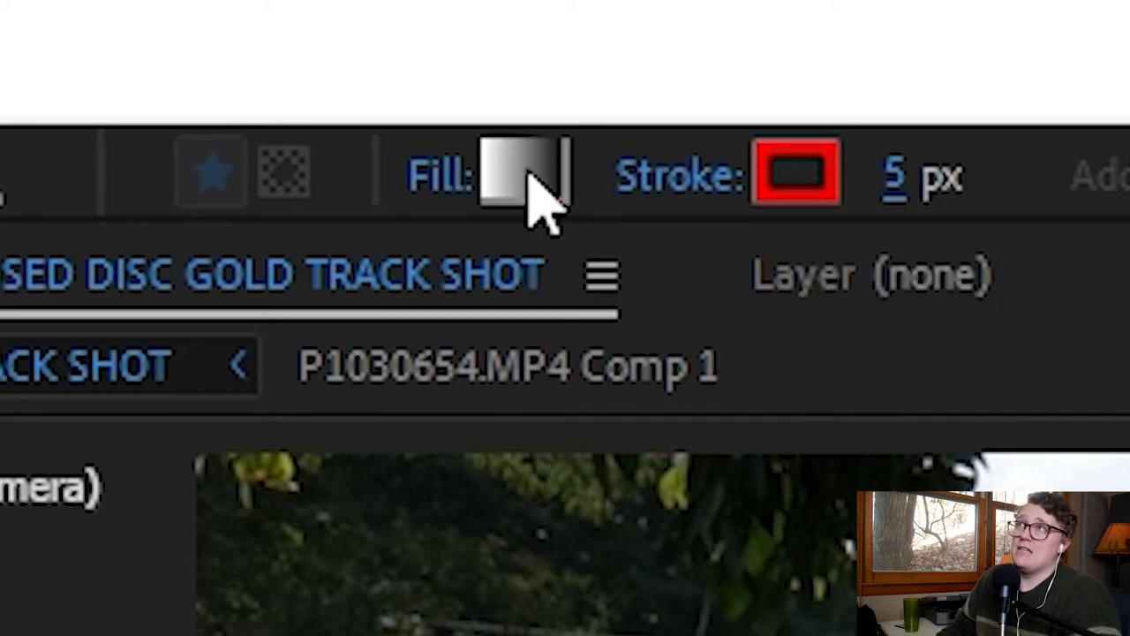
pyautogui.click(522, 172)
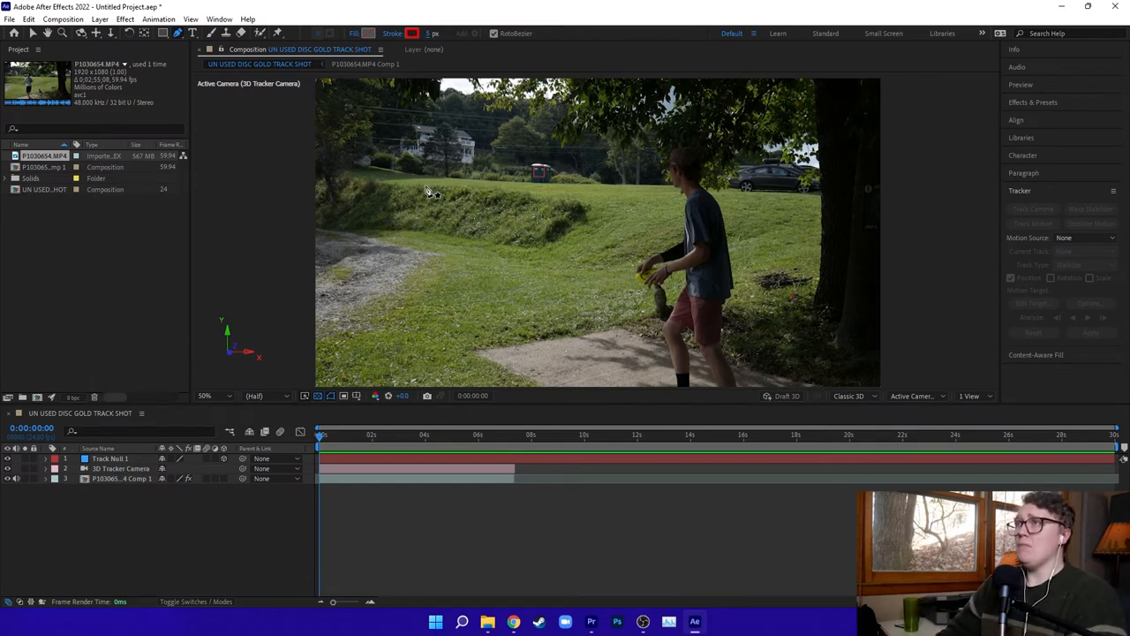
pyautogui.moveTo(529, 203)
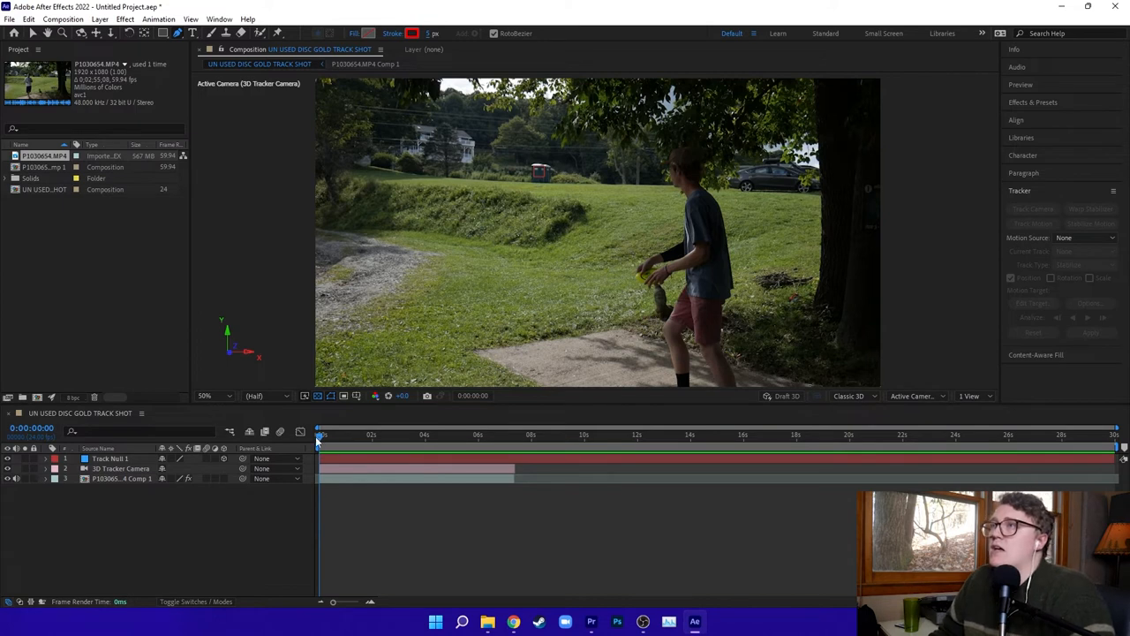
pyautogui.moveTo(545, 315)
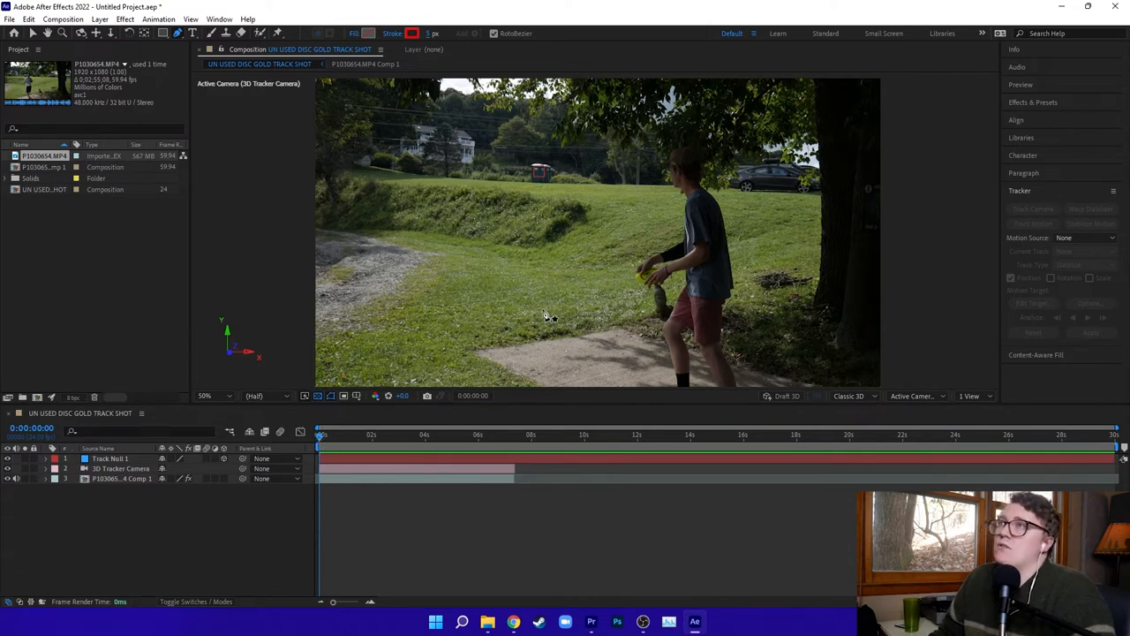
pyautogui.moveTo(504, 188)
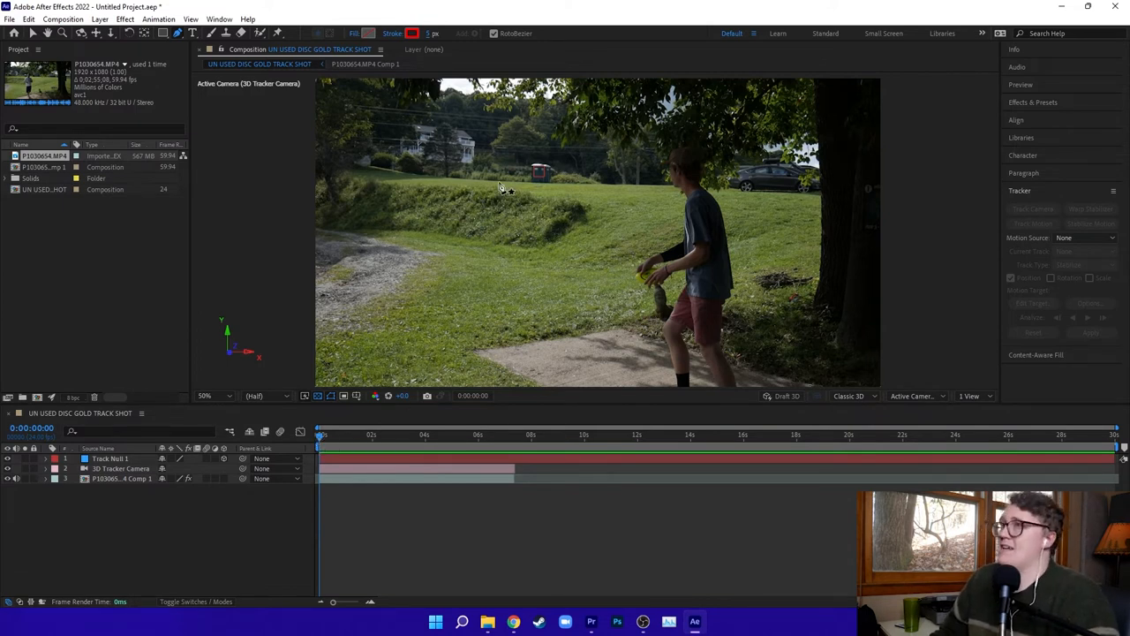
pyautogui.moveTo(483, 179)
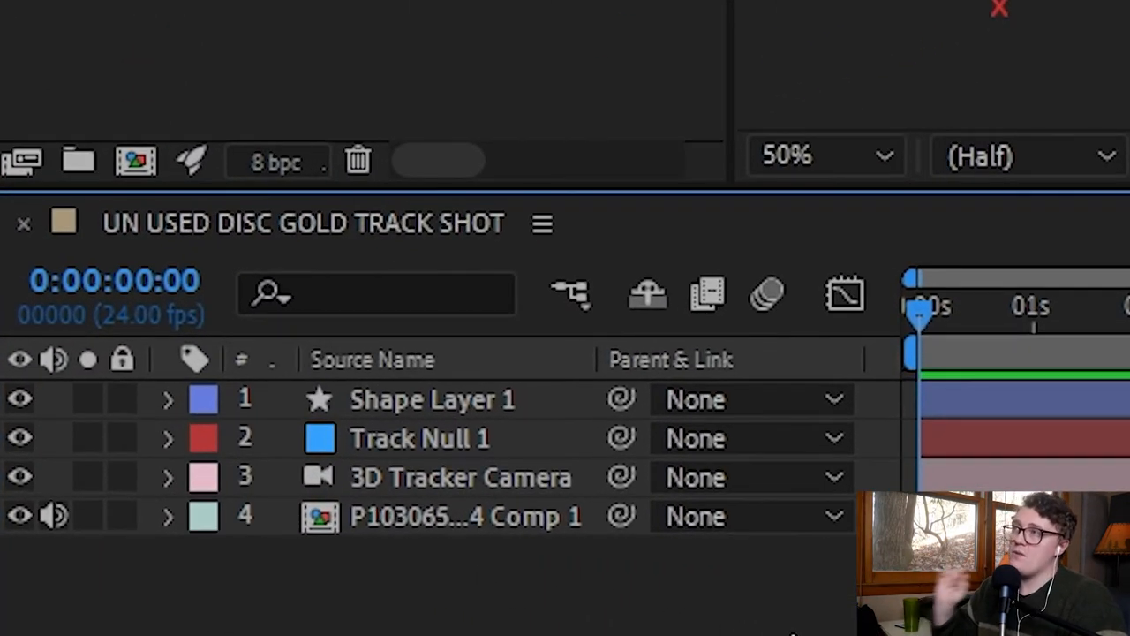
pyautogui.moveTo(587, 371)
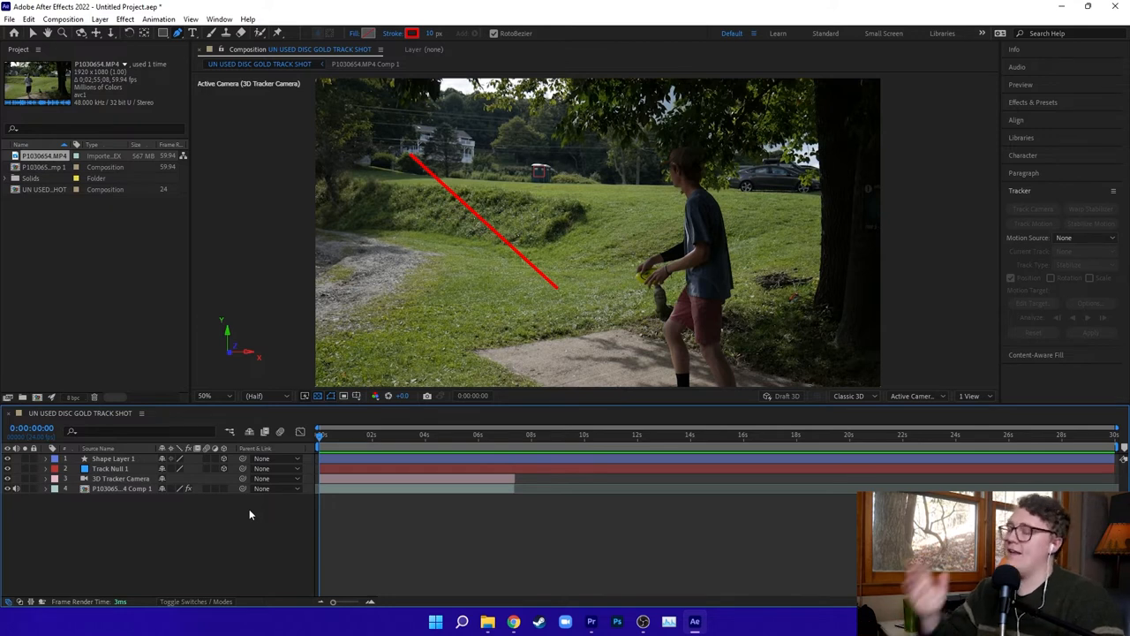
pyautogui.moveTo(292, 456)
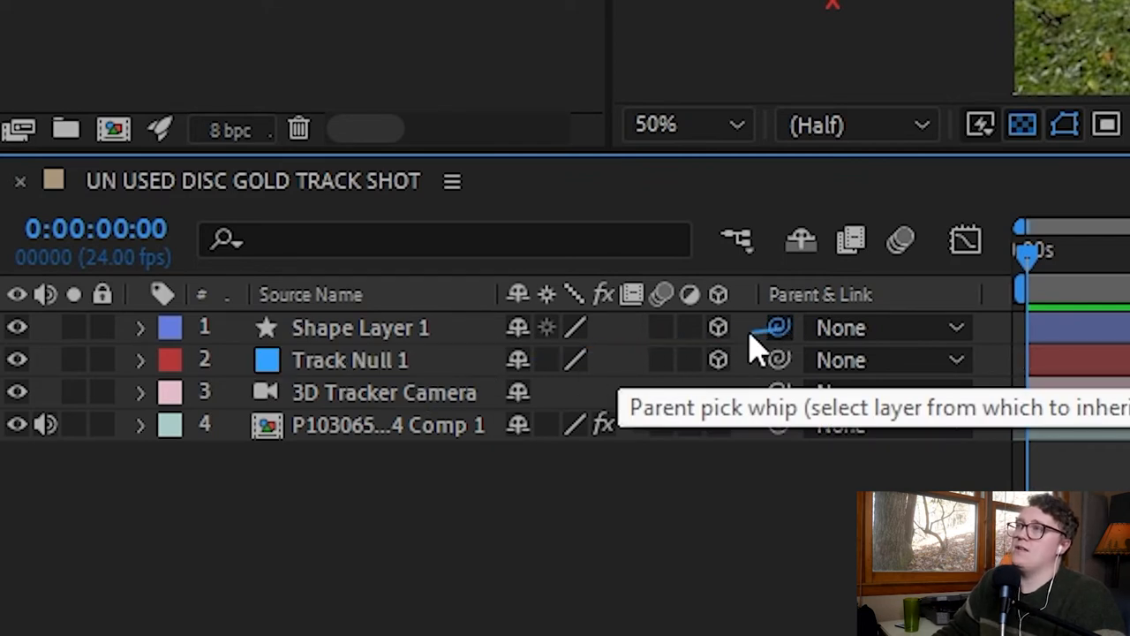
# Parent Shape Layer 1 to Track Null 1 and move to the disc release moment
pyautogui.moveTo(777, 327); pyautogui.dragTo(350, 359)
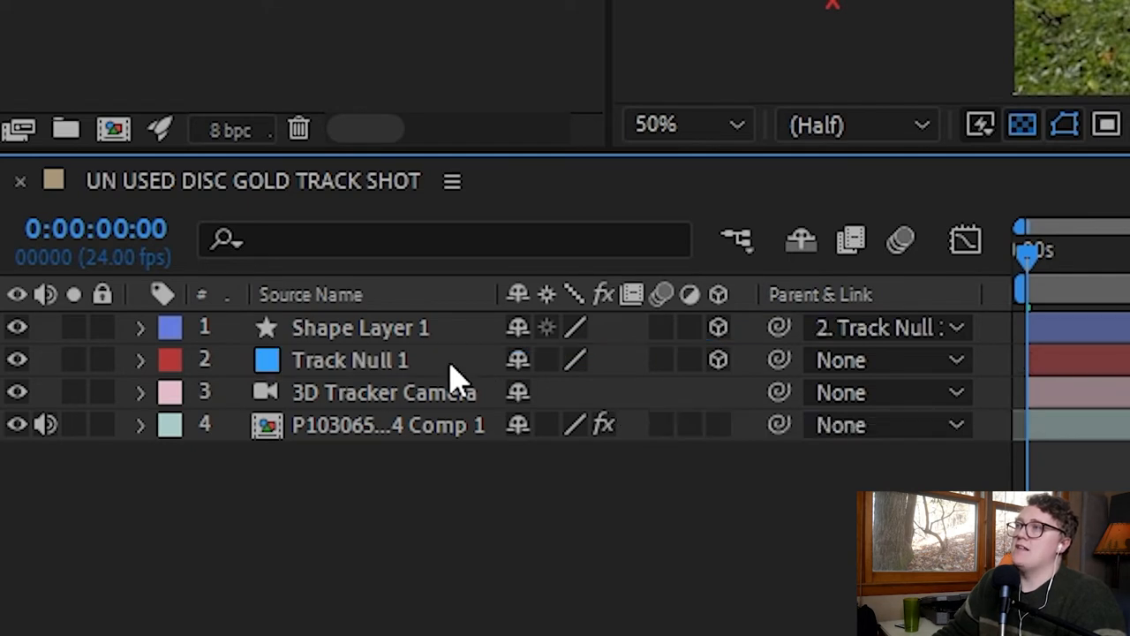
pyautogui.click(953, 327)
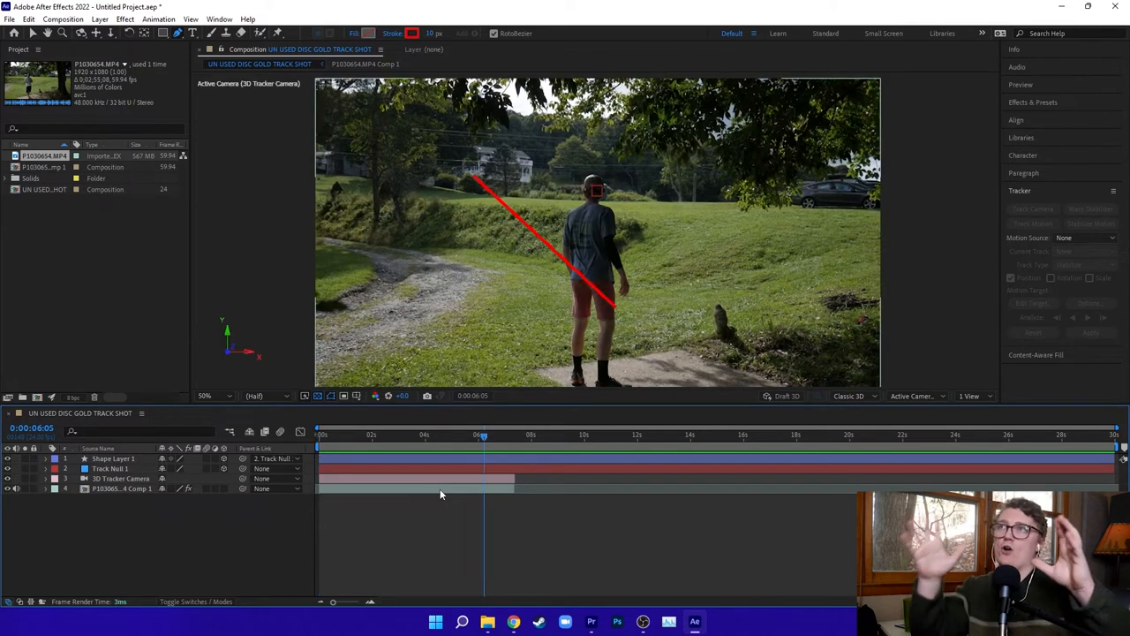
pyautogui.click(321, 434)
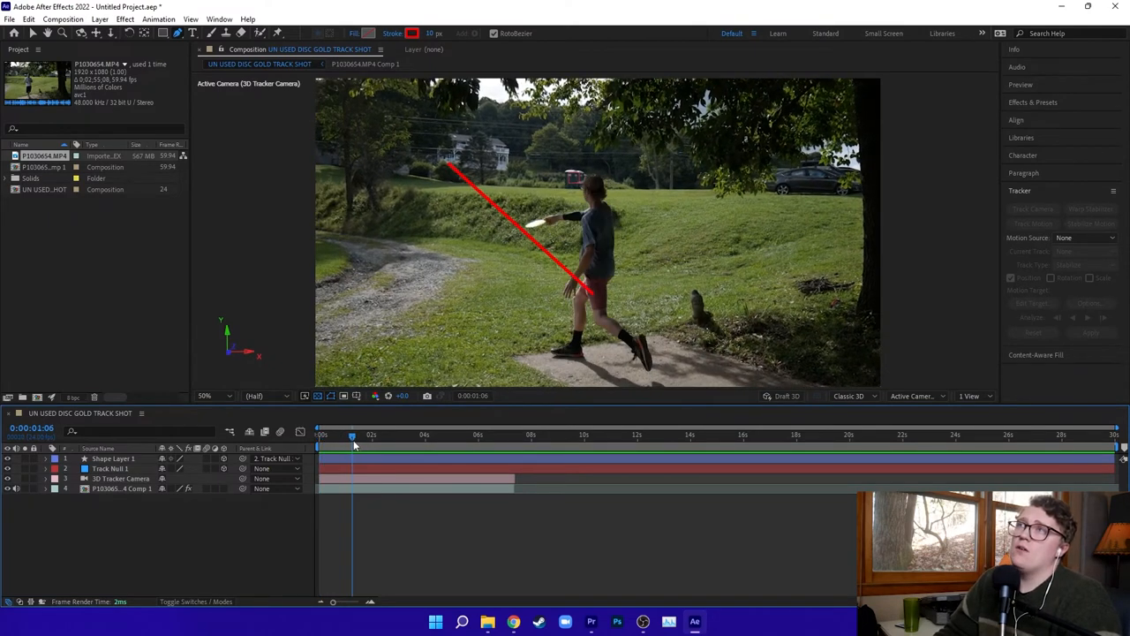
pyautogui.moveTo(352, 438)
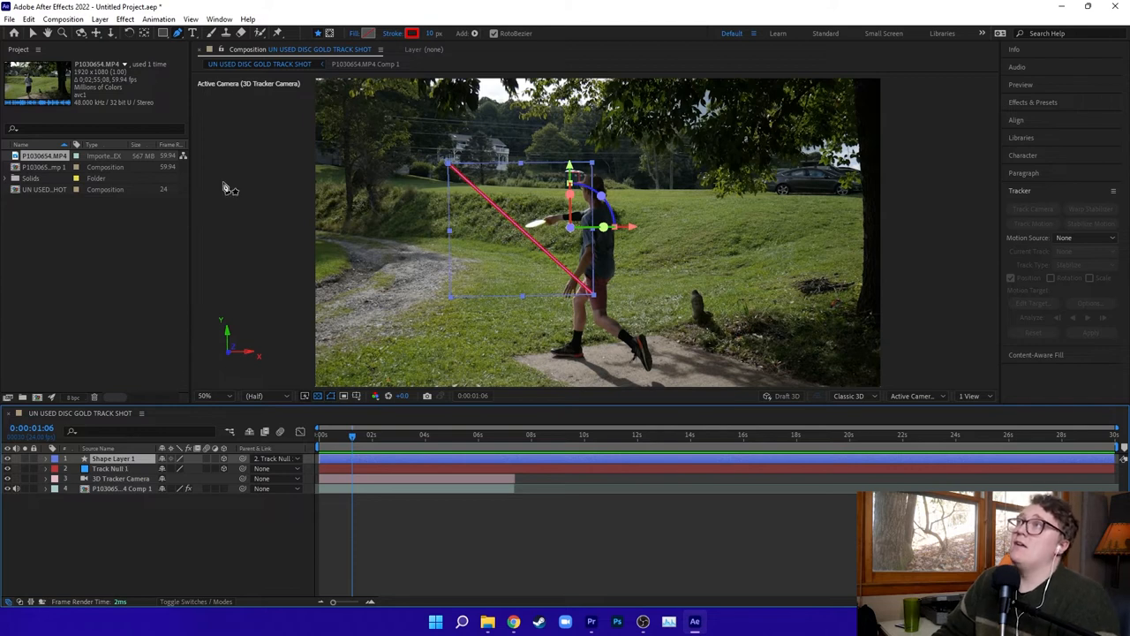
pyautogui.moveTo(163, 34)
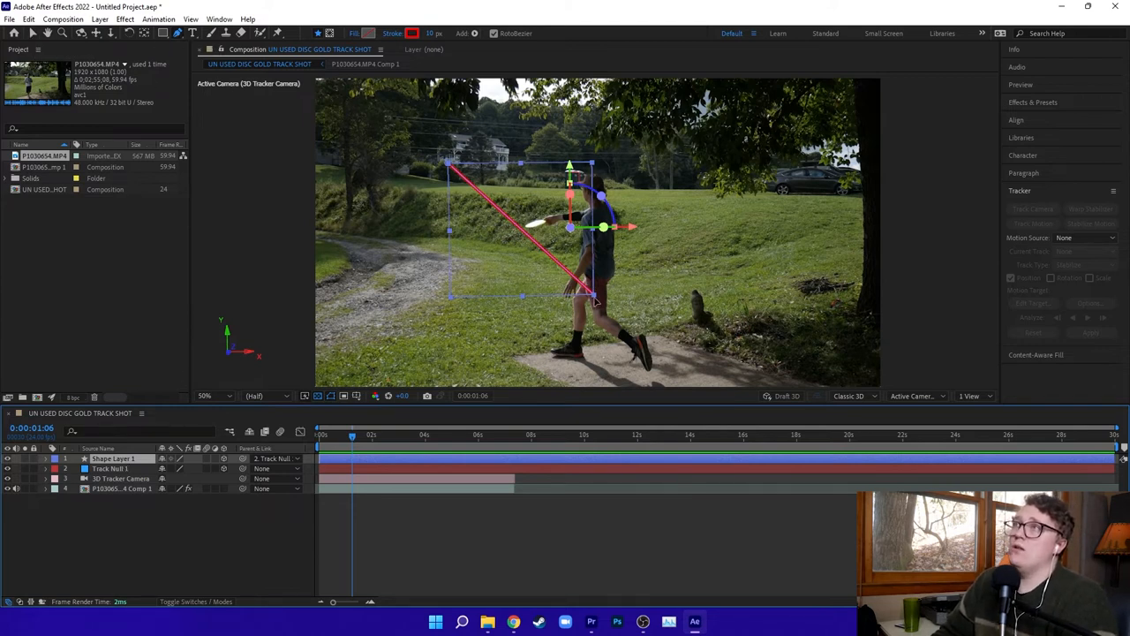
pyautogui.moveTo(595, 302)
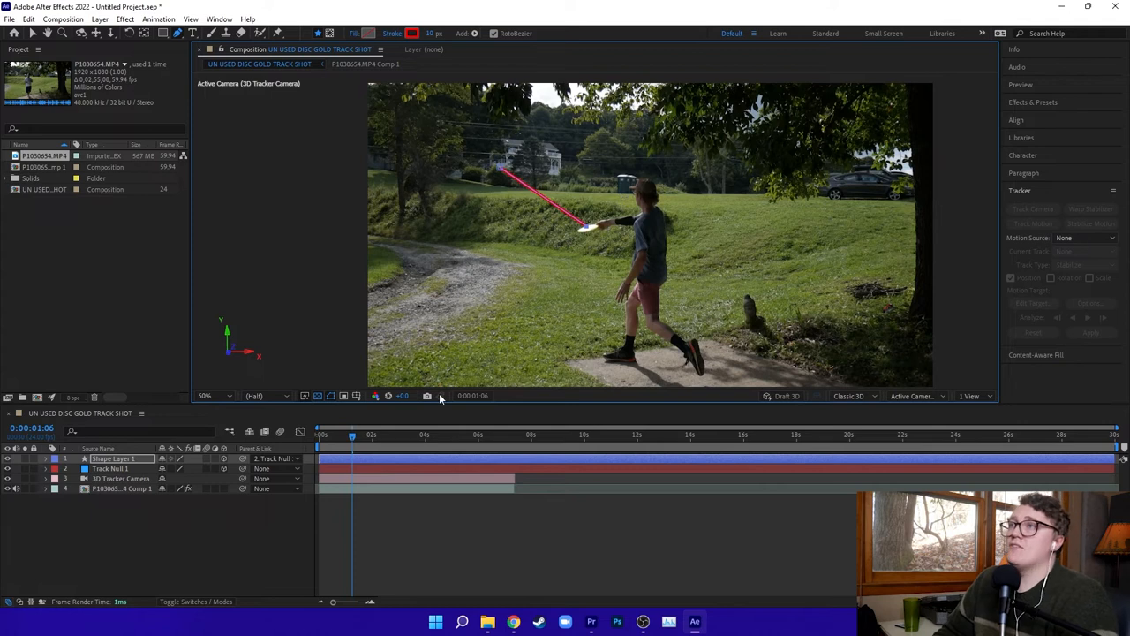
# At about 1 second, move Shape Layer 1's path end vertex onto the disc
pyautogui.click(112, 458)
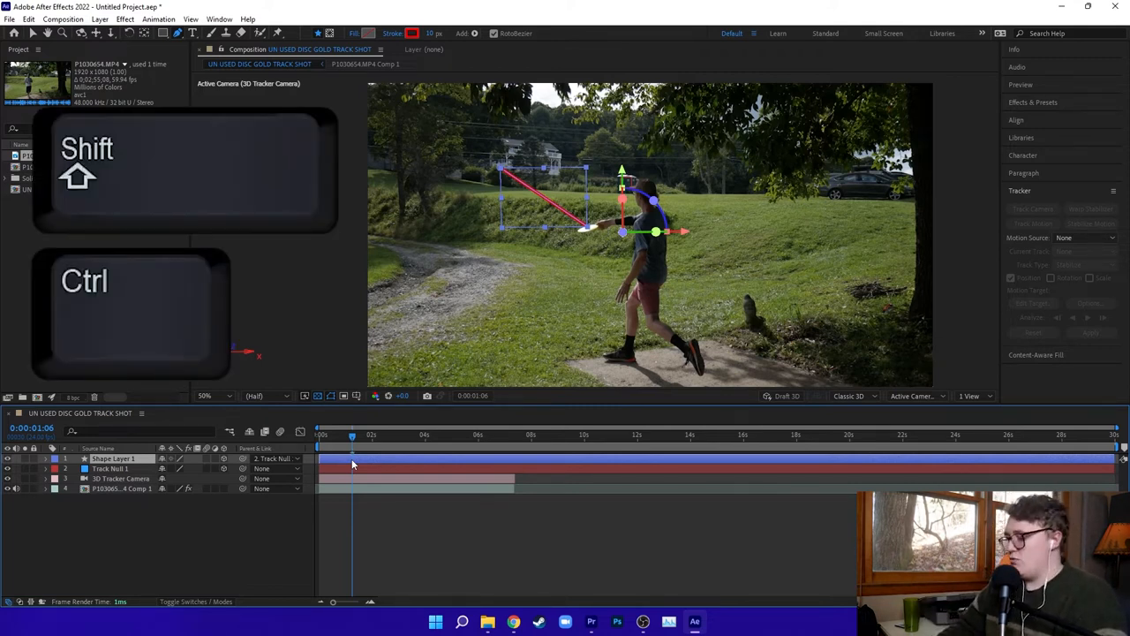
pyautogui.press('d')
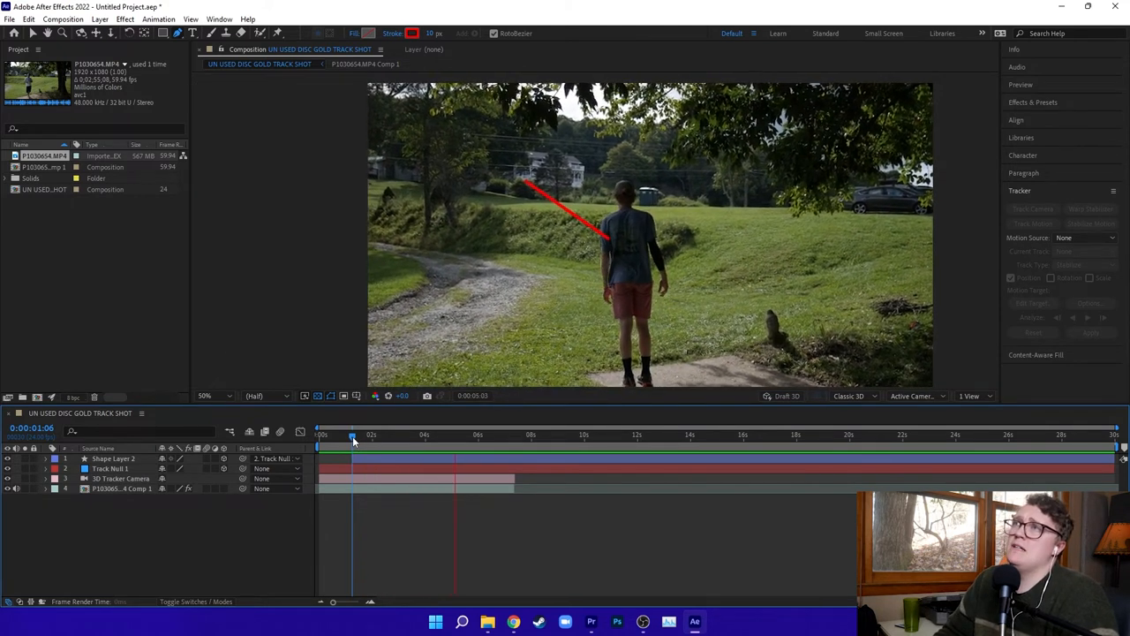
# Scrub to about six seconds and zoom the viewer to 400% on the red stroke
pyautogui.click(479, 433)
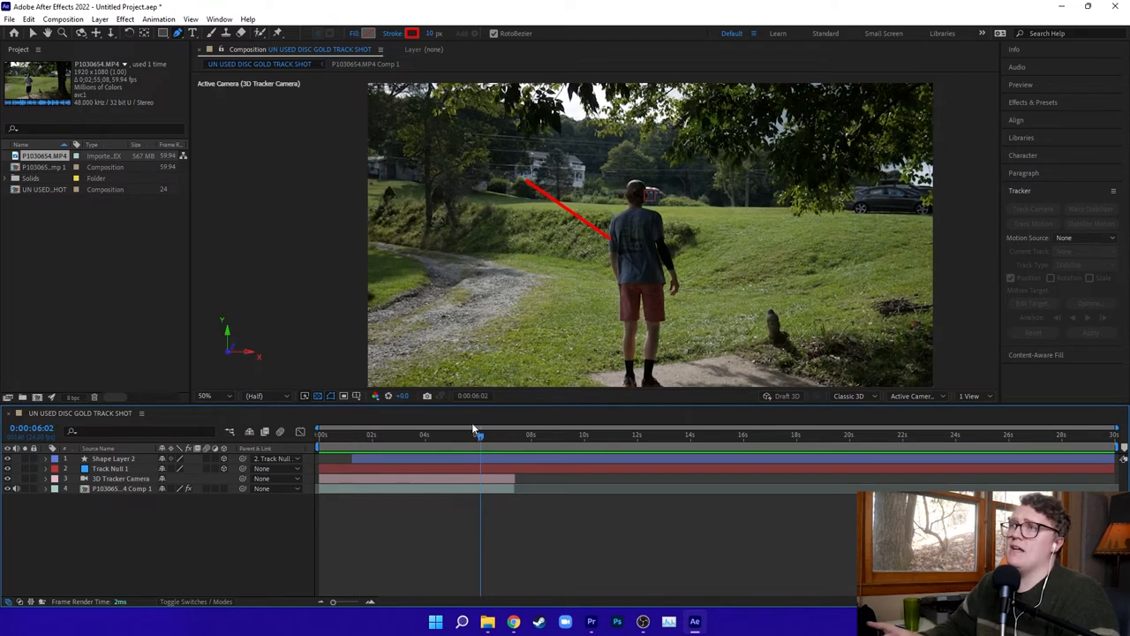
pyautogui.moveTo(483, 450)
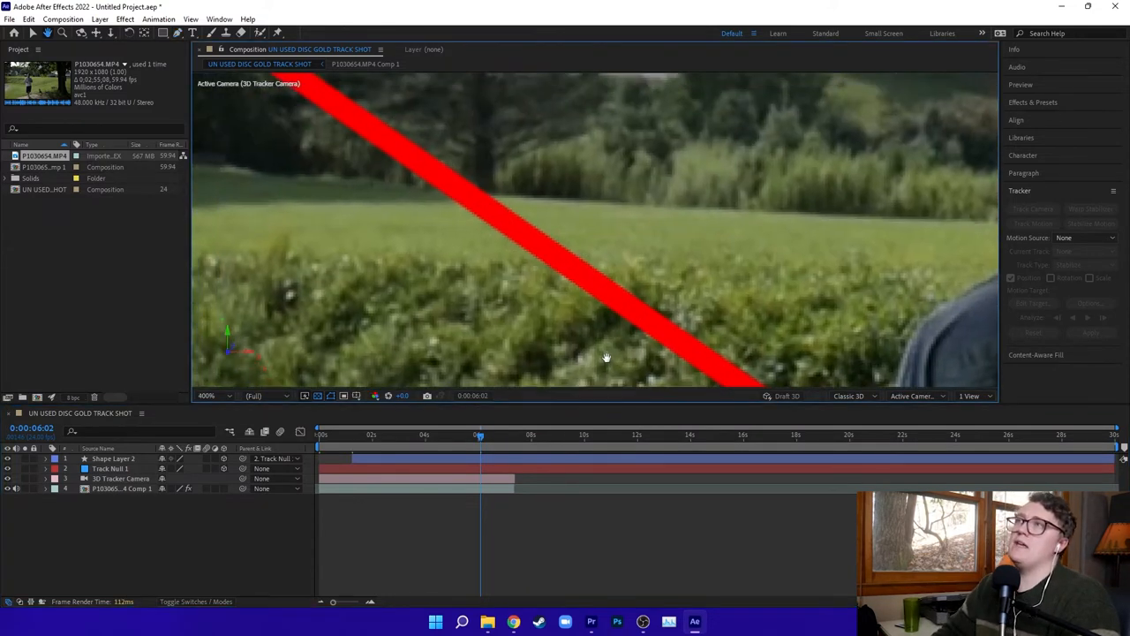
pyautogui.click(193, 33)
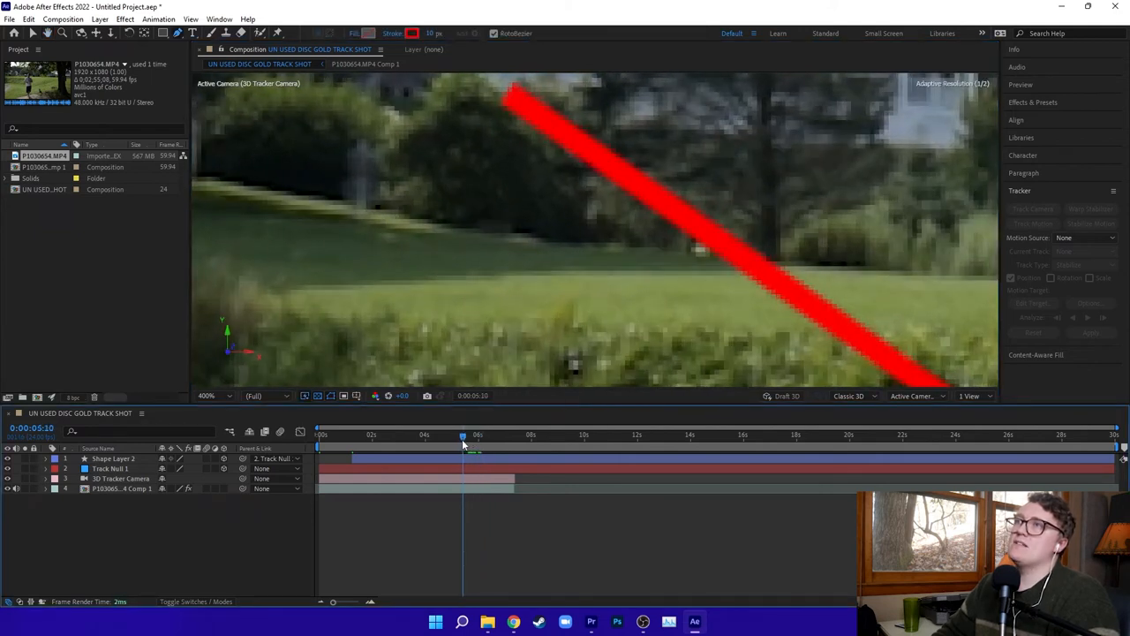
pyautogui.moveTo(462, 434); pyautogui.dragTo(478, 435)
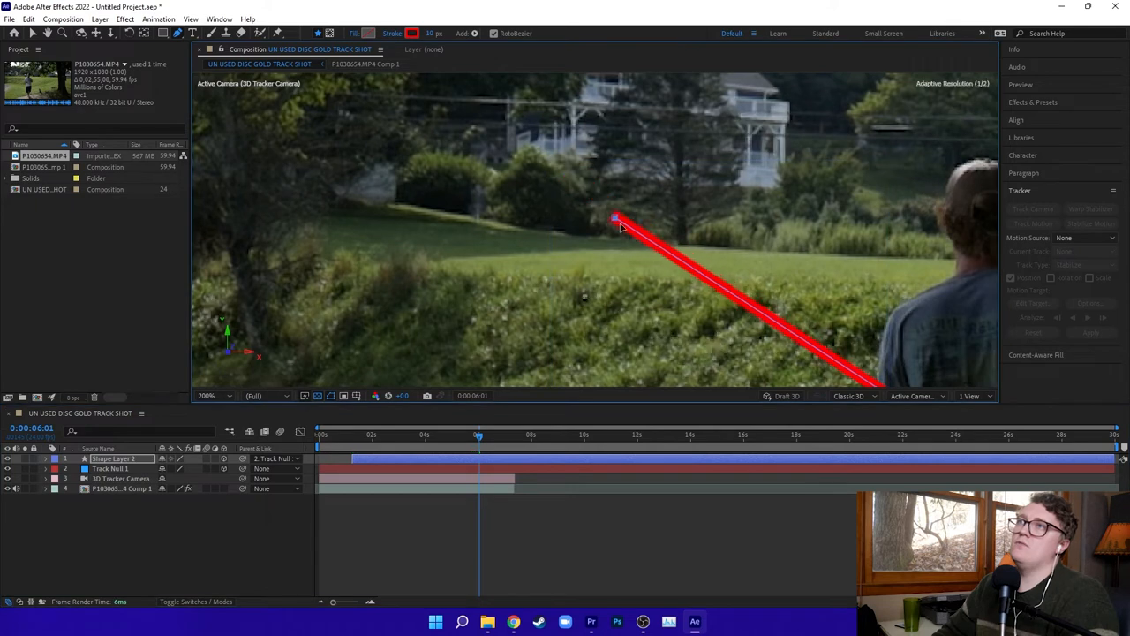
# Drag the line's end vertex onto the hillside and set Stroke Width to 7 px
pyautogui.moveTo(616, 218); pyautogui.dragTo(624, 243)
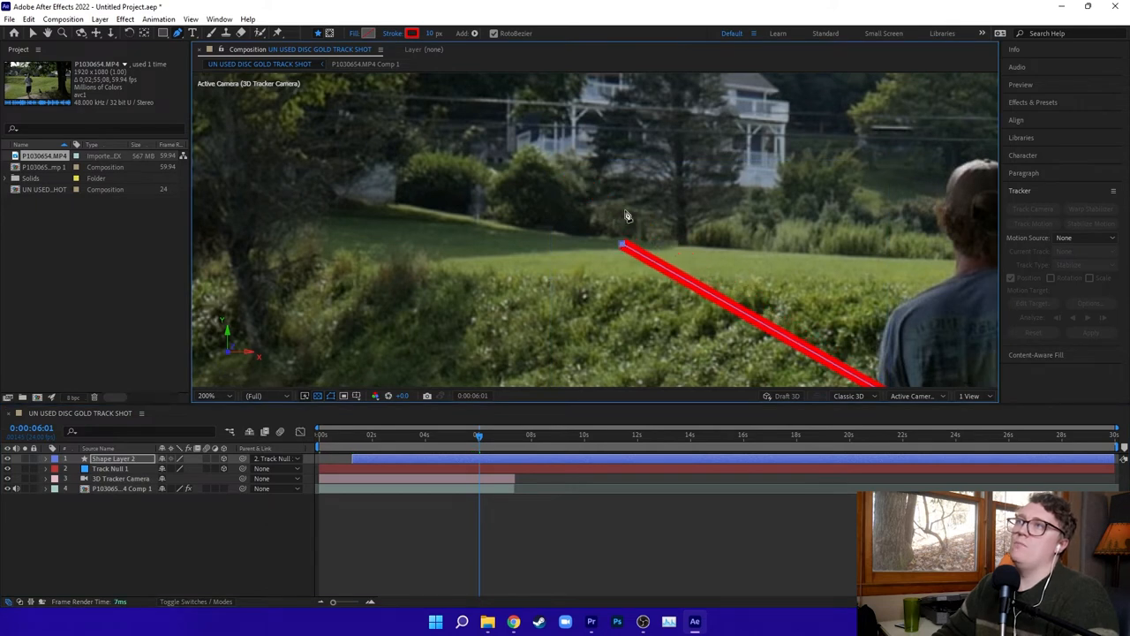
pyautogui.moveTo(600, 162)
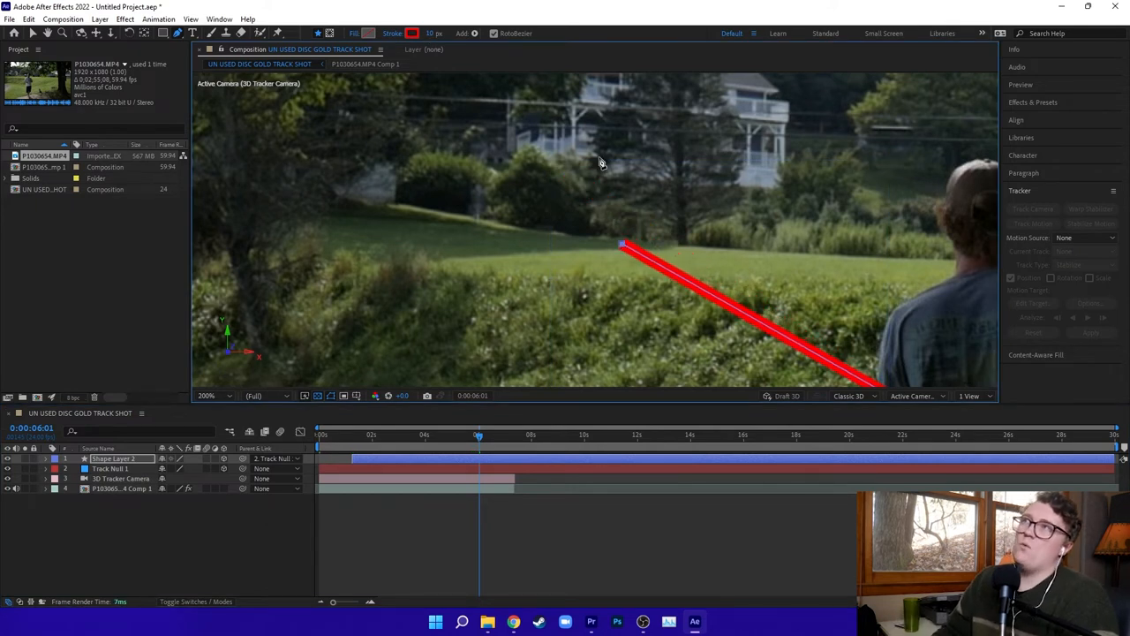
pyautogui.moveTo(434, 34)
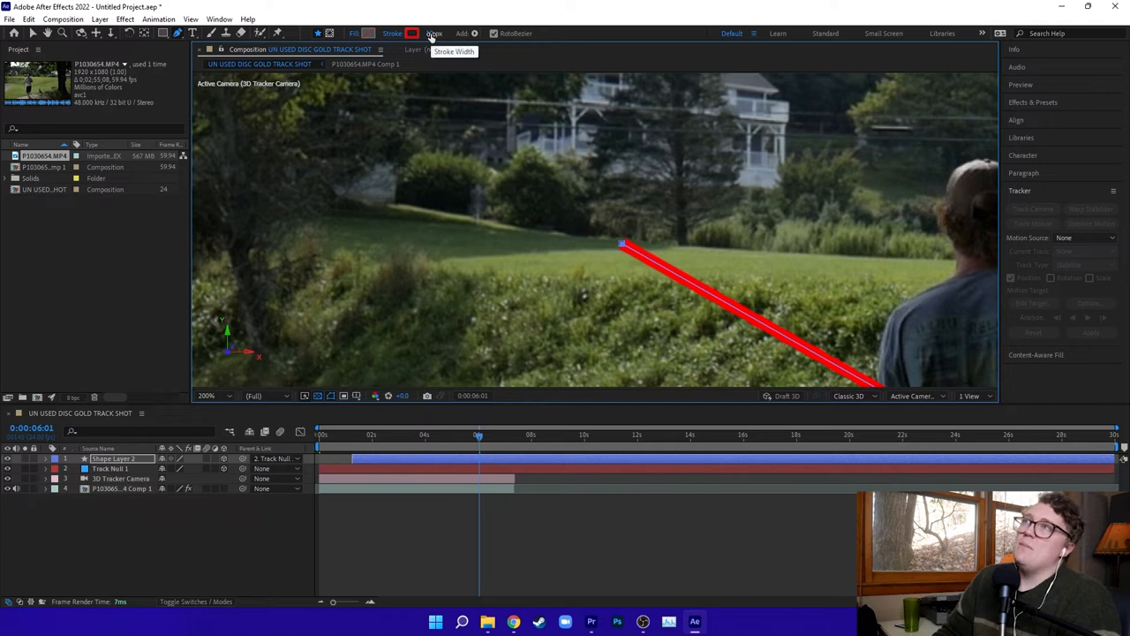
pyautogui.click(432, 33)
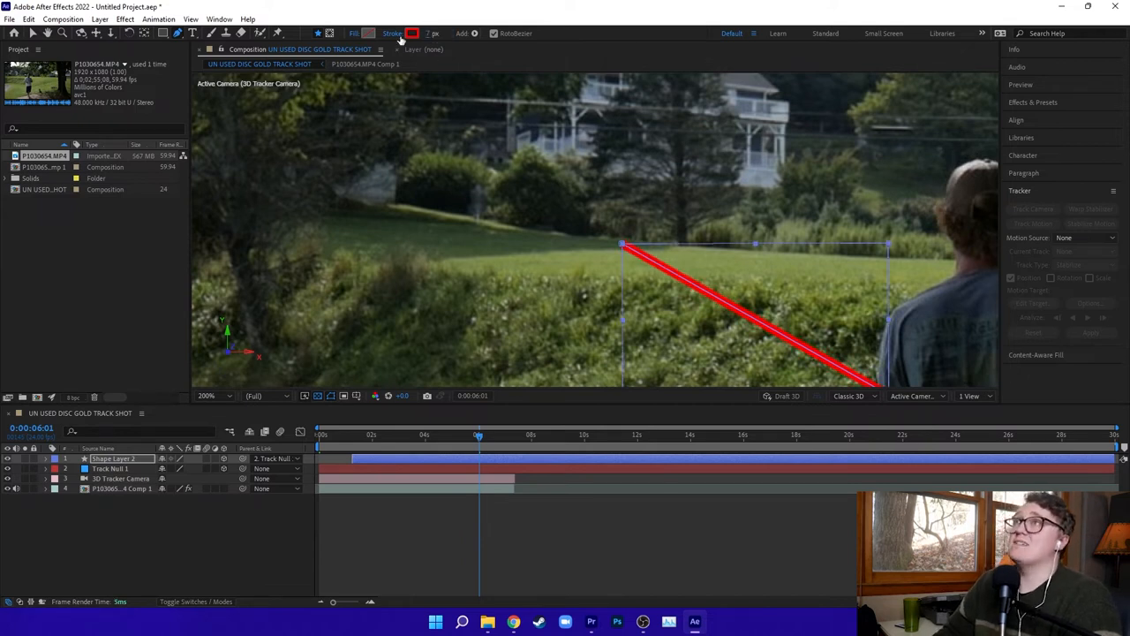
pyautogui.moveTo(706, 261)
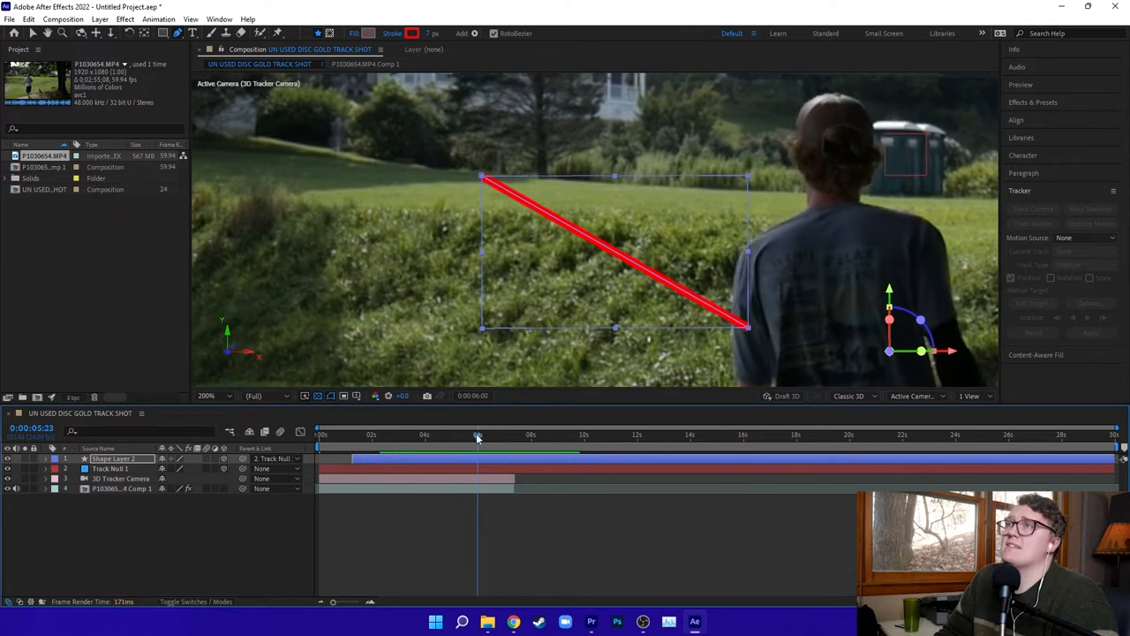
pyautogui.click(481, 433)
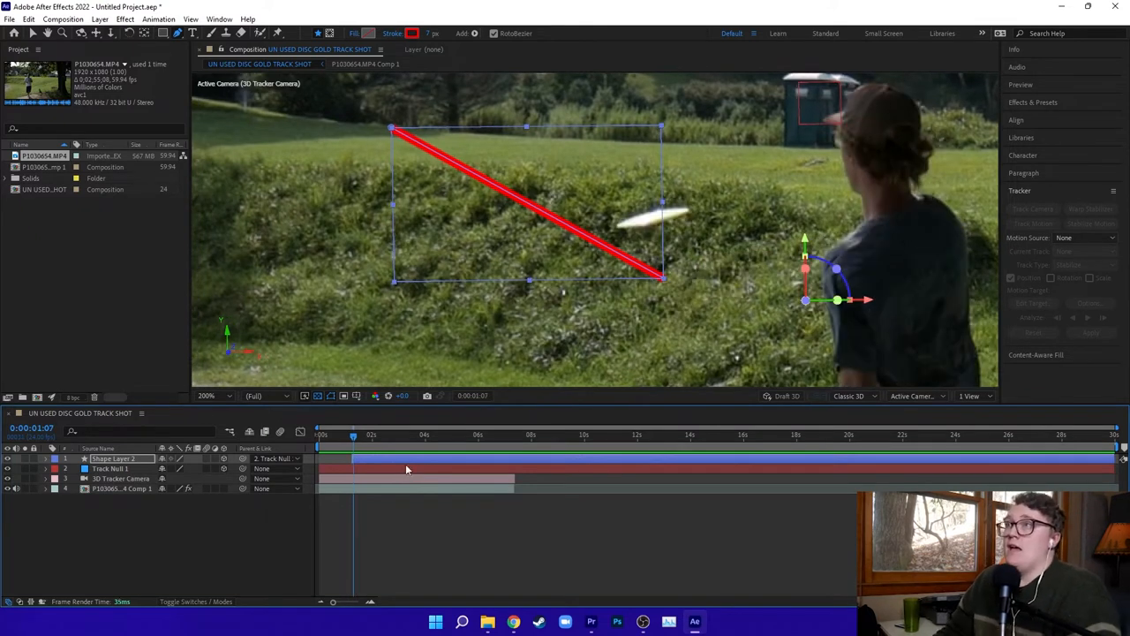
pyautogui.moveTo(156, 388)
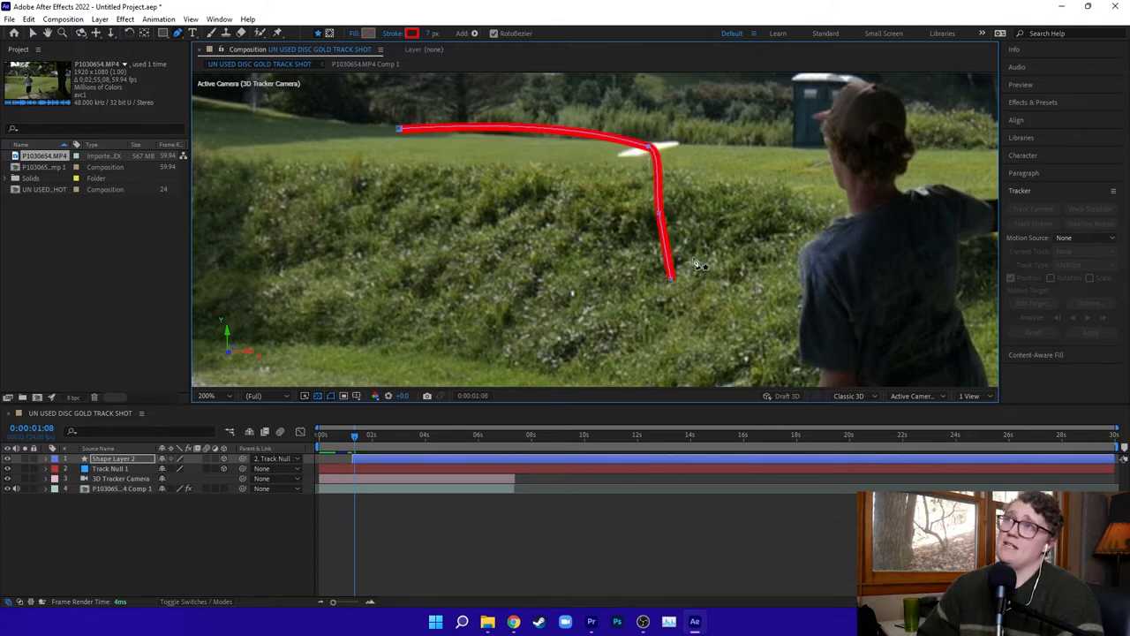
pyautogui.moveTo(382, 445)
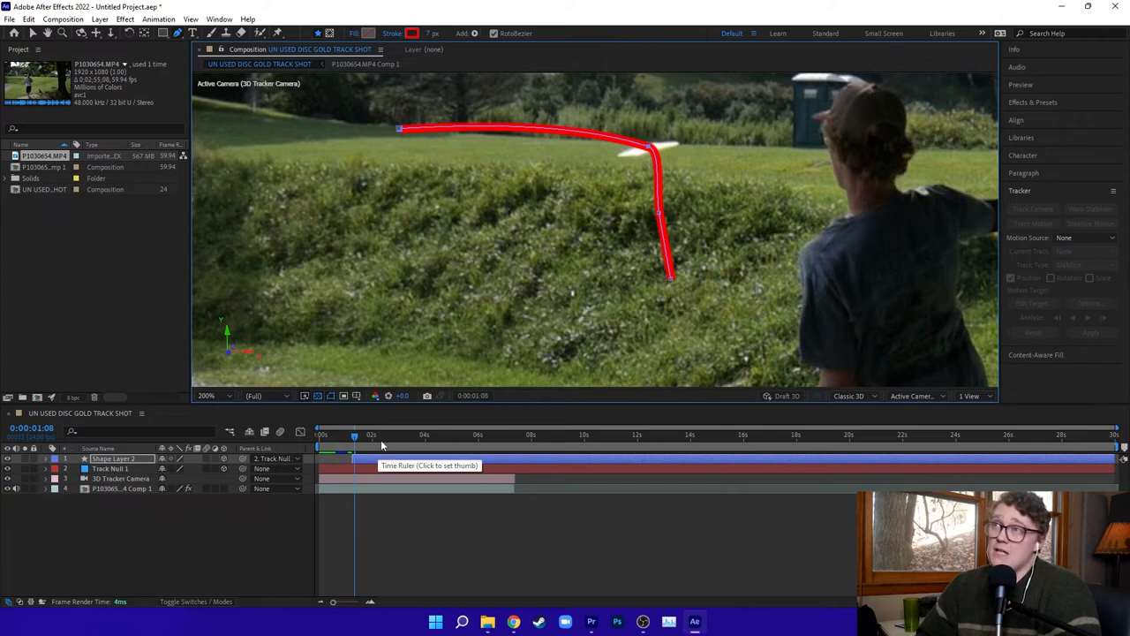
# Step forward a frame to follow the disc's arc while reshaping the path
pyautogui.click(357, 434)
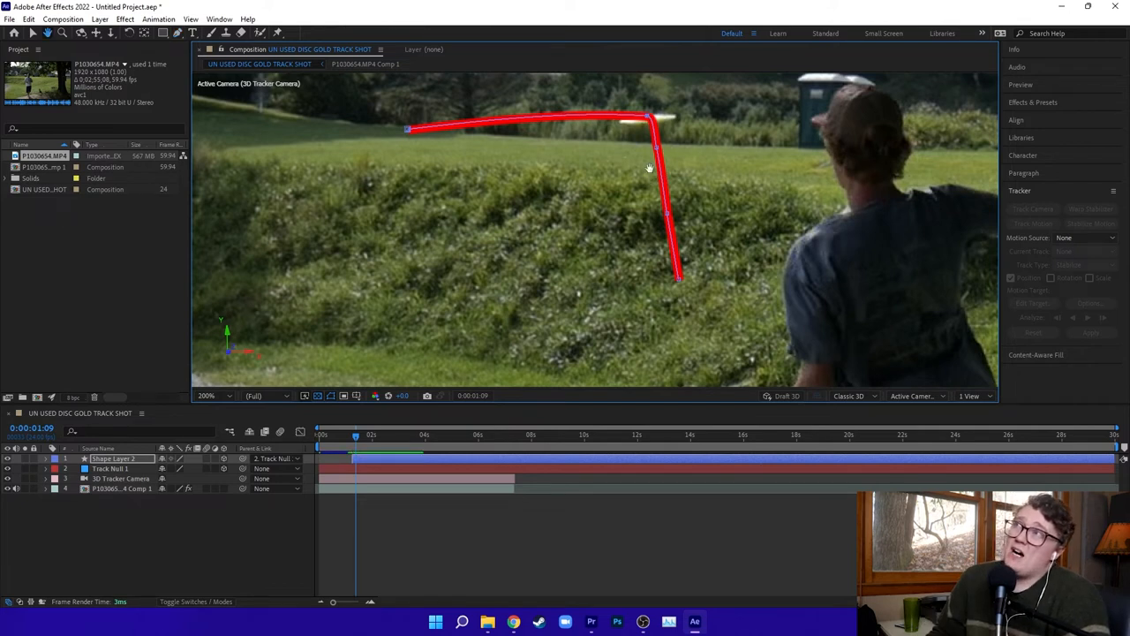
pyautogui.moveTo(50, 33)
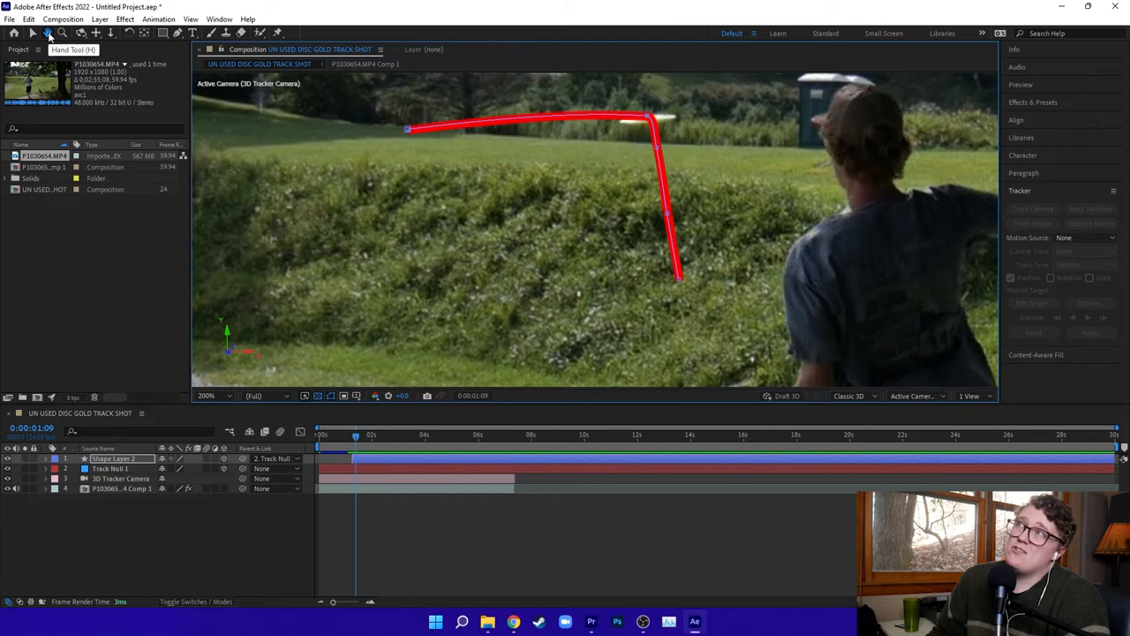
pyautogui.moveTo(369, 64)
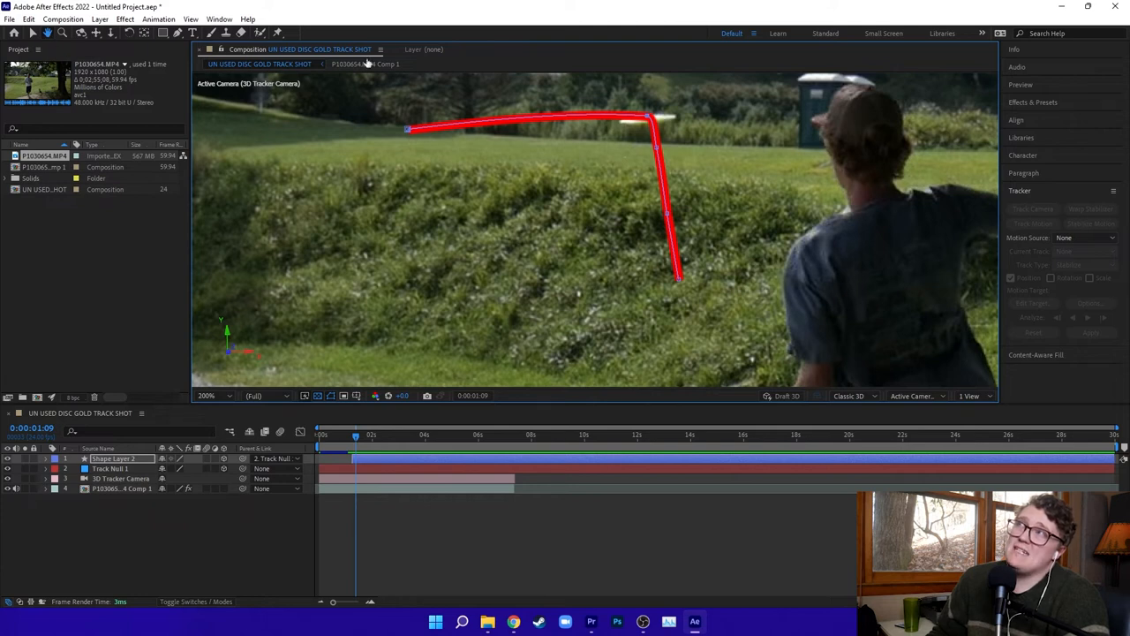
pyautogui.moveTo(607, 200)
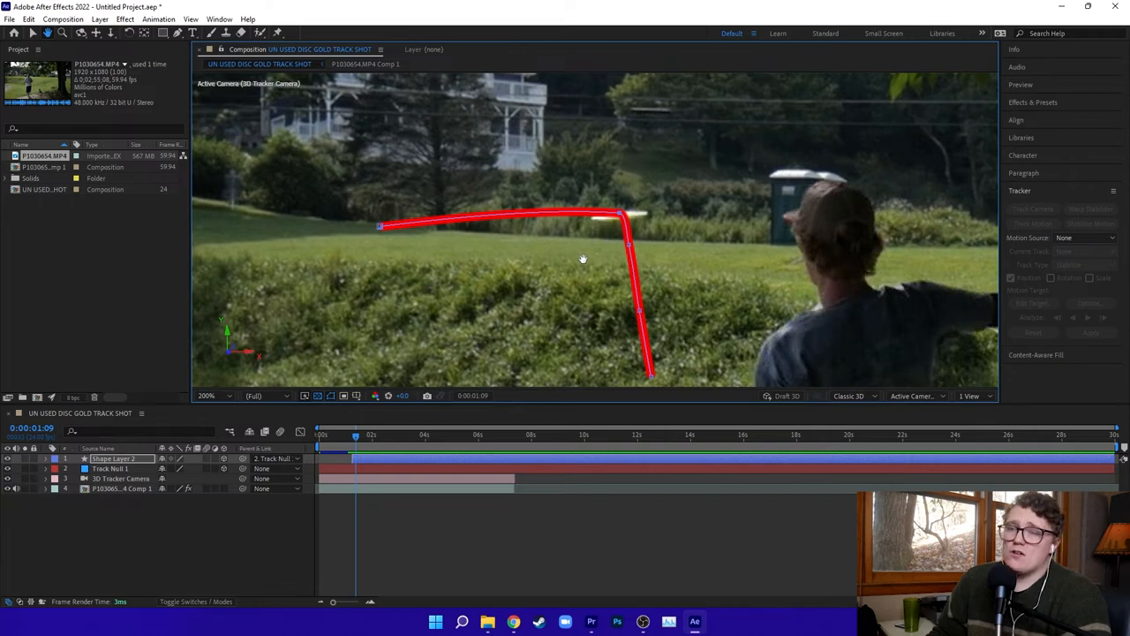
pyautogui.moveTo(602, 223)
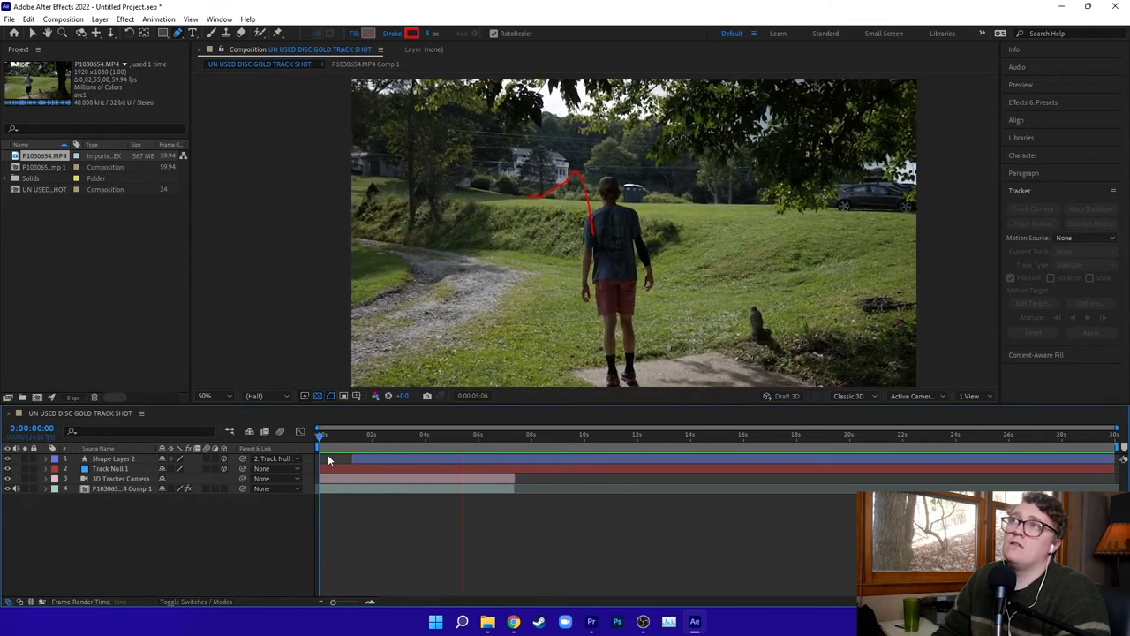
# Preview the clip, return to the 0:00:01:06 release frame and select Shape Layer 2
pyautogui.click(503, 433)
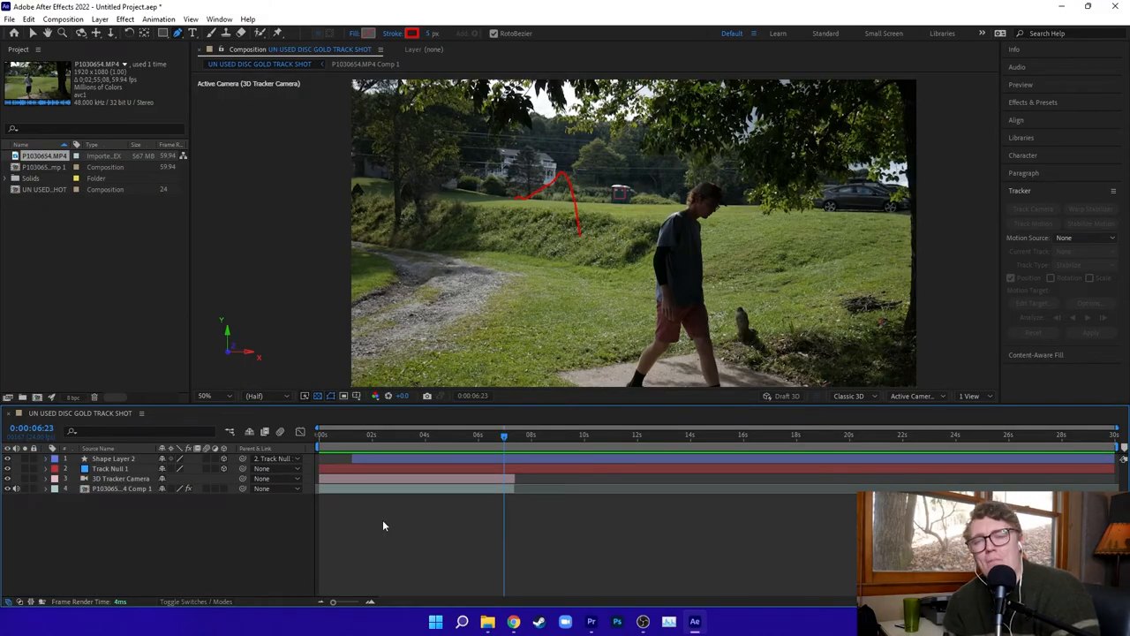
pyautogui.moveTo(504, 435); pyautogui.dragTo(352, 434)
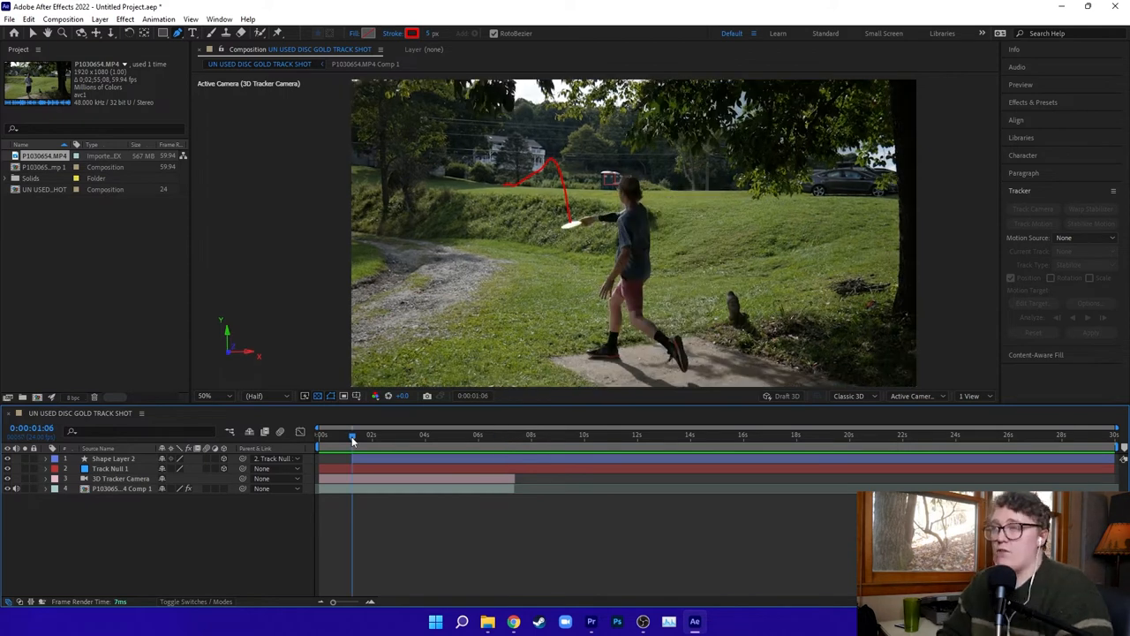
pyautogui.click(112, 458)
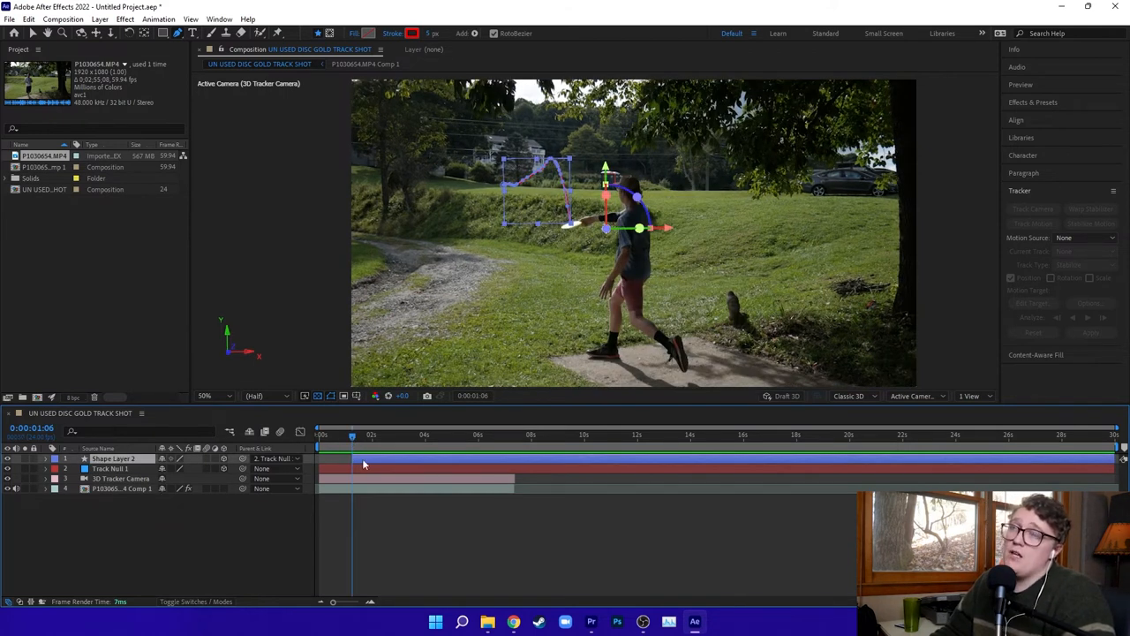
pyautogui.moveTo(535, 146)
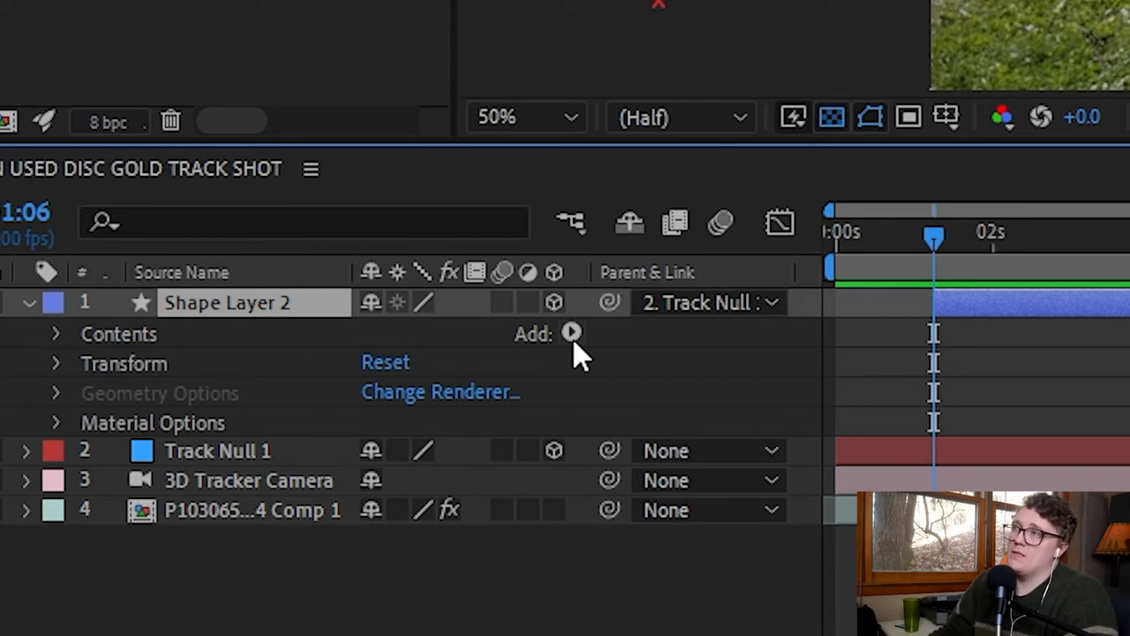
pyautogui.moveTo(155, 349)
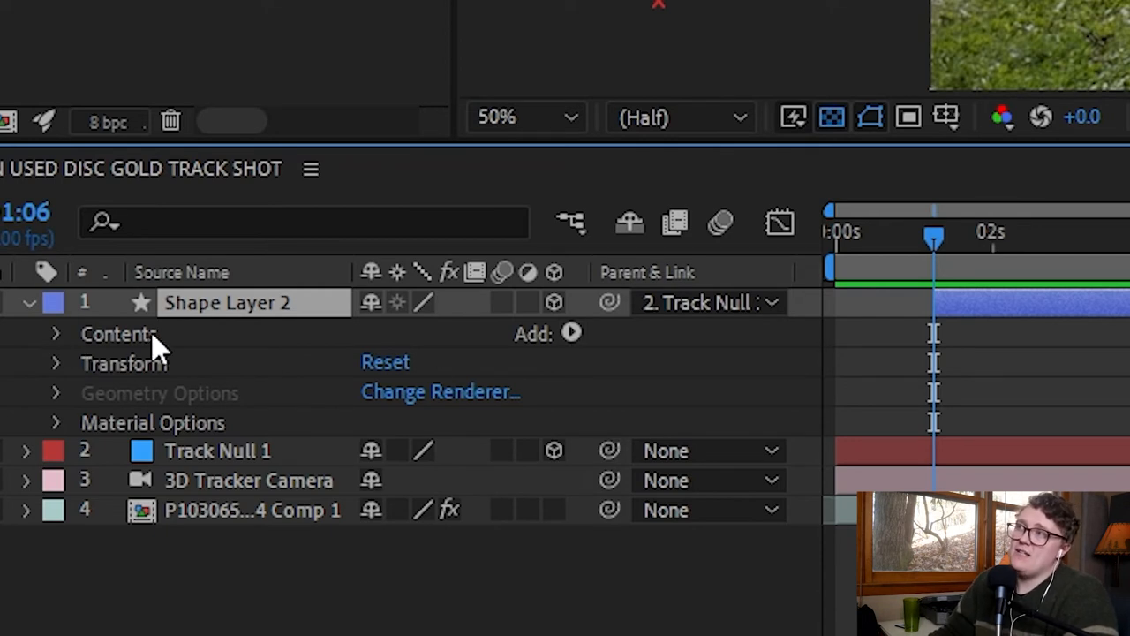
pyautogui.moveTo(578, 340)
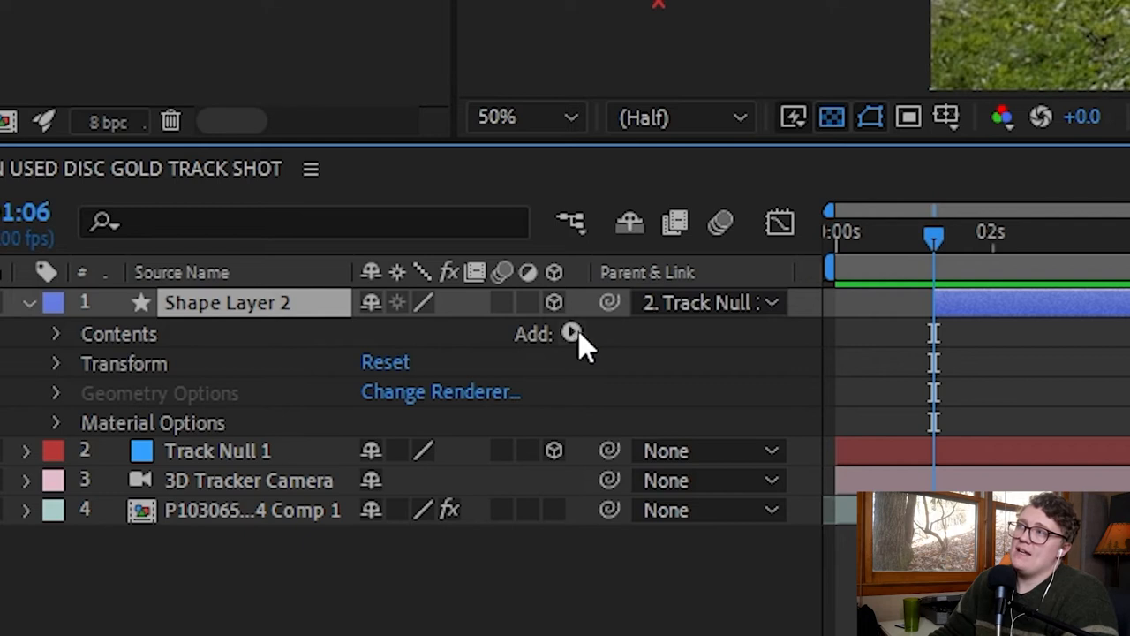
pyautogui.moveTo(574, 349)
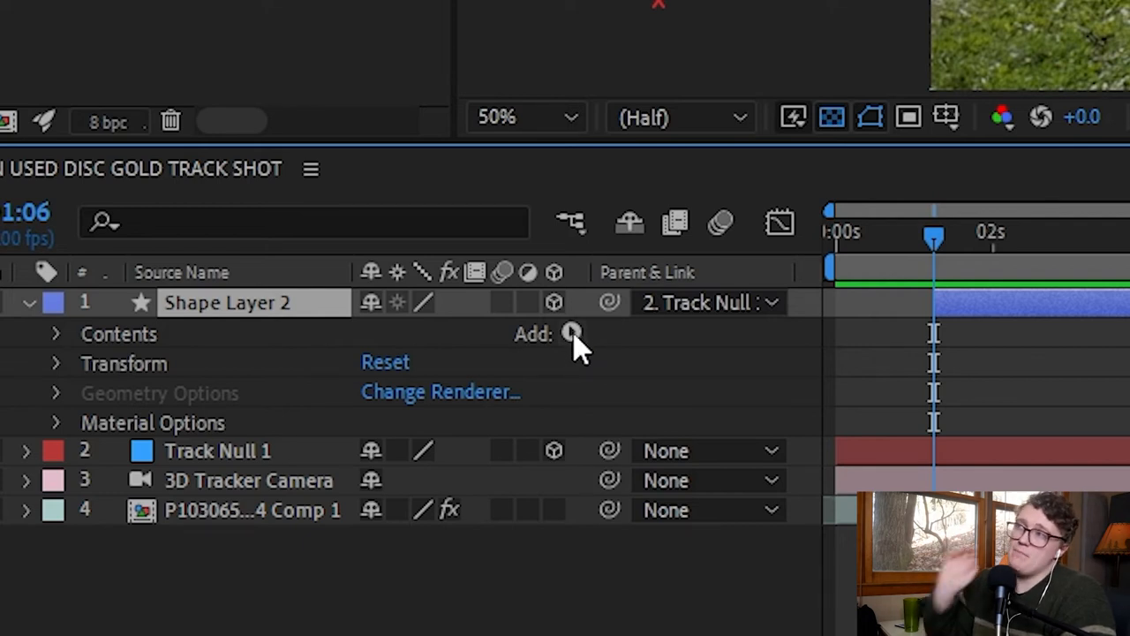
# Add Trim Paths to Shape Layer 2 and keyframe Start, End and Offset at 0:00:01:06
pyautogui.click(571, 334)
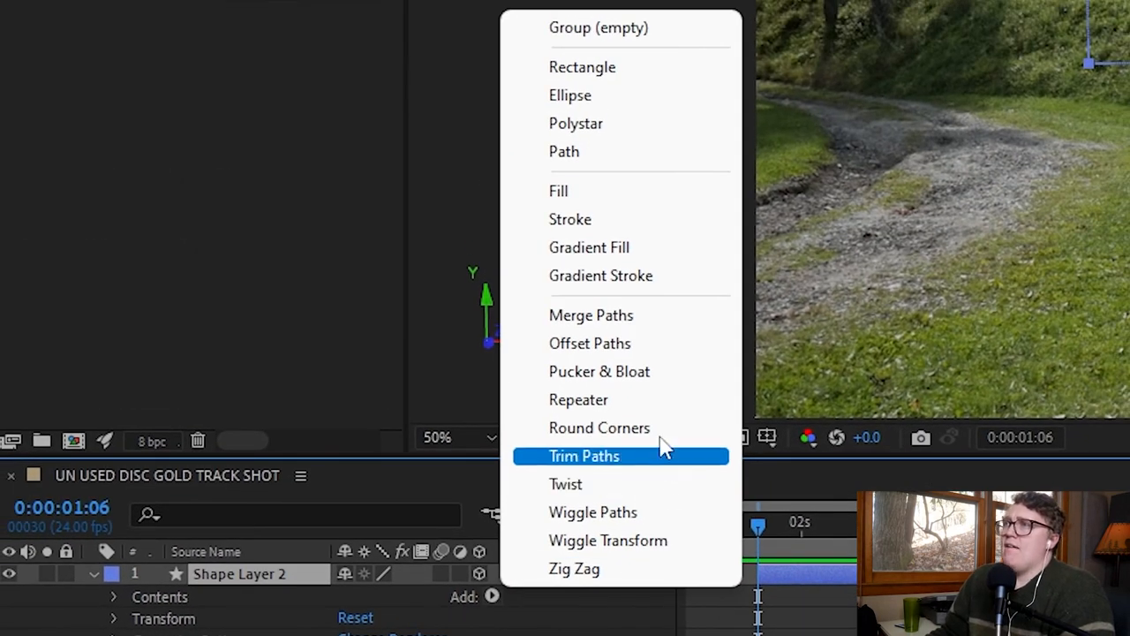
pyautogui.moveTo(644, 461)
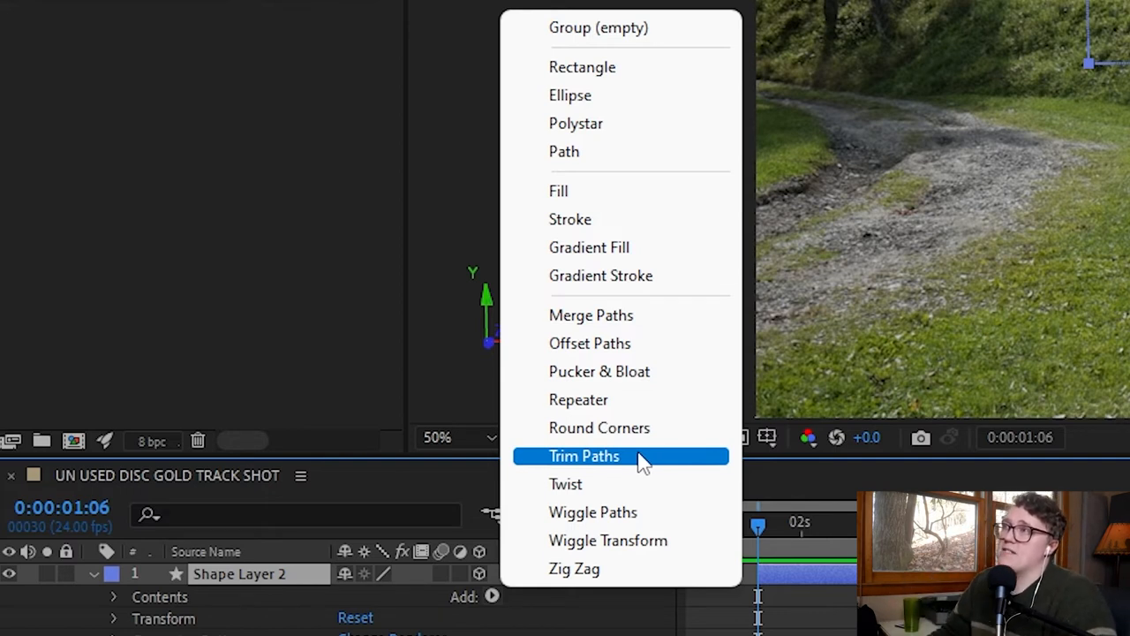
pyautogui.moveTo(631, 472)
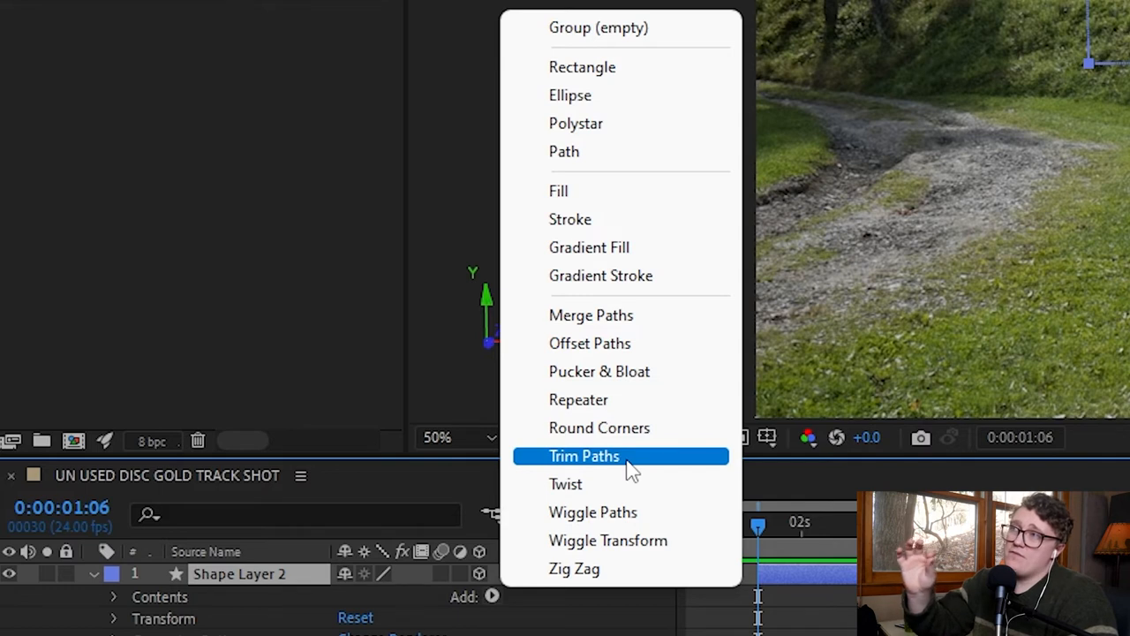
pyautogui.click(583, 455)
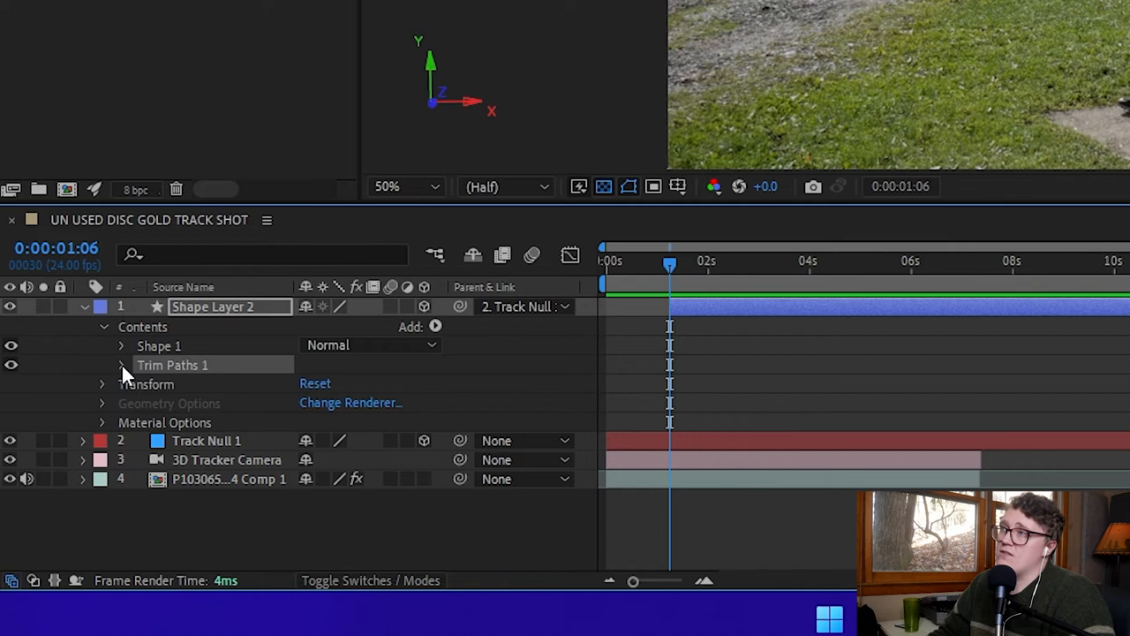
pyautogui.click(121, 364)
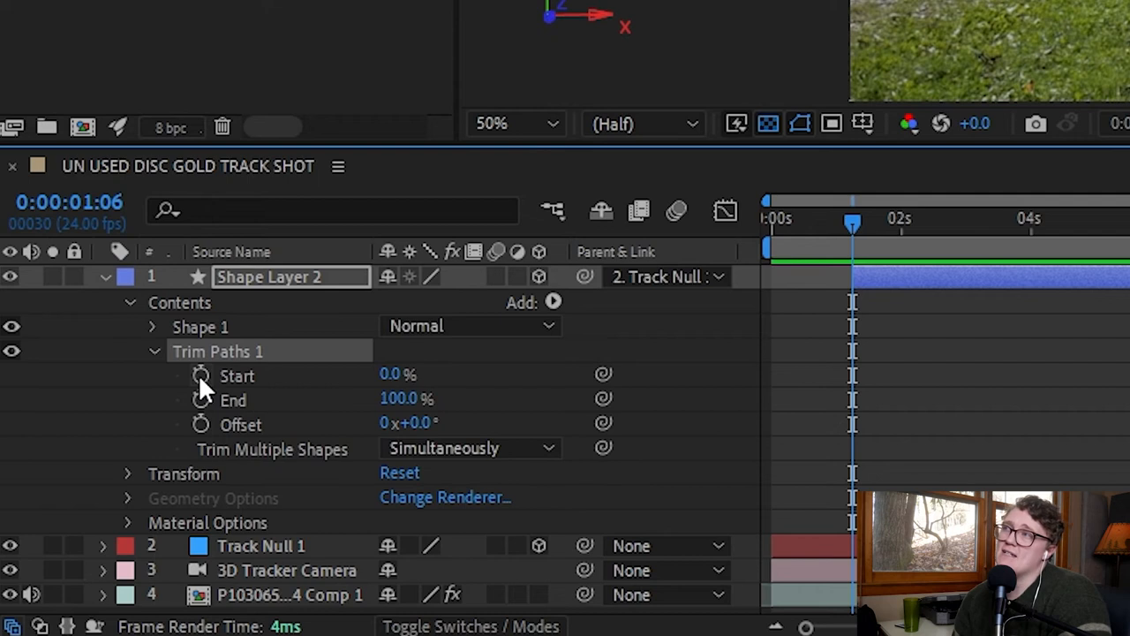
pyautogui.click(201, 374)
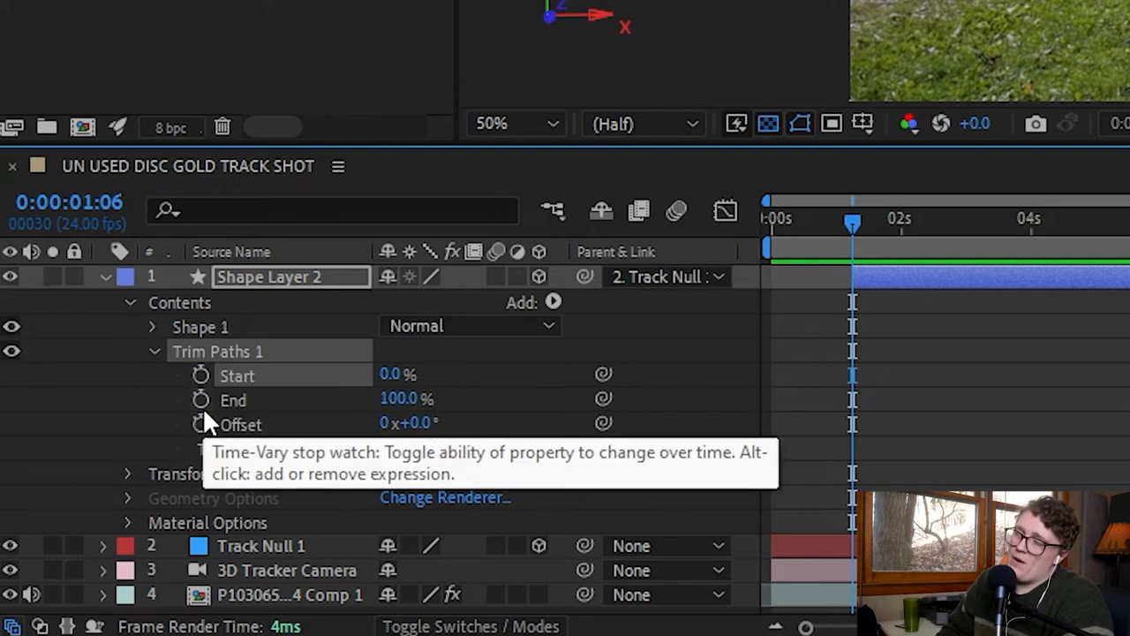
pyautogui.moveTo(201, 381)
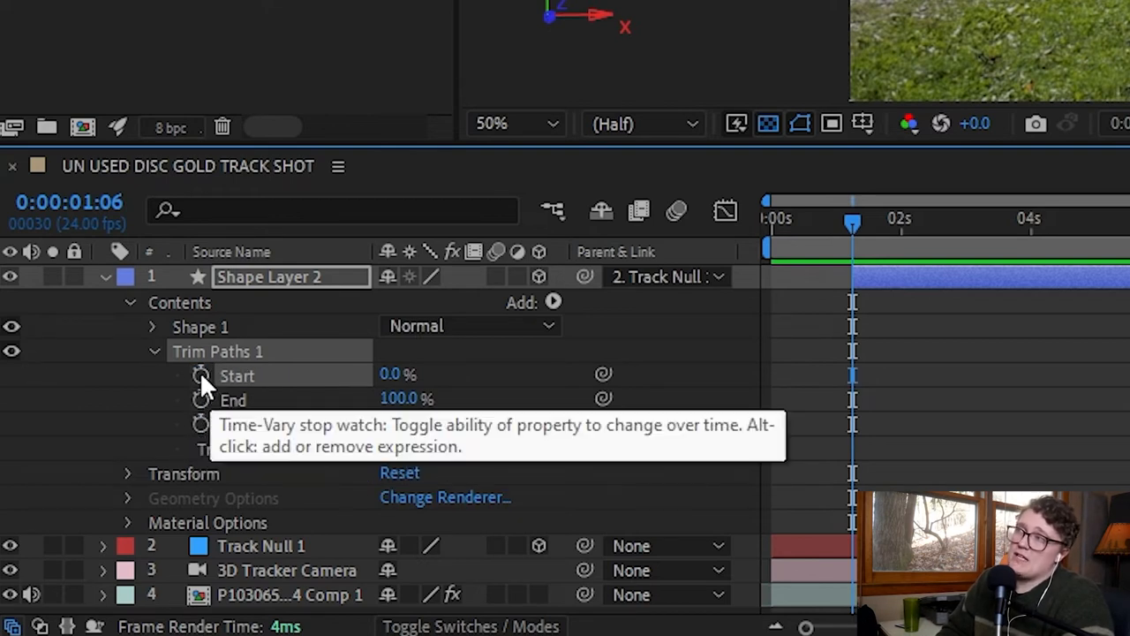
pyautogui.click(201, 374)
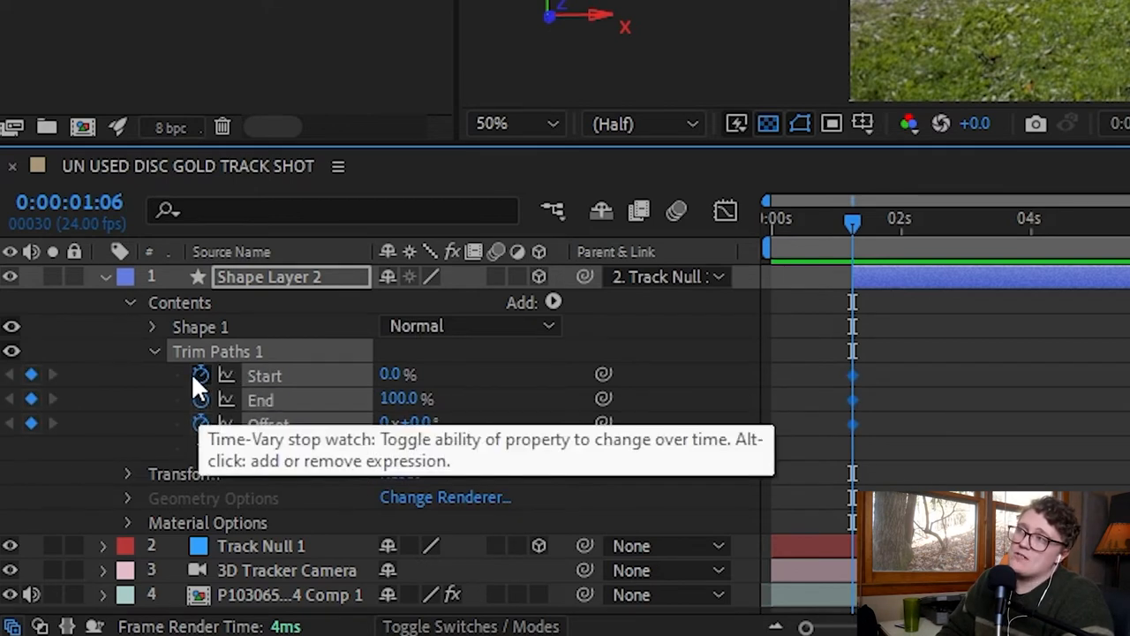
pyautogui.moveTo(351, 420)
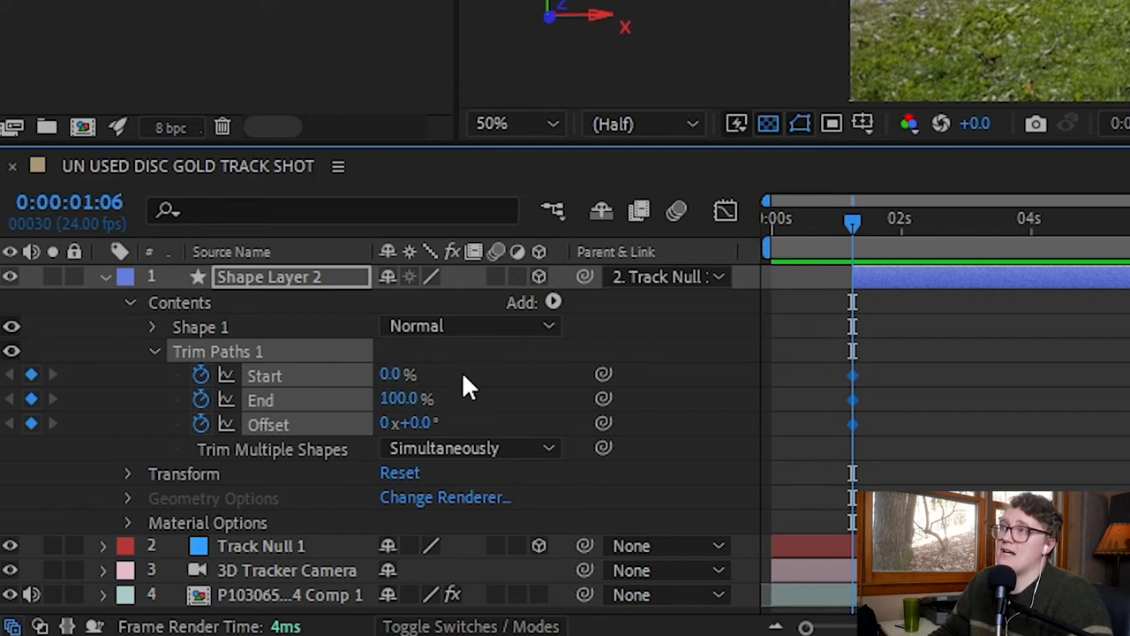
pyautogui.moveTo(393, 375)
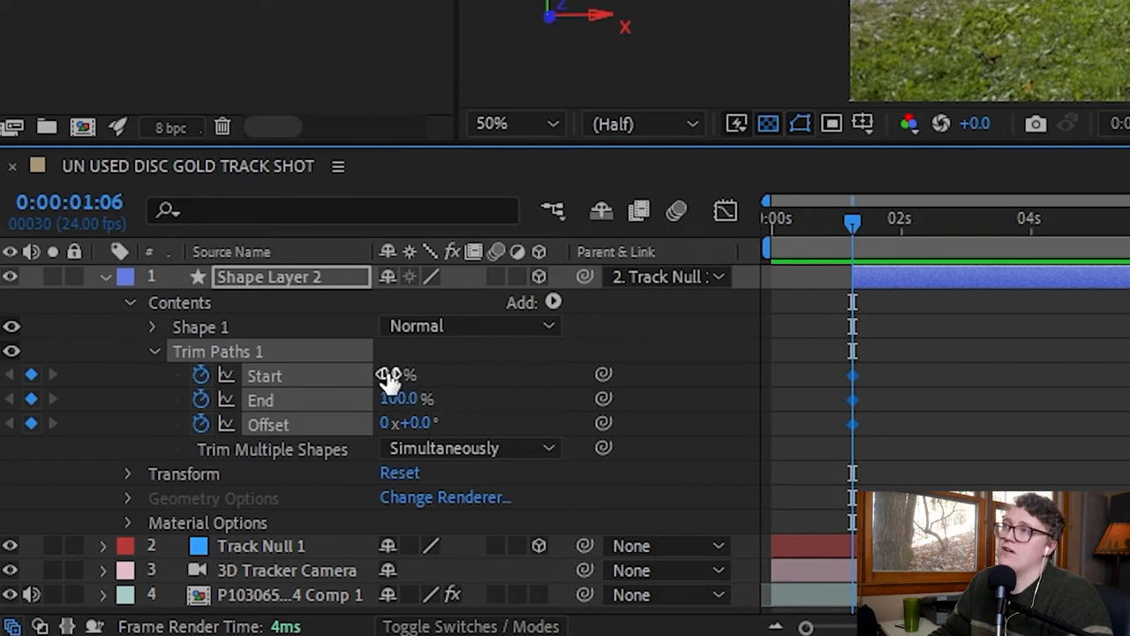
# Enter 100% for Trim Paths Start at the one-second keyframe
pyautogui.moveTo(401, 374); pyautogui.dragTo(441, 374)
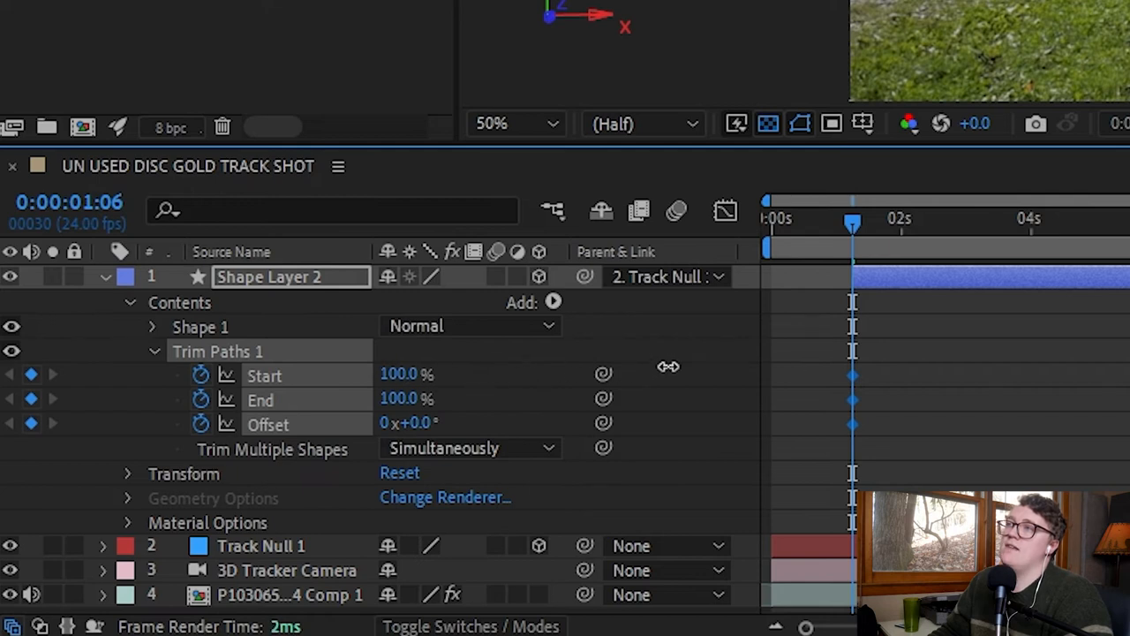
pyautogui.doubleClick(406, 374)
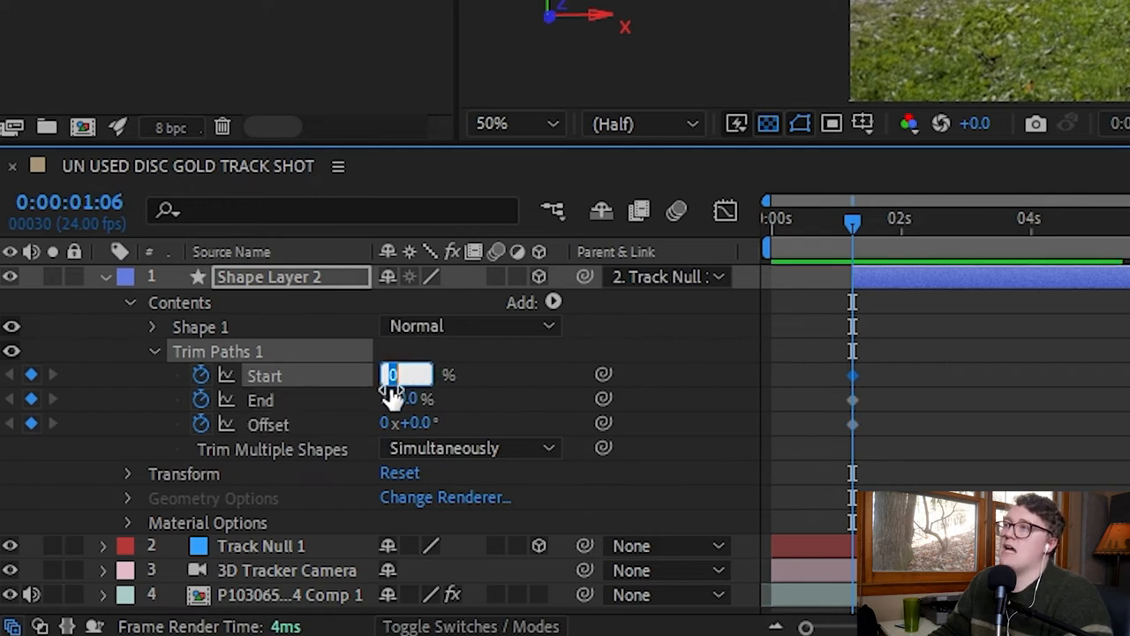
pyautogui.write('100.0')
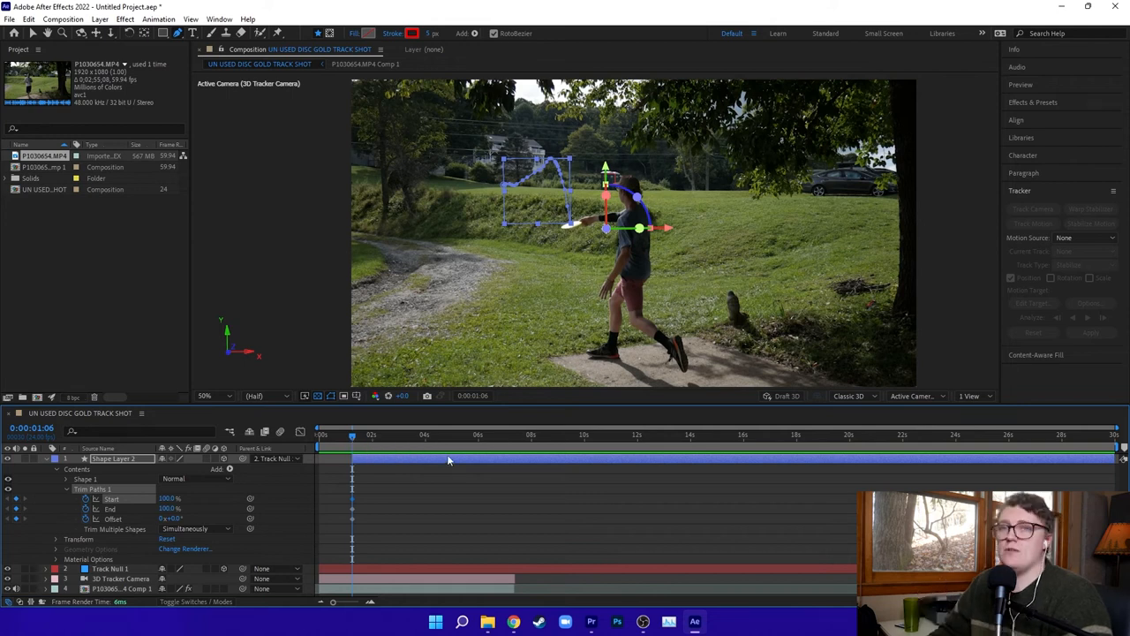
# Move to around five seconds and add a second Trim Paths Start keyframe
pyautogui.click(371, 434)
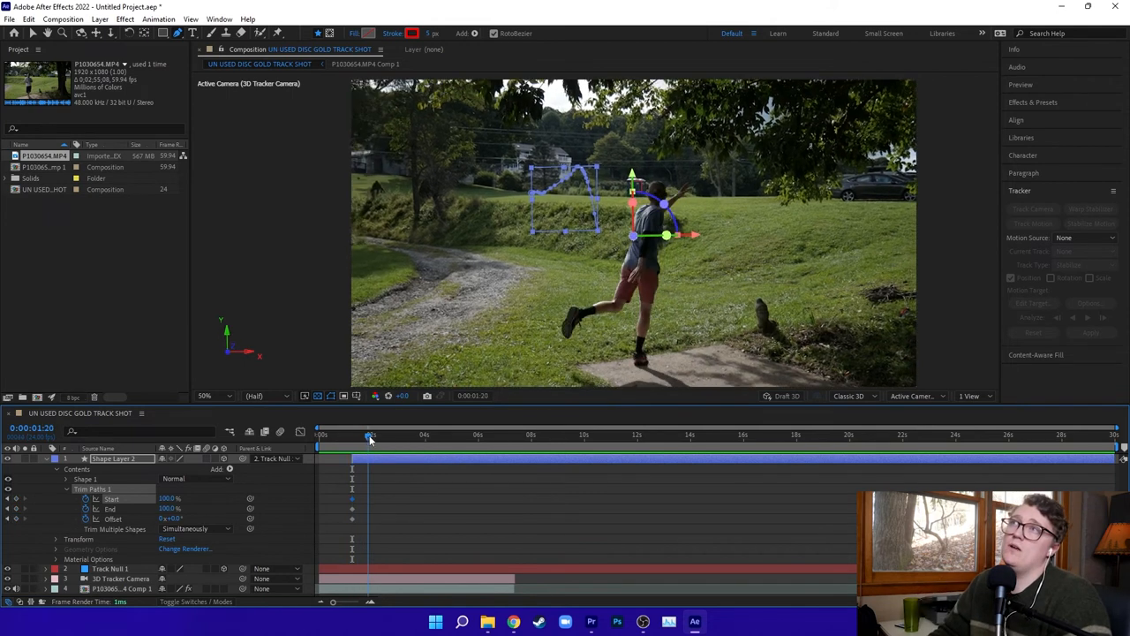
pyautogui.moveTo(371, 434); pyautogui.dragTo(446, 434)
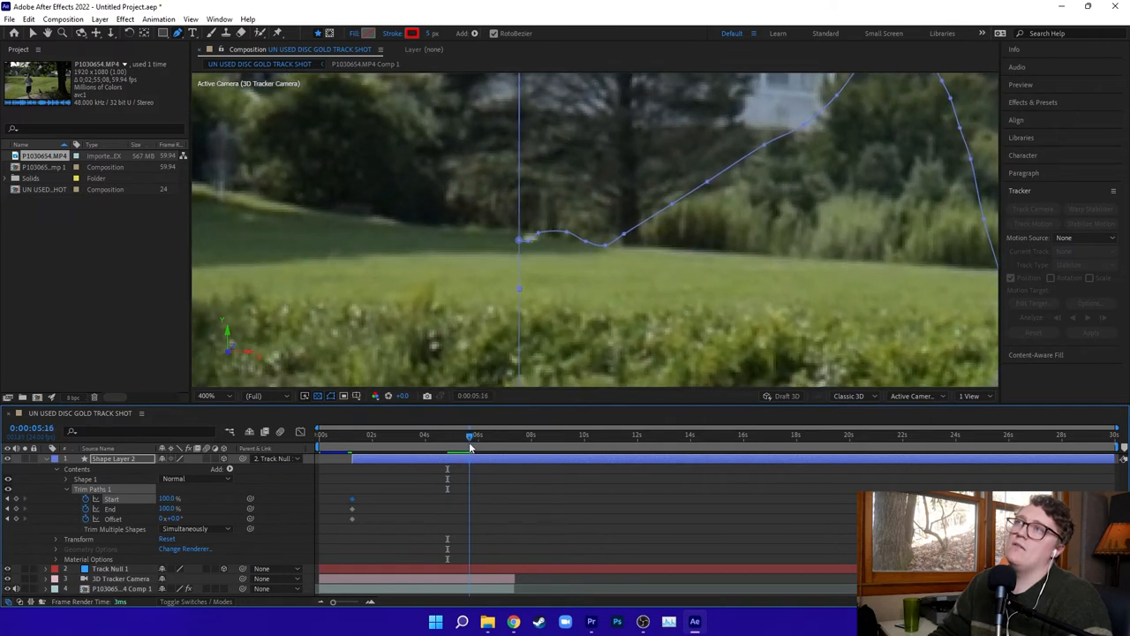
pyautogui.click(473, 435)
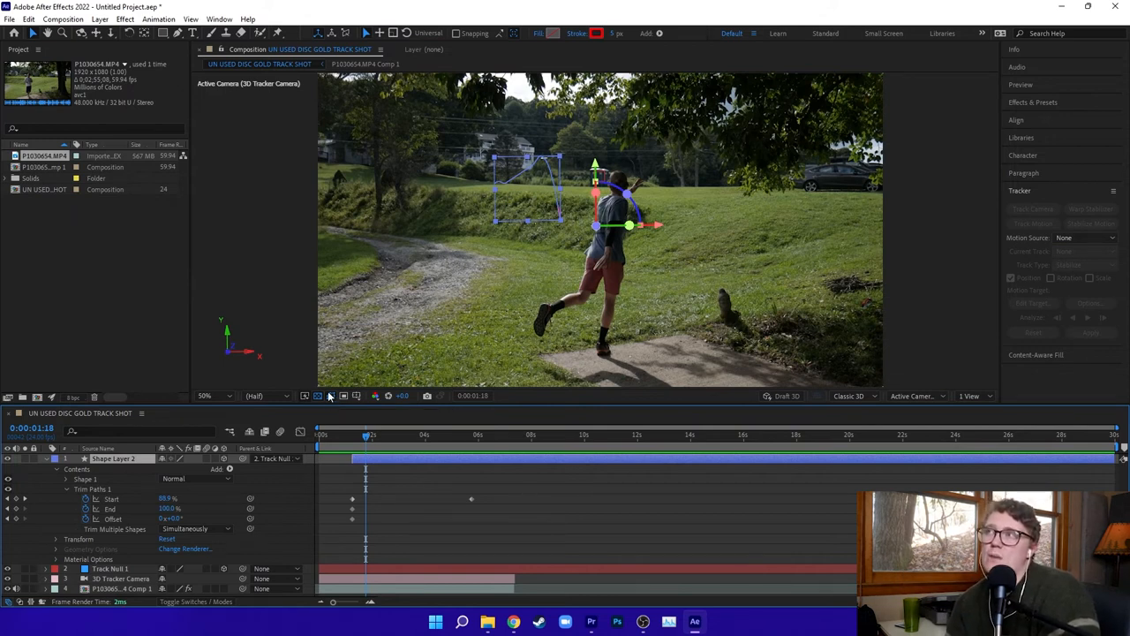
pyautogui.moveTo(329, 394)
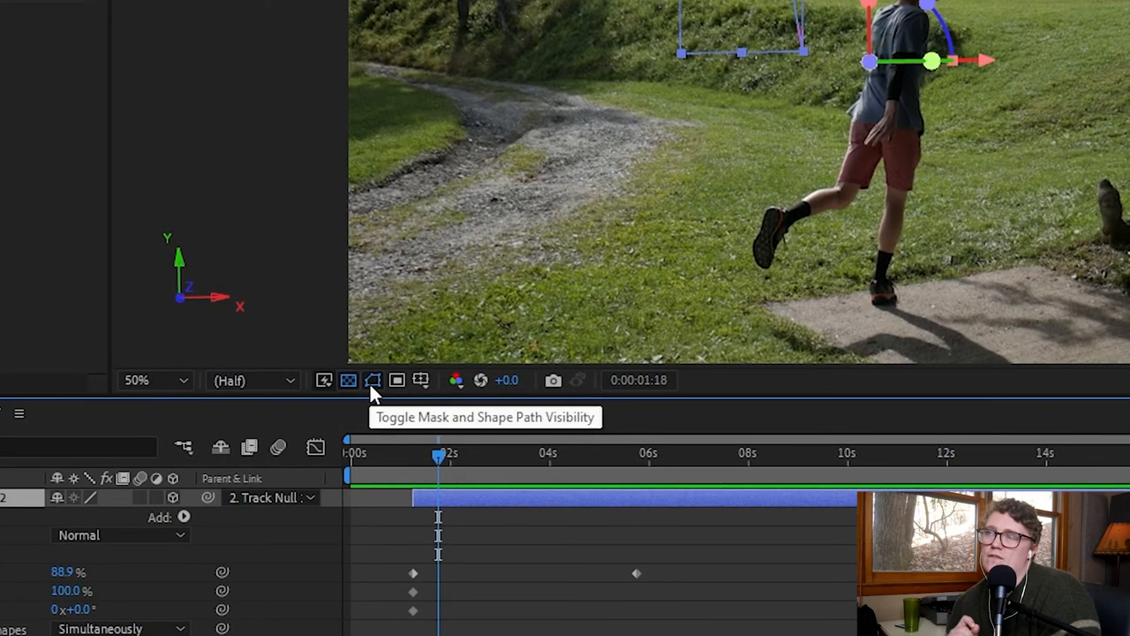
pyautogui.moveTo(373, 392)
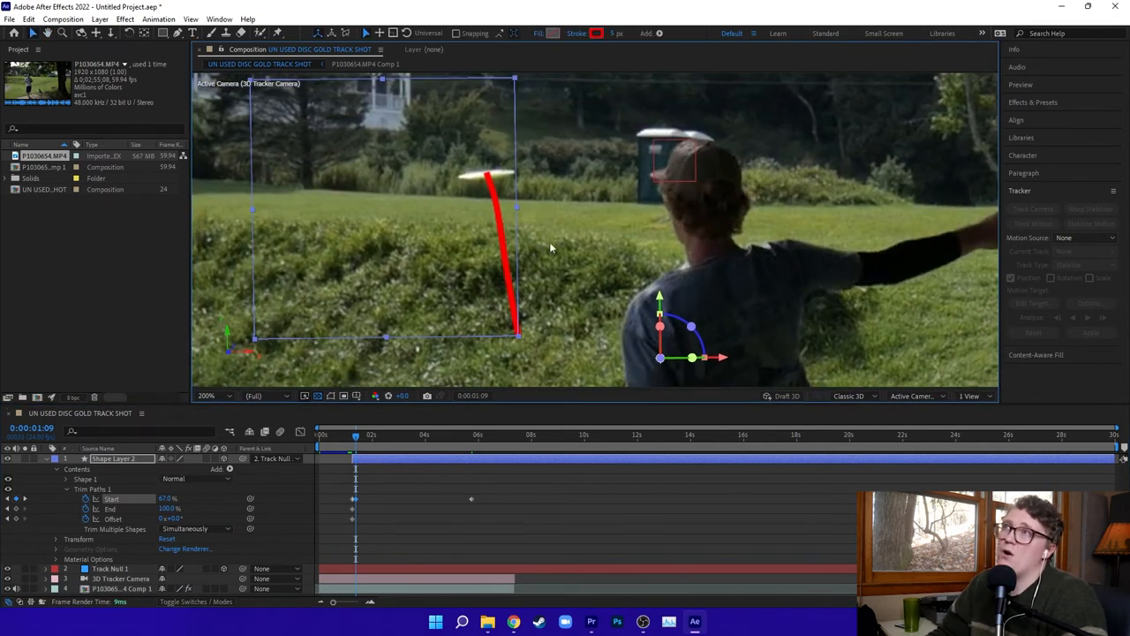
pyautogui.moveTo(548, 225)
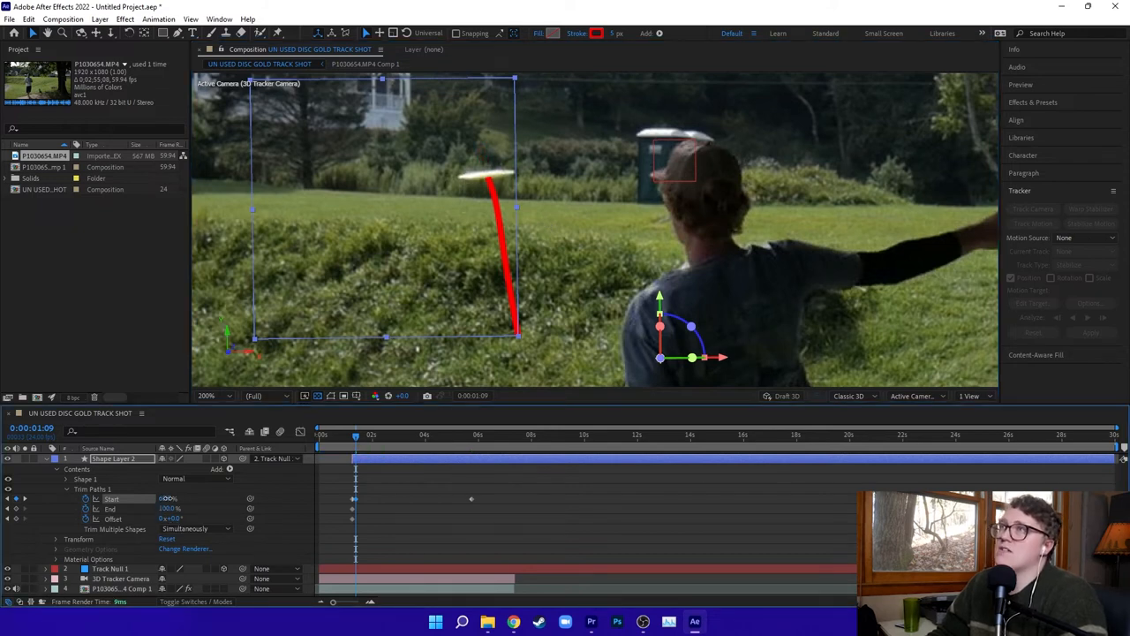
pyautogui.moveTo(355, 435)
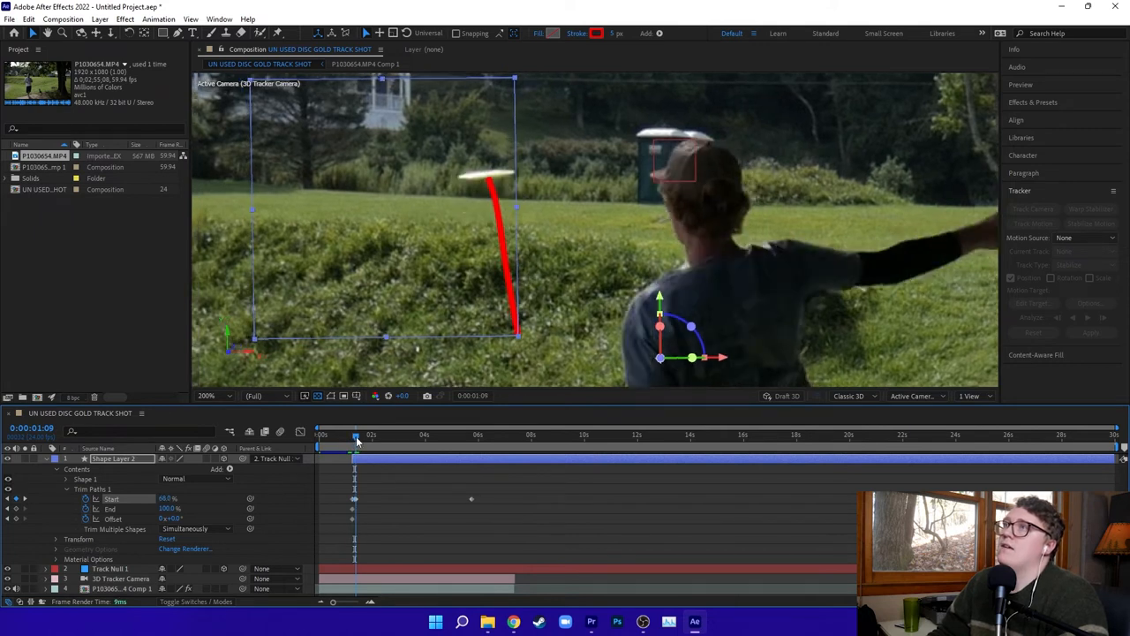
# Advance one frame to readjust Trim Paths Start to the disc's position
pyautogui.press('Right')
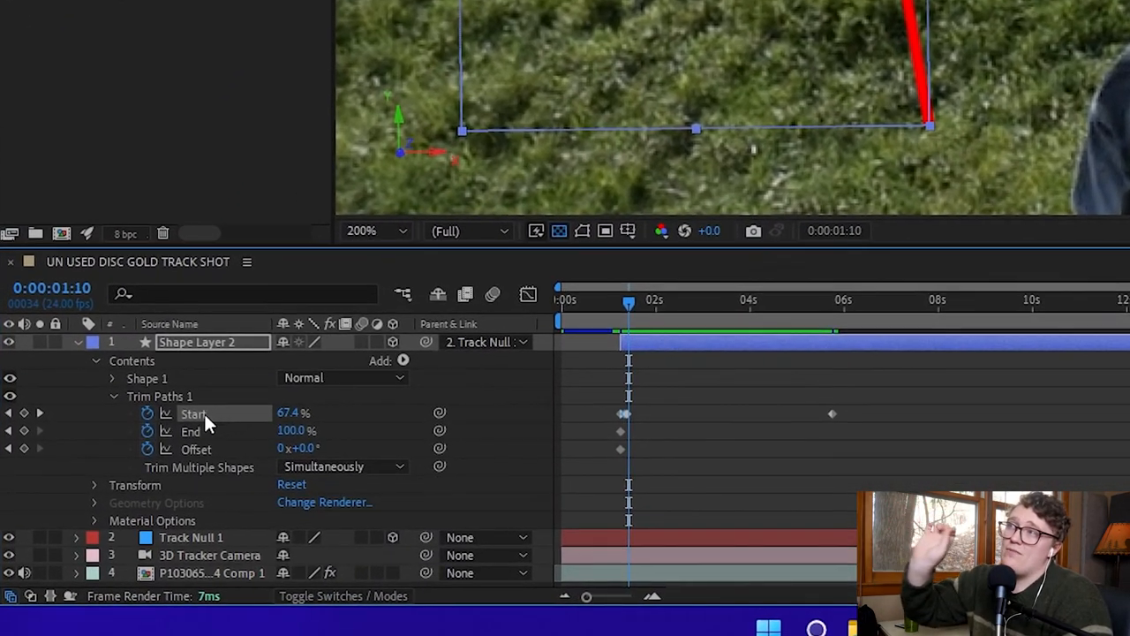
pyautogui.moveTo(208, 426)
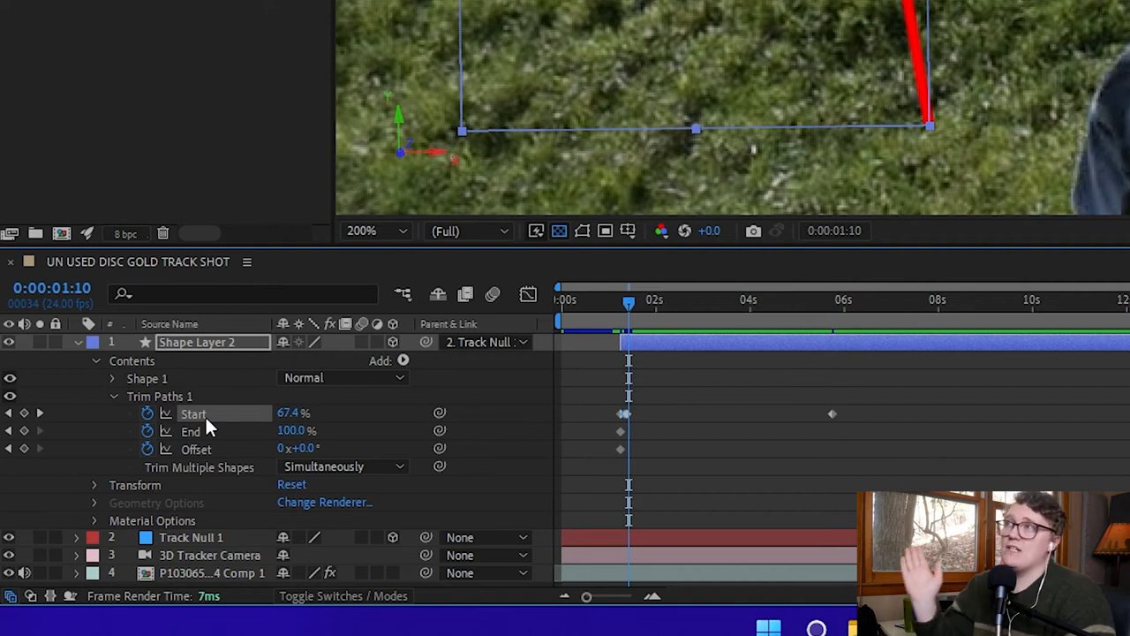
pyautogui.moveTo(304, 427)
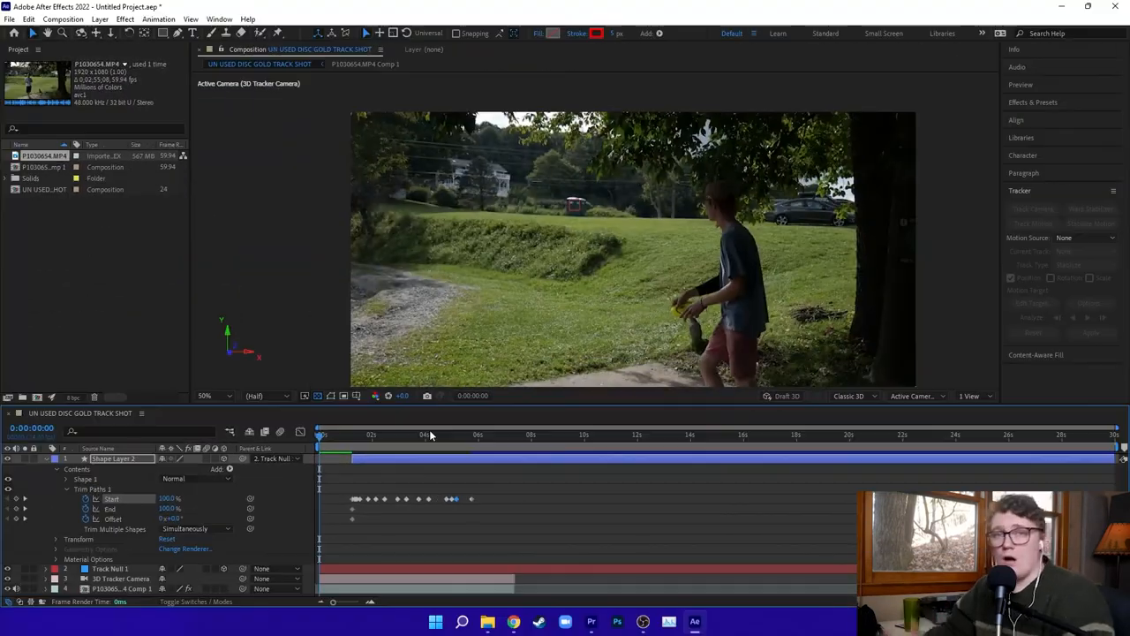
pyautogui.moveTo(428, 435)
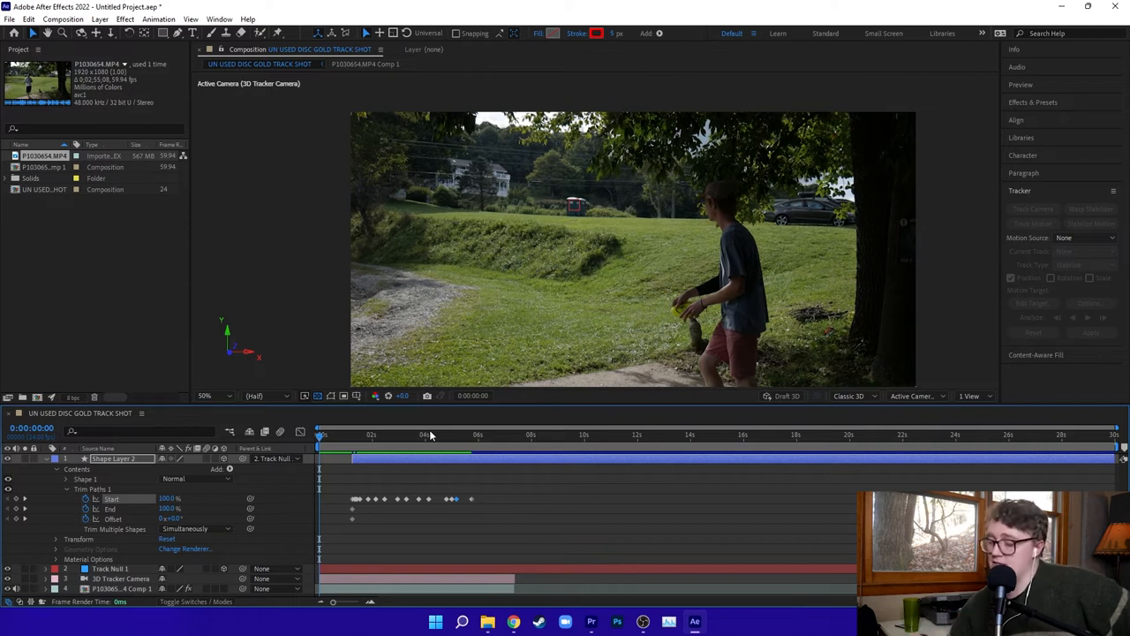
# Preview the composition from the start, then stop playback
pyautogui.click(320, 435)
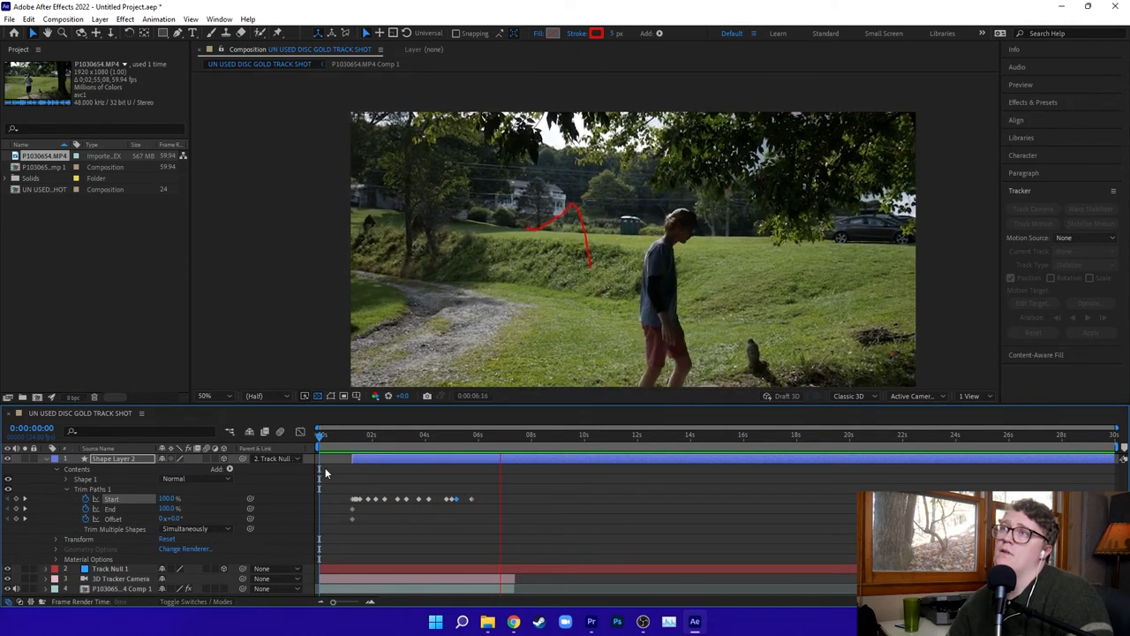
pyautogui.click(508, 434)
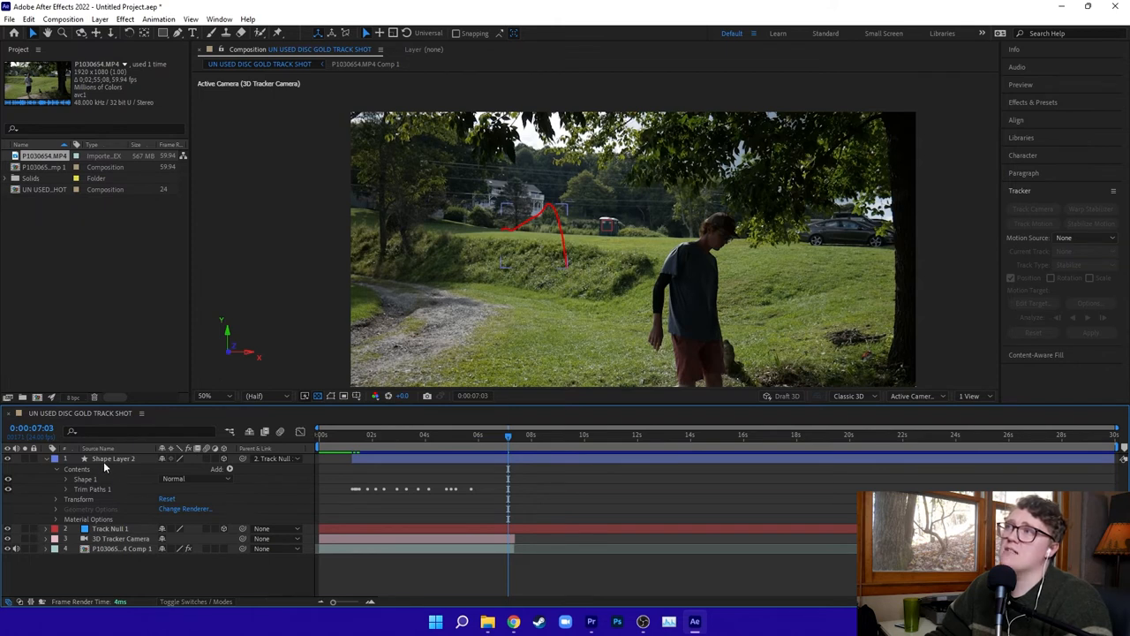
# Reveal Shape 1's stroke settings on Shape Layer 2 and set Line Cap to Round Cap
pyautogui.click(112, 458)
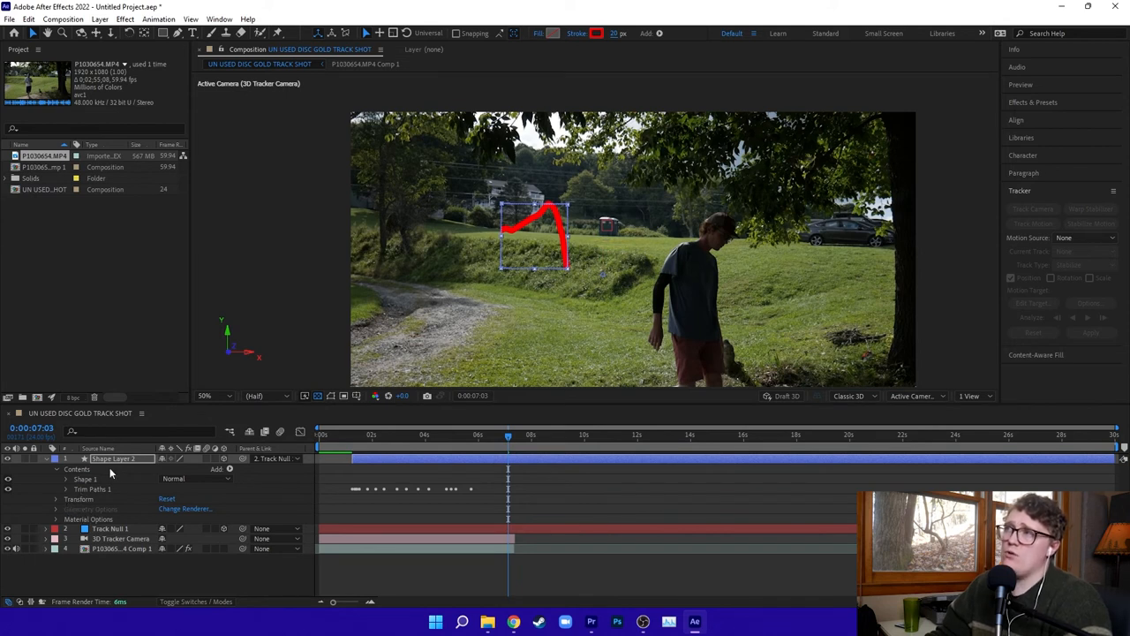
pyautogui.moveTo(64, 476)
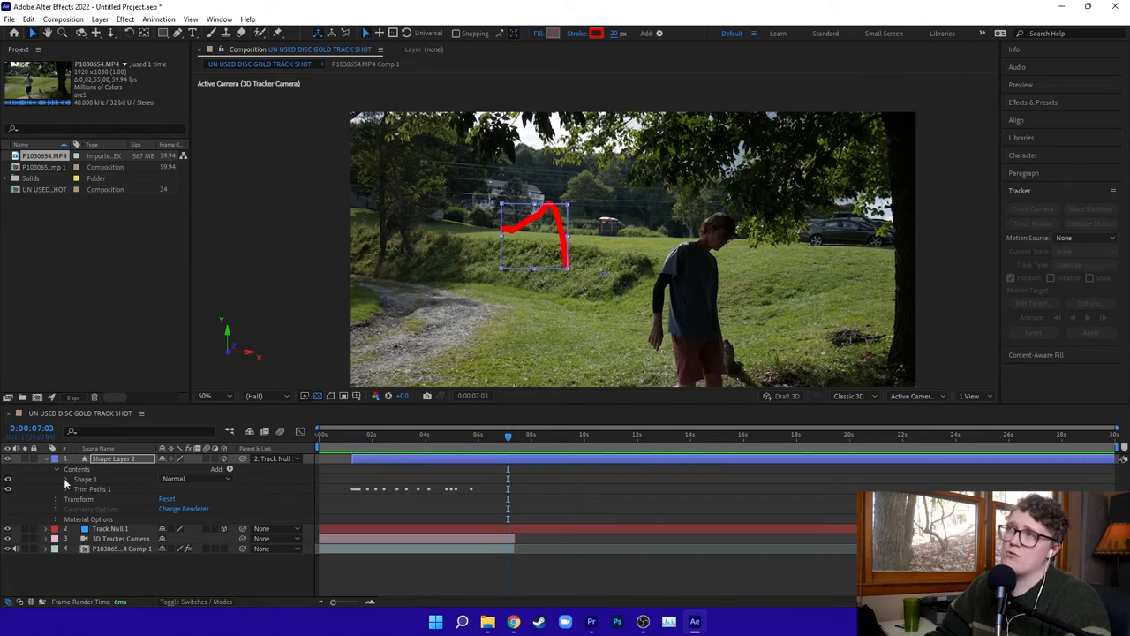
pyautogui.click(75, 478)
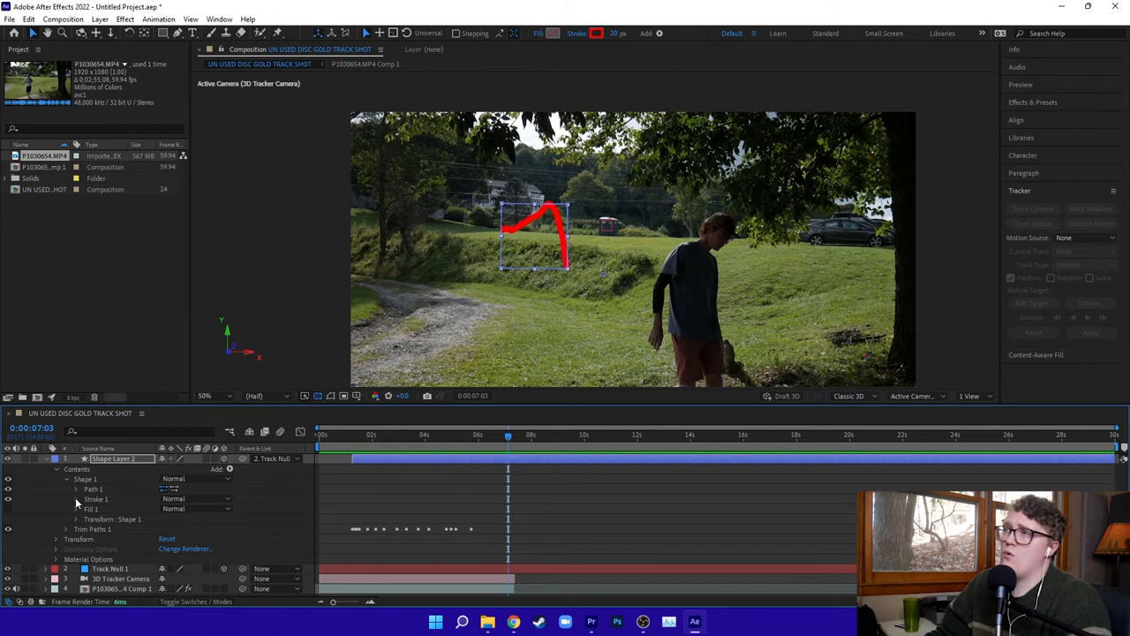
pyautogui.click(77, 491)
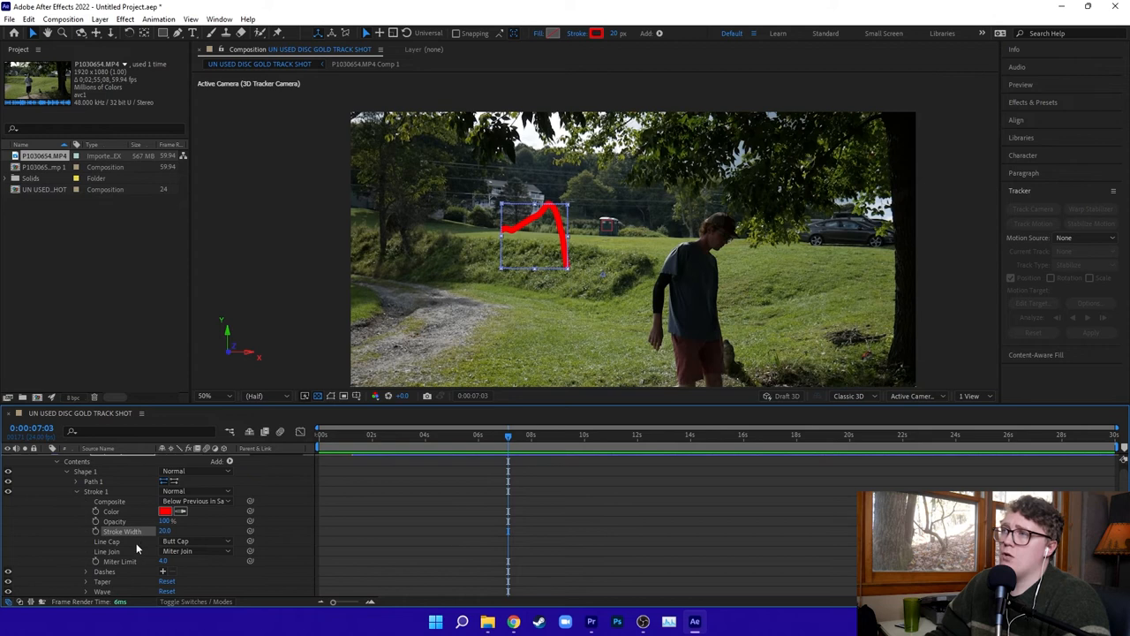
pyautogui.moveTo(113, 541)
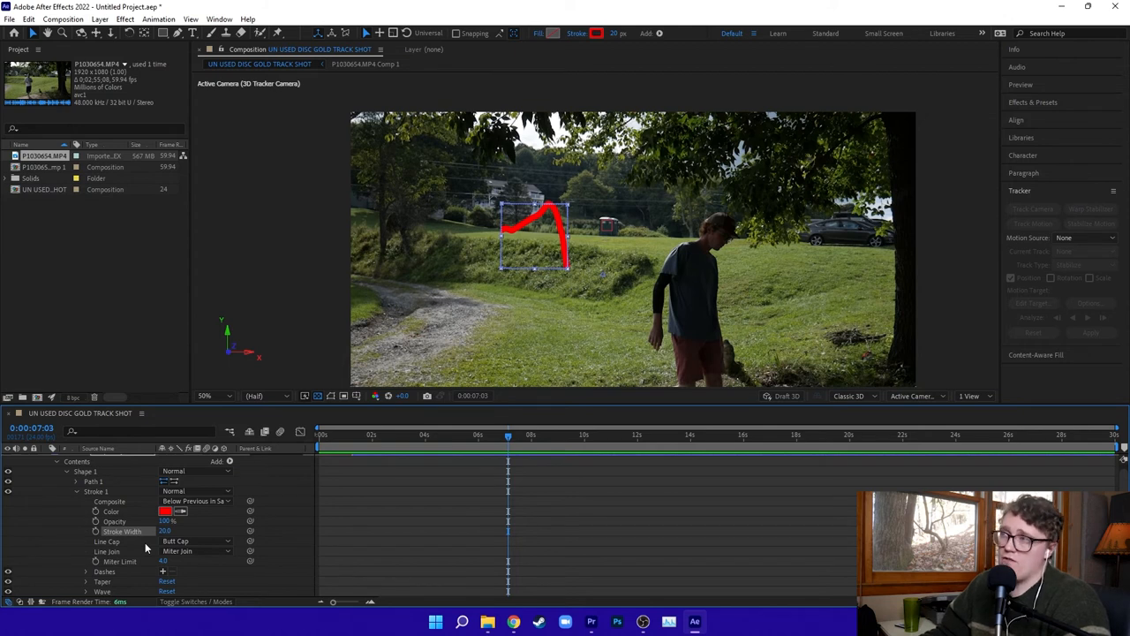
pyautogui.moveTo(104, 504)
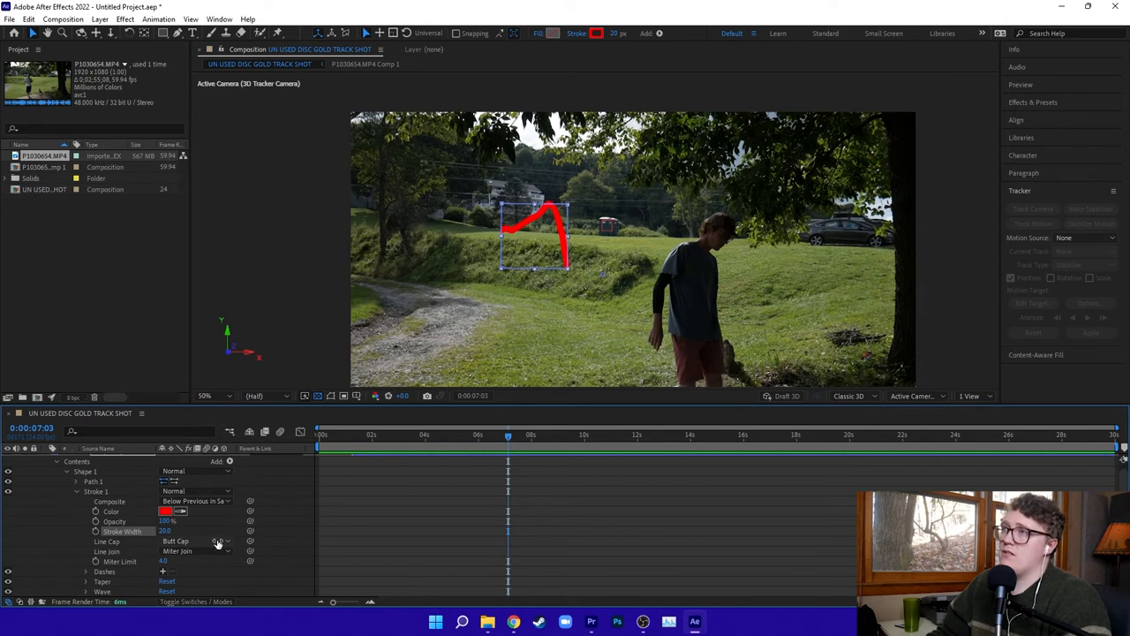
pyautogui.click(194, 540)
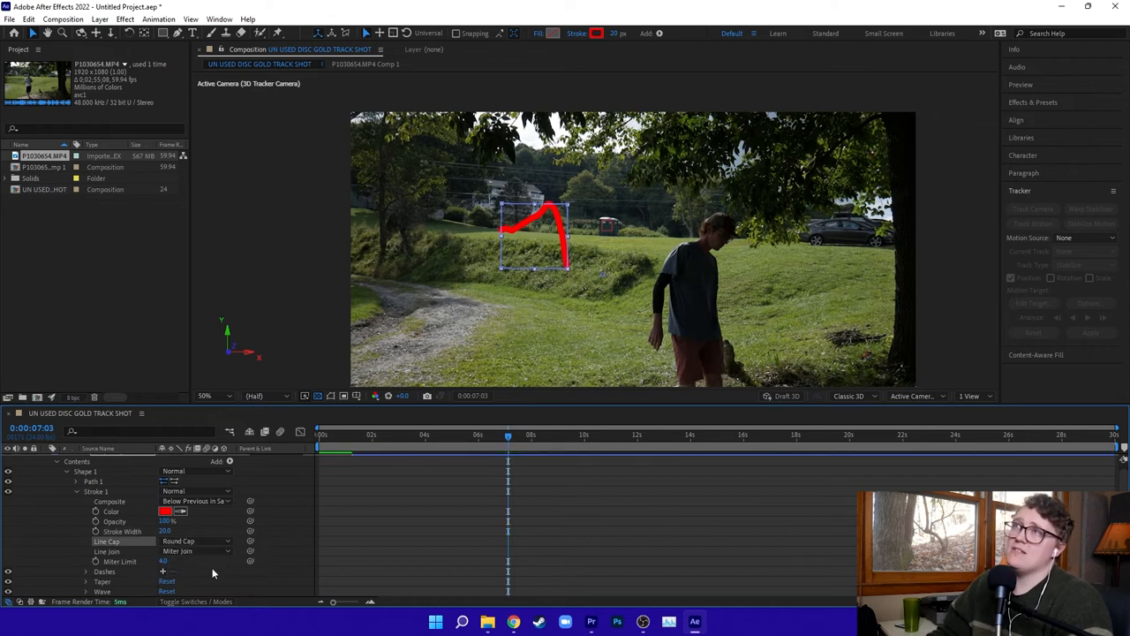
pyautogui.click(194, 540)
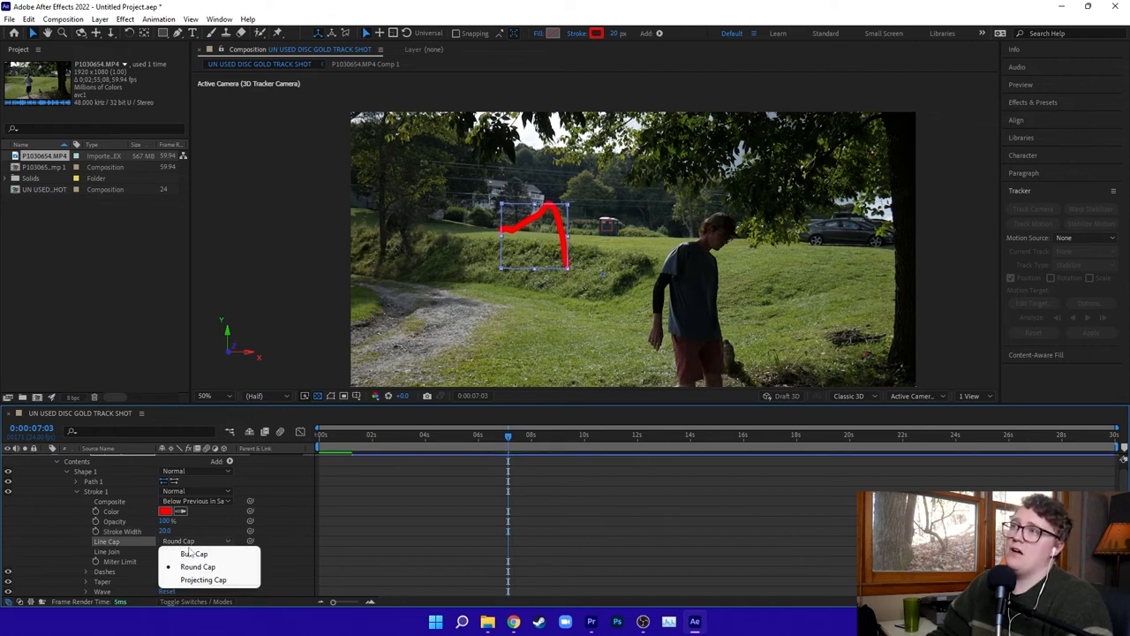
pyautogui.moveTo(519, 290)
pyautogui.write('taper')
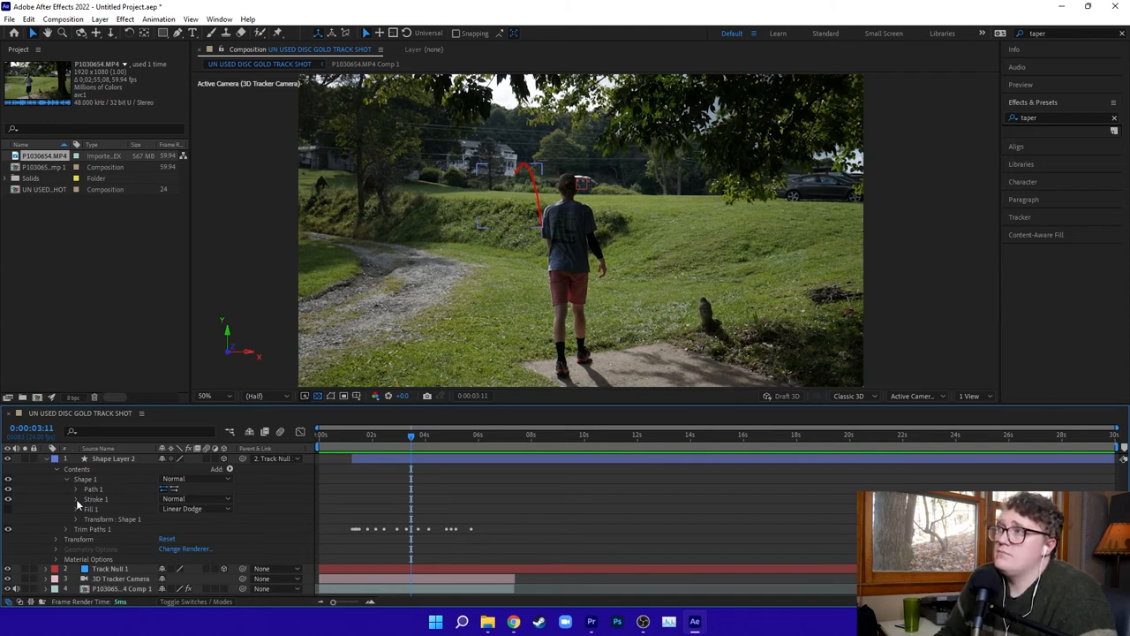
# Expand Stroke 1 to reveal its Taper settings, still at 0%, in the timeline
pyautogui.click(77, 468)
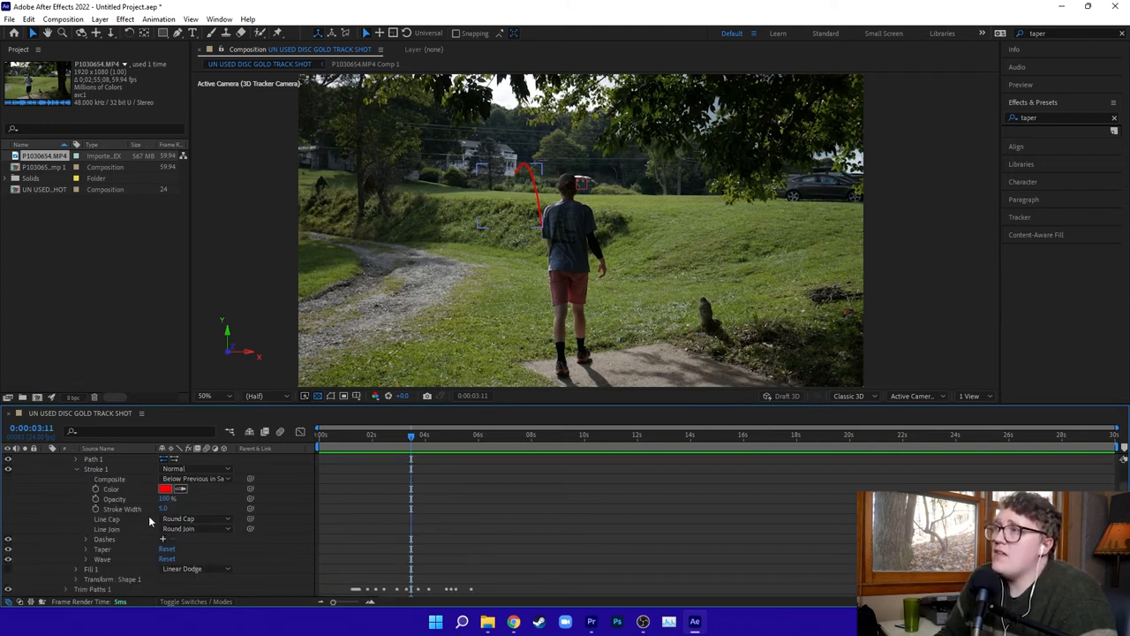
pyautogui.moveTo(95, 488)
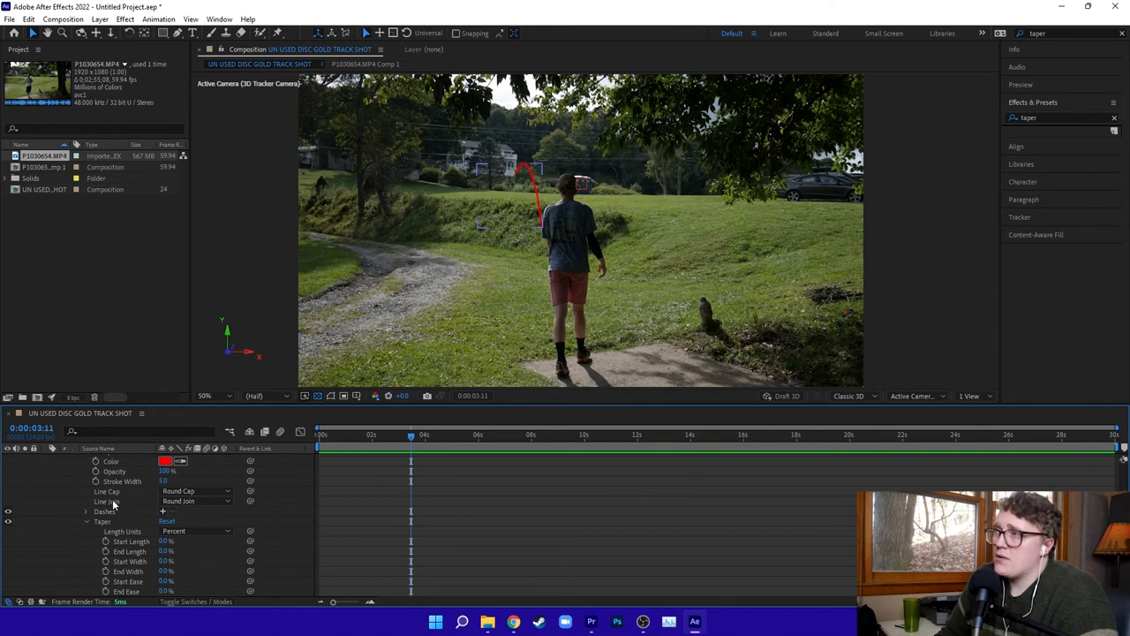
pyautogui.scroll(-3)
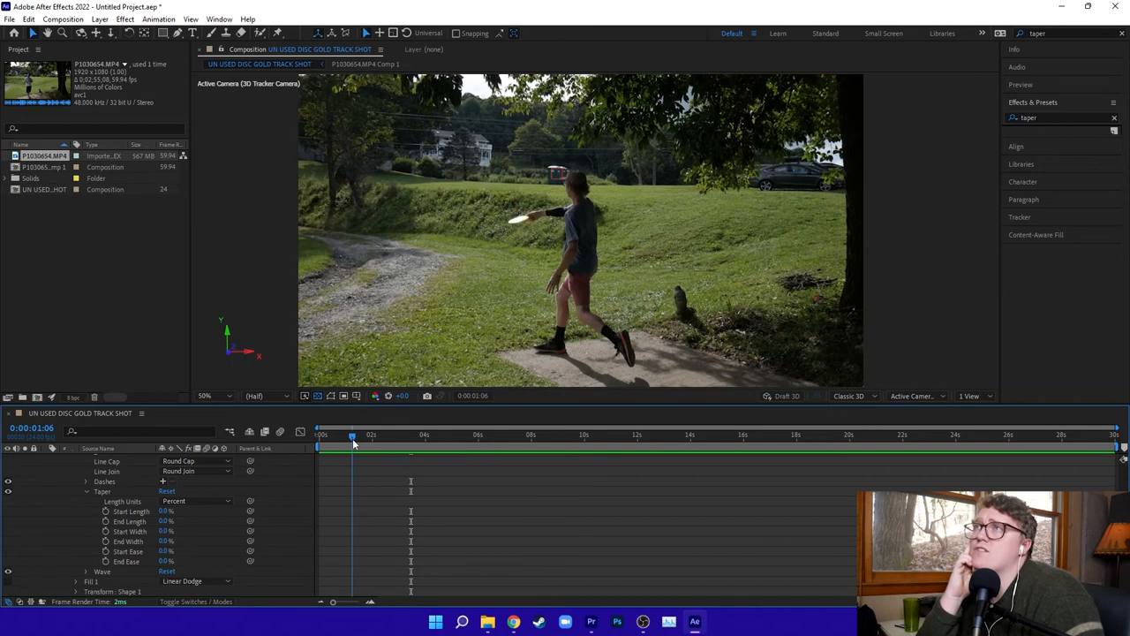
# Move the playhead back to the one-second frame where the disc leaves
pyautogui.click(353, 434)
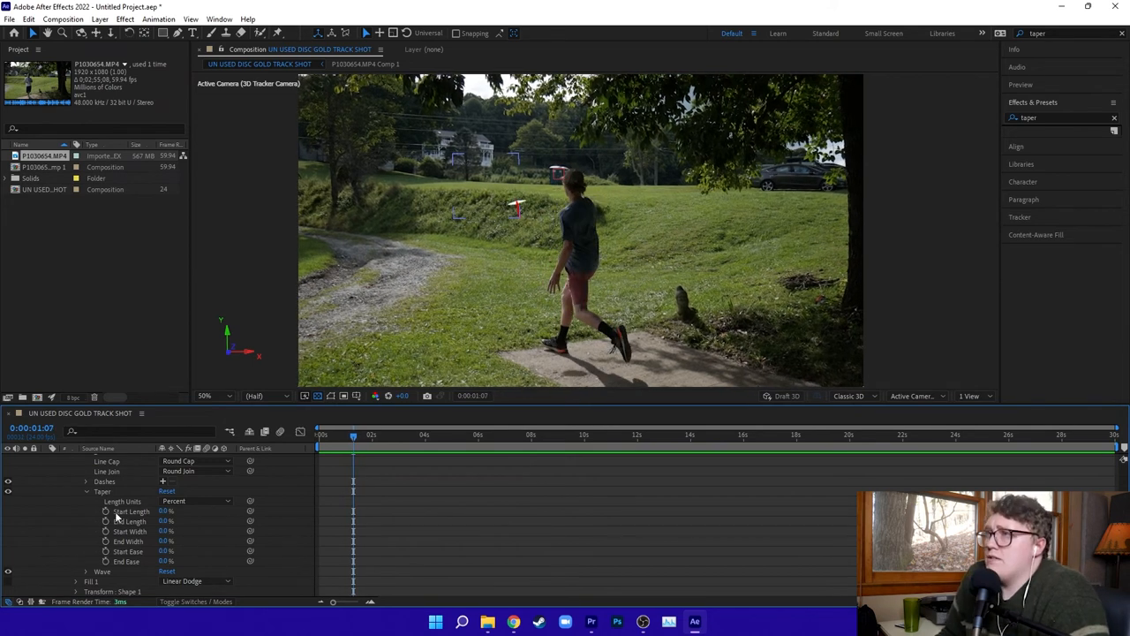
pyautogui.moveTo(106, 512)
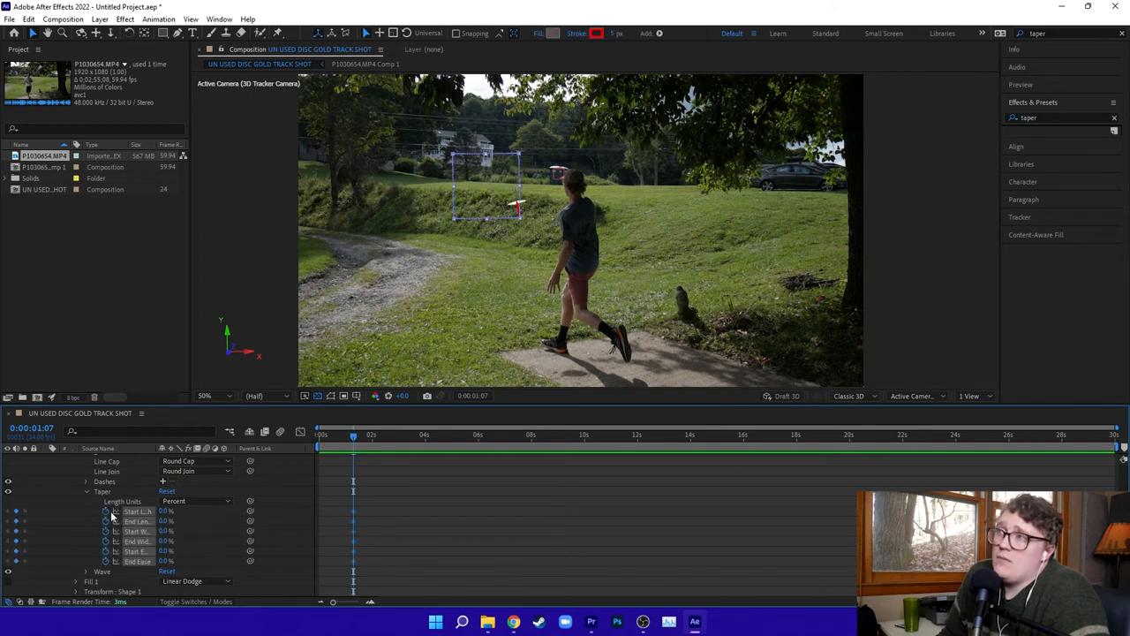
pyautogui.moveTo(106, 512)
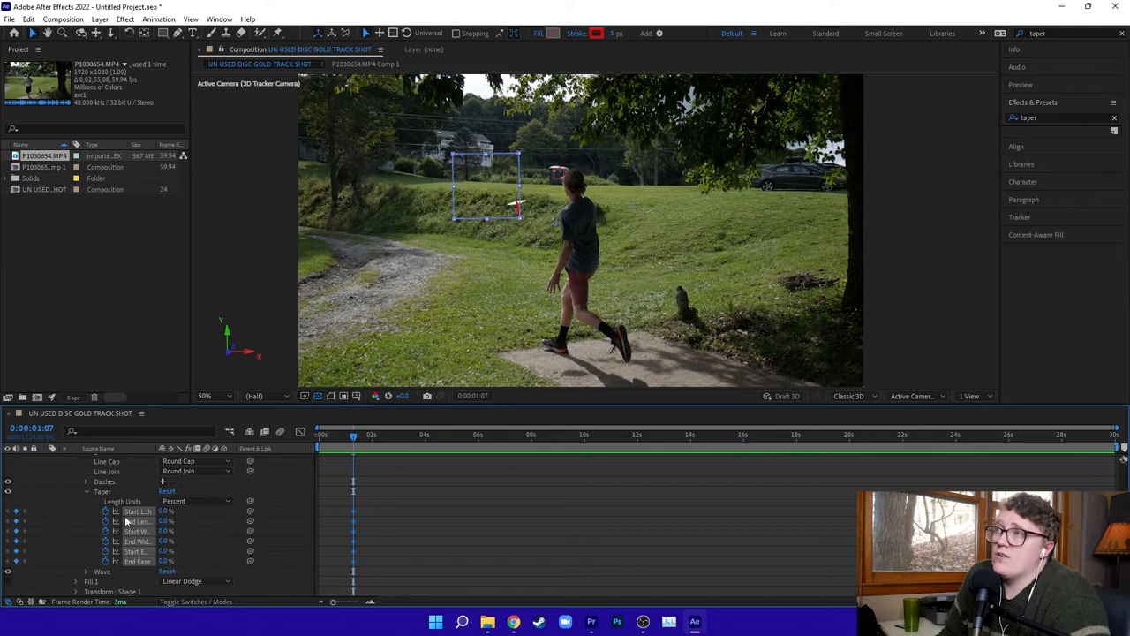
pyautogui.moveTo(265, 498)
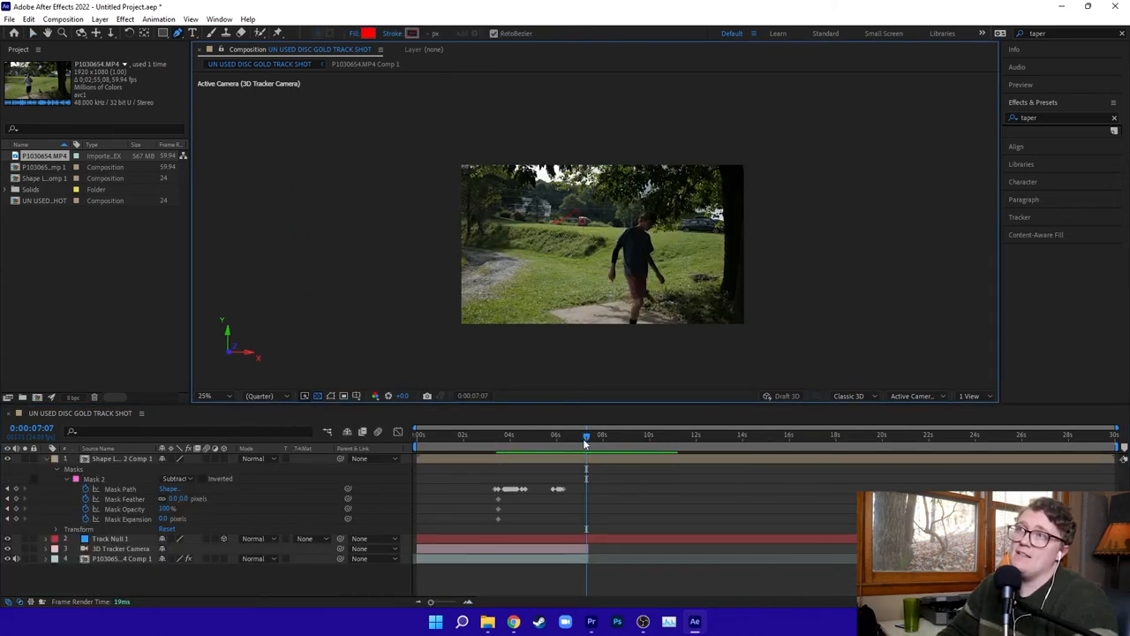
# Queue the UN USED DISC GOLD TRACK SHOT comp via File > Export > Add to Render Queue
pyautogui.click(495, 434)
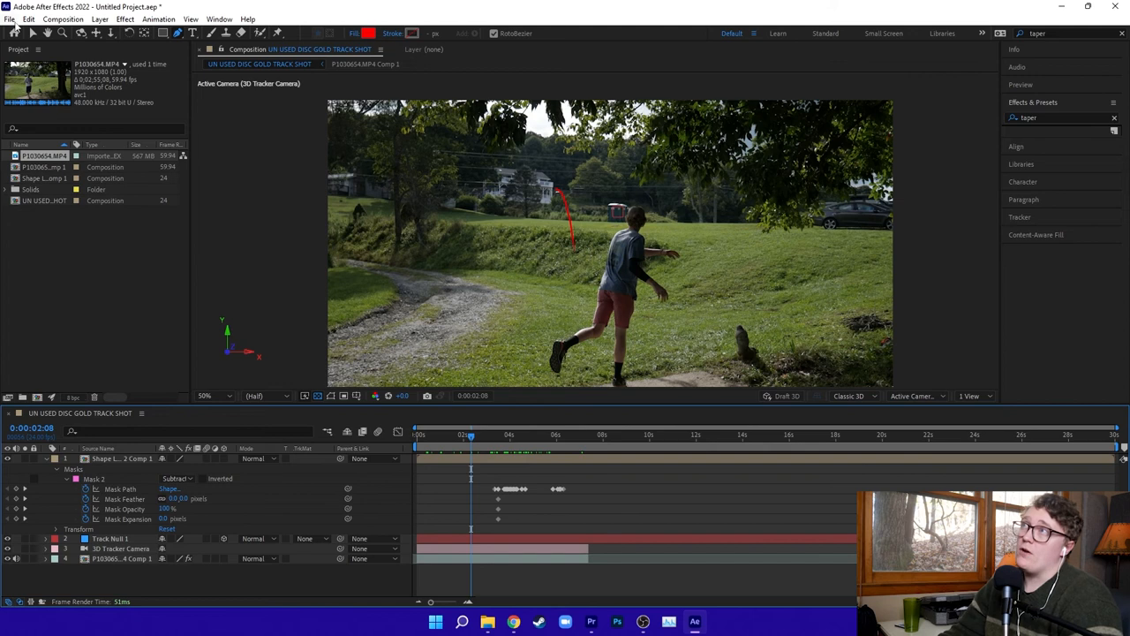
pyautogui.click(10, 18)
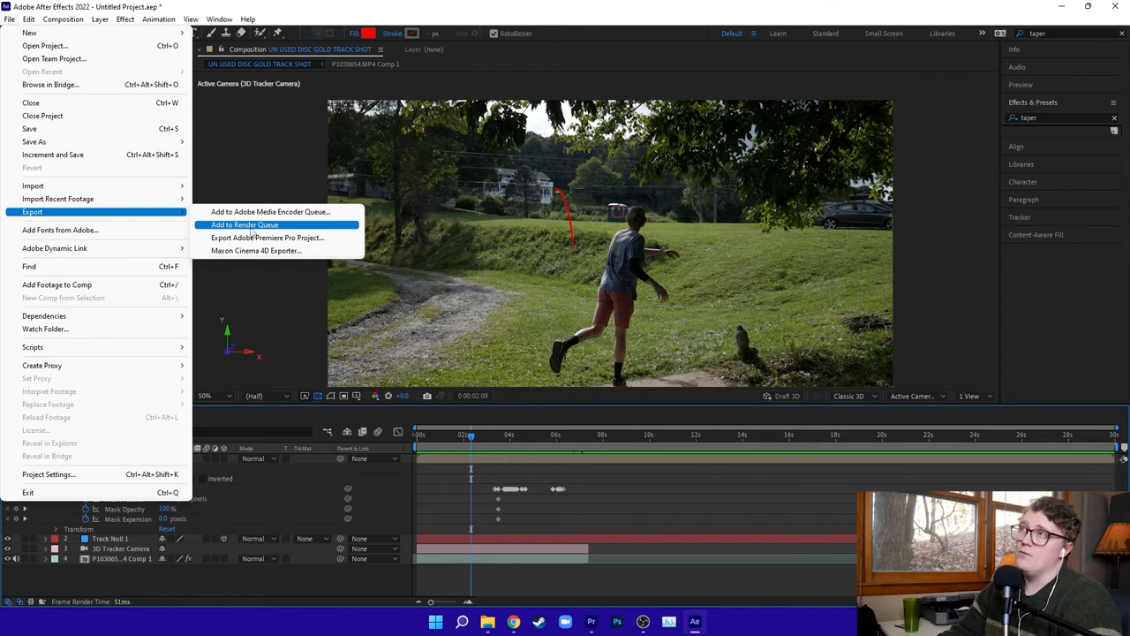
pyautogui.click(244, 224)
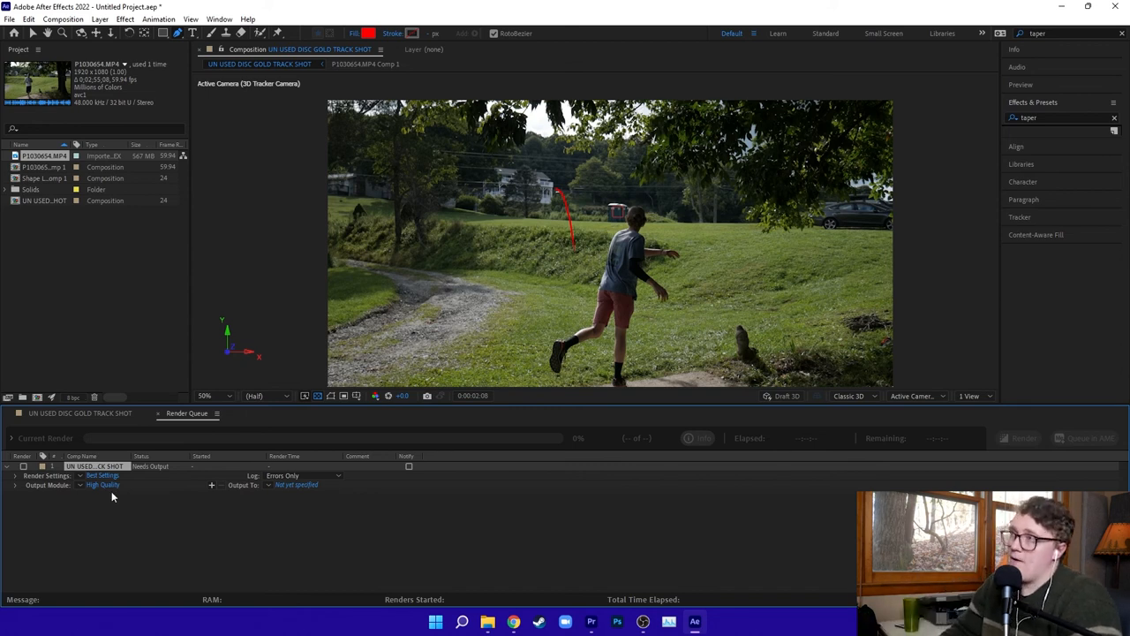
# Set a custom render time span ending at 0:00:07:07 (duration 0:00:07:08)
pyautogui.click(102, 475)
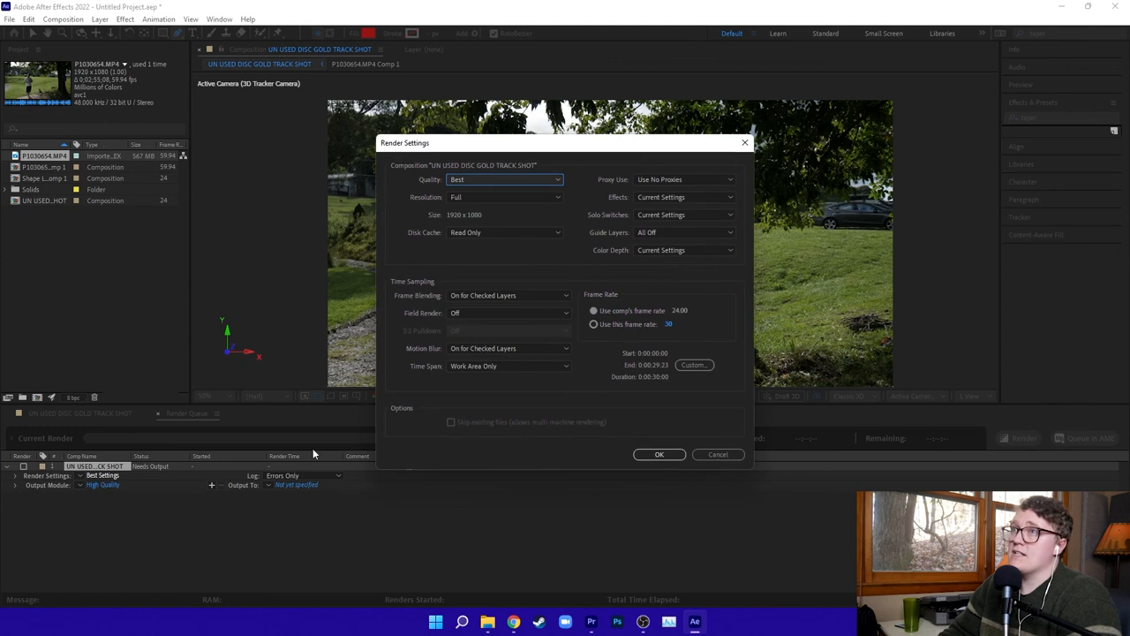
pyautogui.moveTo(481, 197)
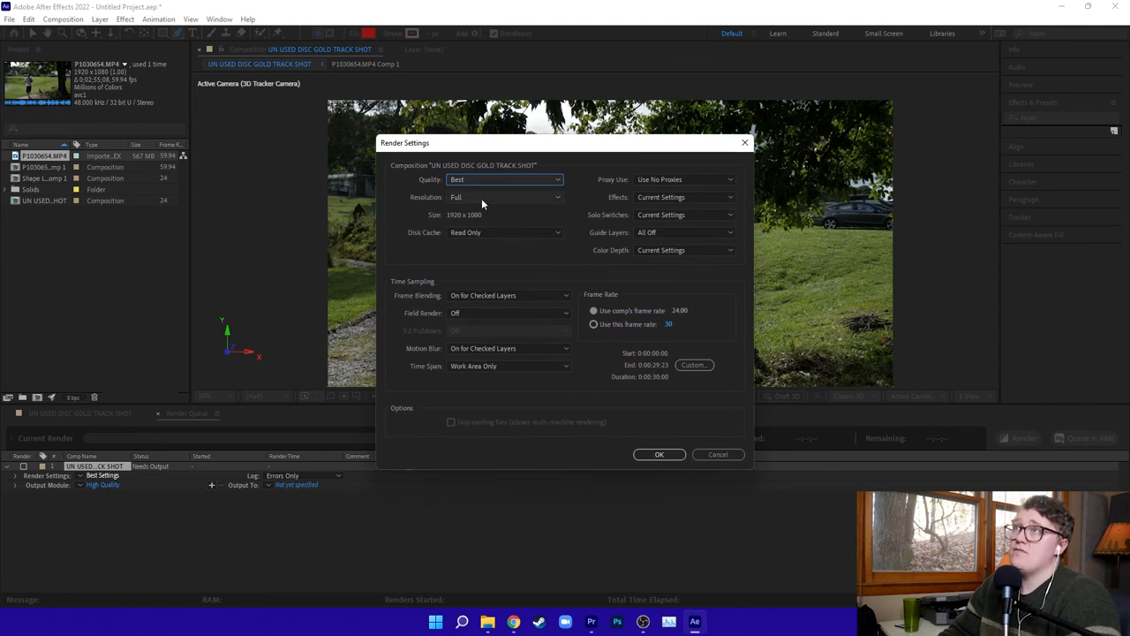
pyautogui.click(694, 365)
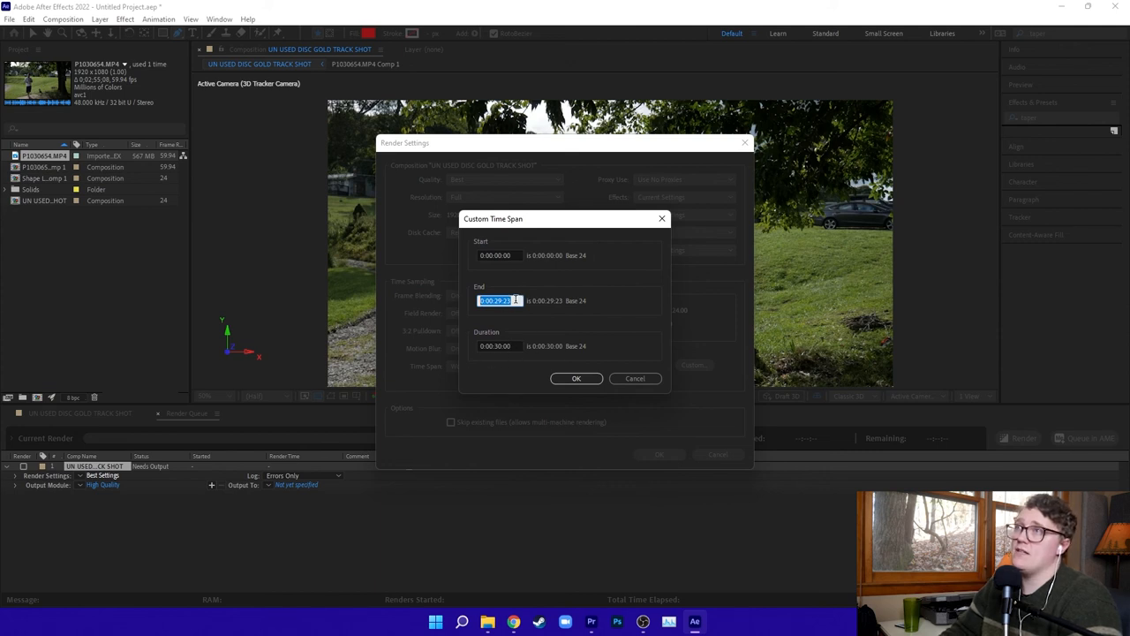
pyautogui.write('0:00:07:07')
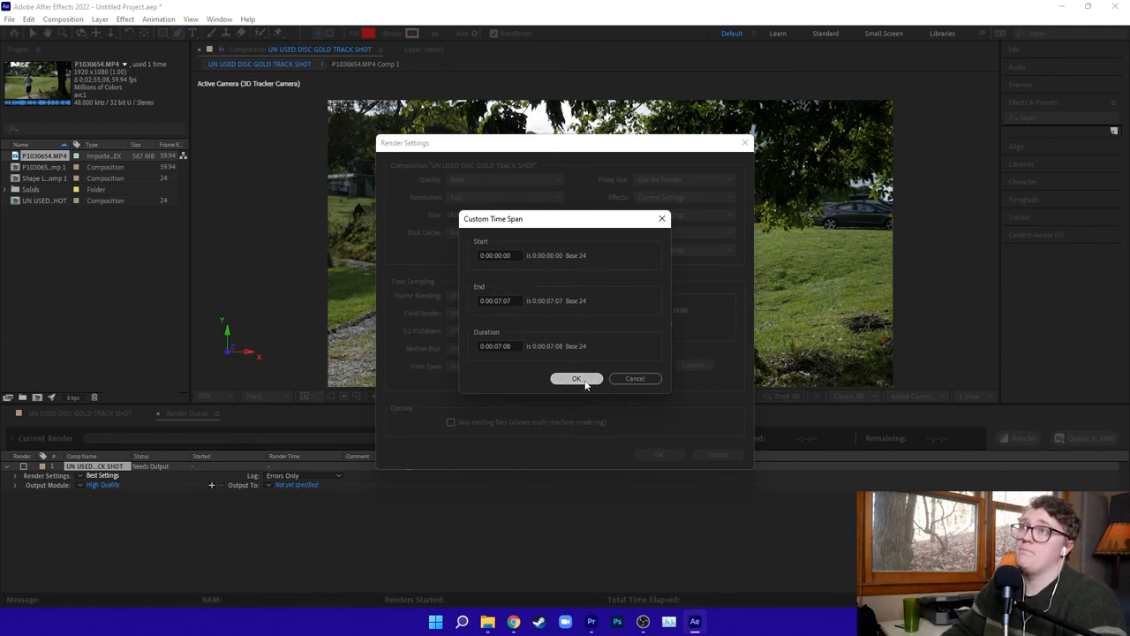
pyautogui.click(576, 377)
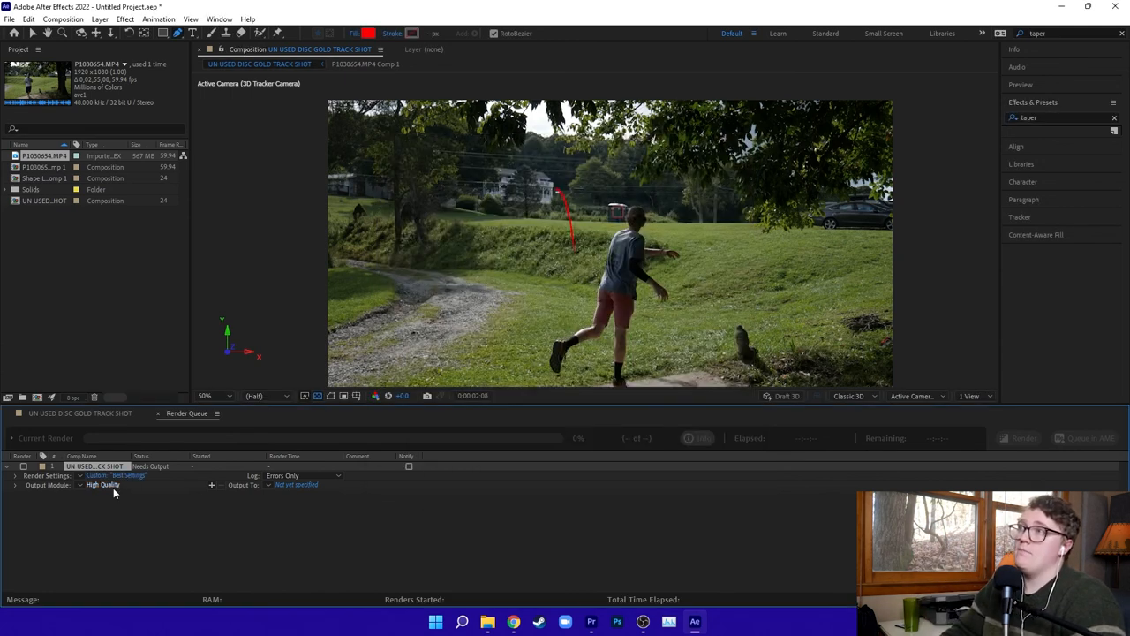
# Render to a QuickTime RGB file 'UN USED DISC GOLD TRACK SHOT final.mov'
pyautogui.click(103, 484)
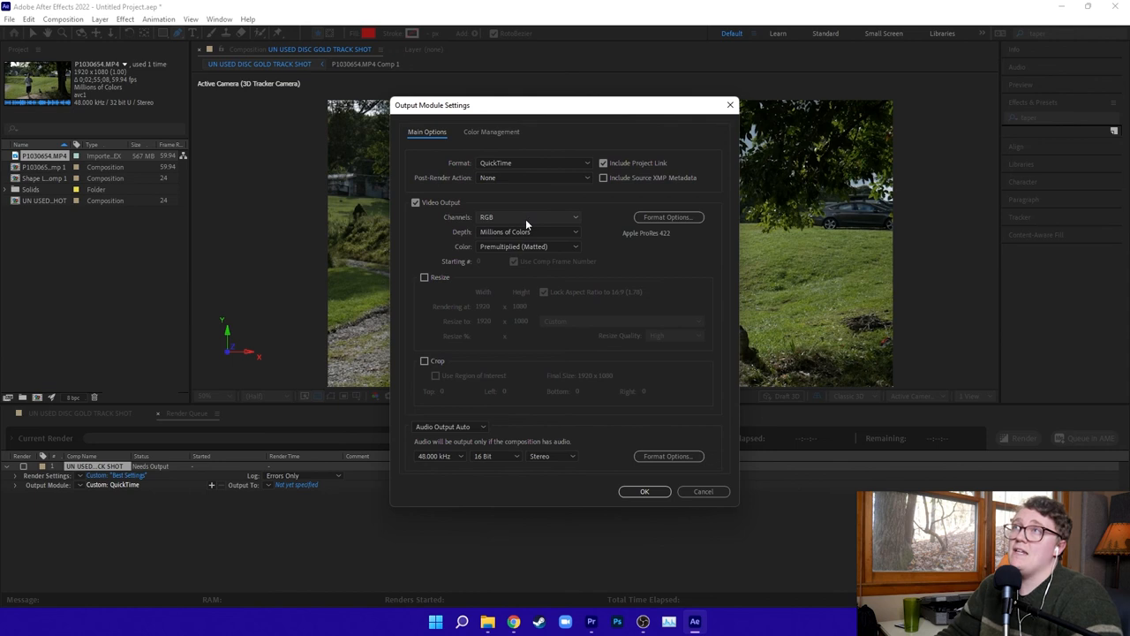
pyautogui.click(527, 216)
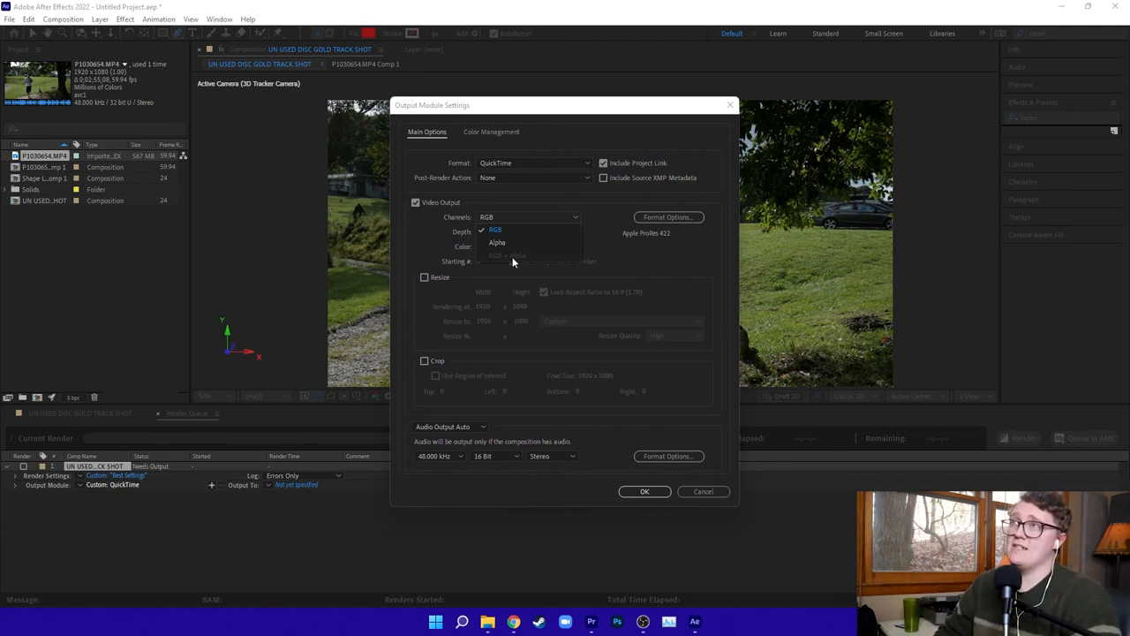
pyautogui.click(494, 230)
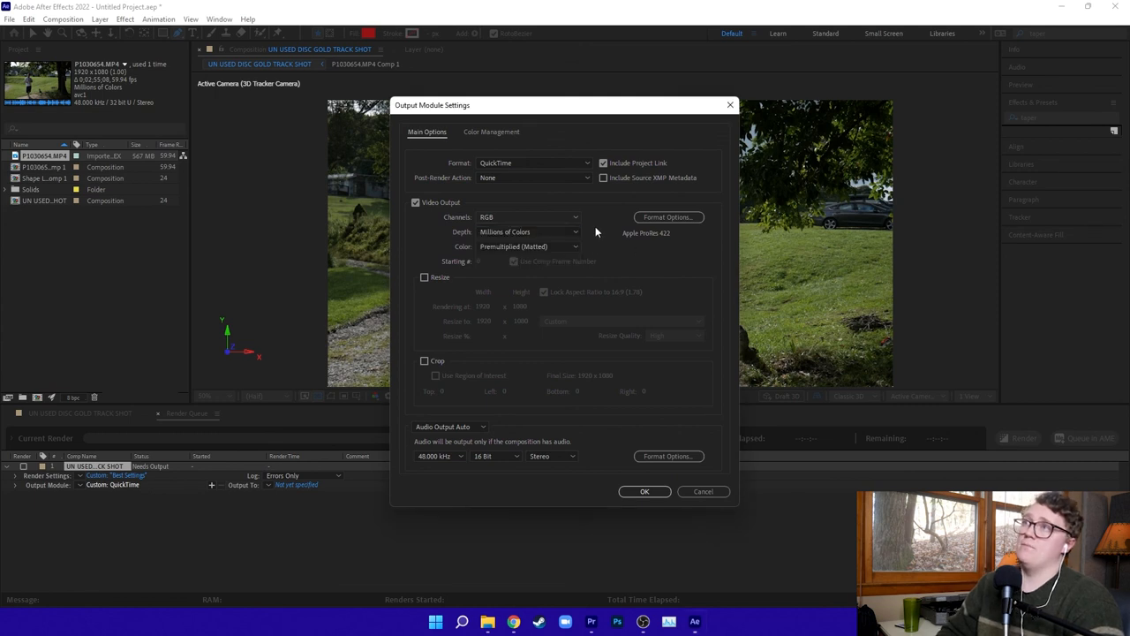
pyautogui.click(644, 491)
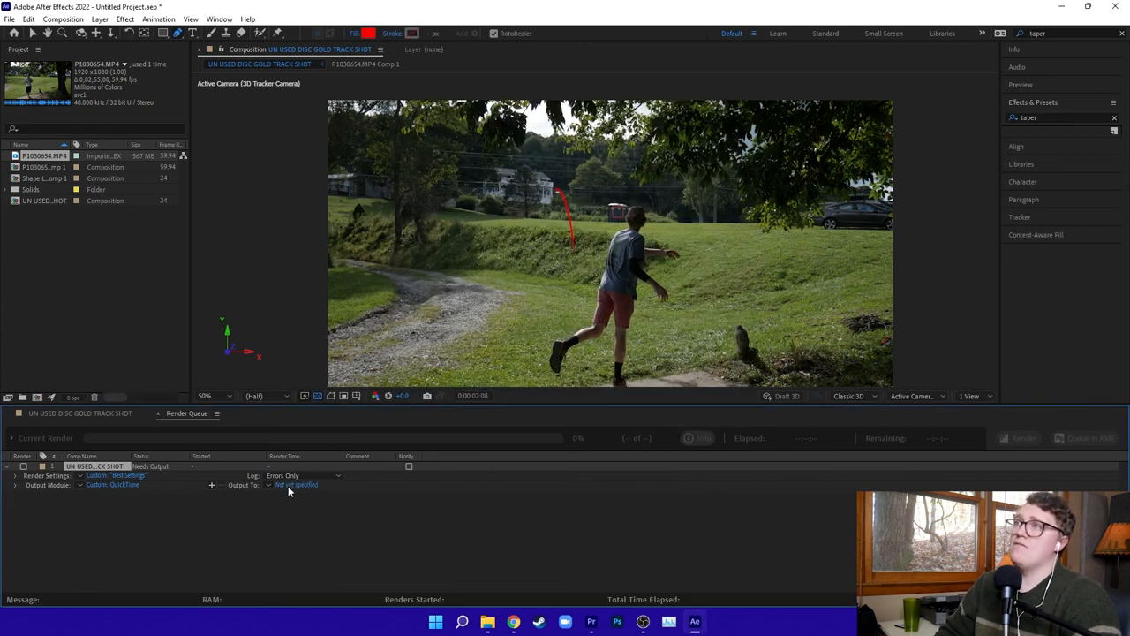
pyautogui.click(296, 484)
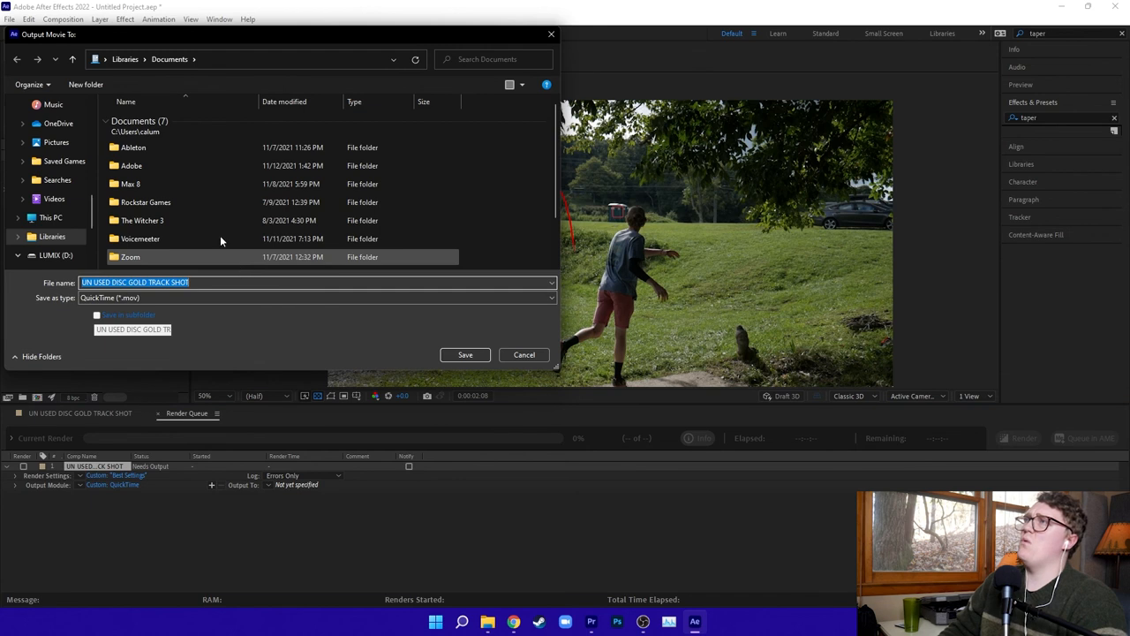
pyautogui.click(464, 354)
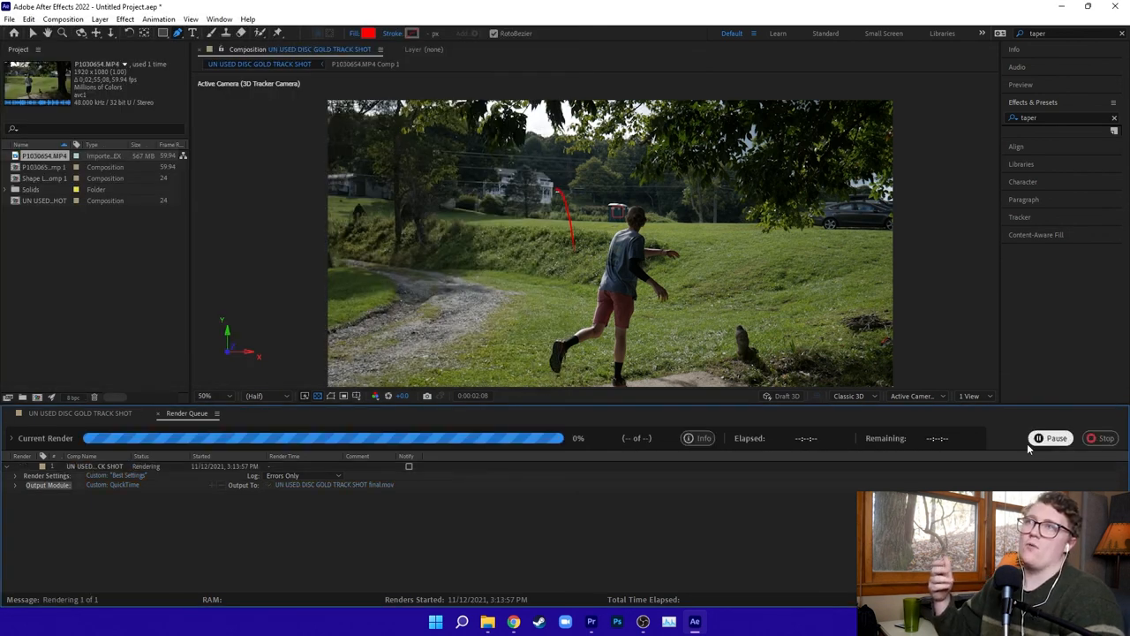